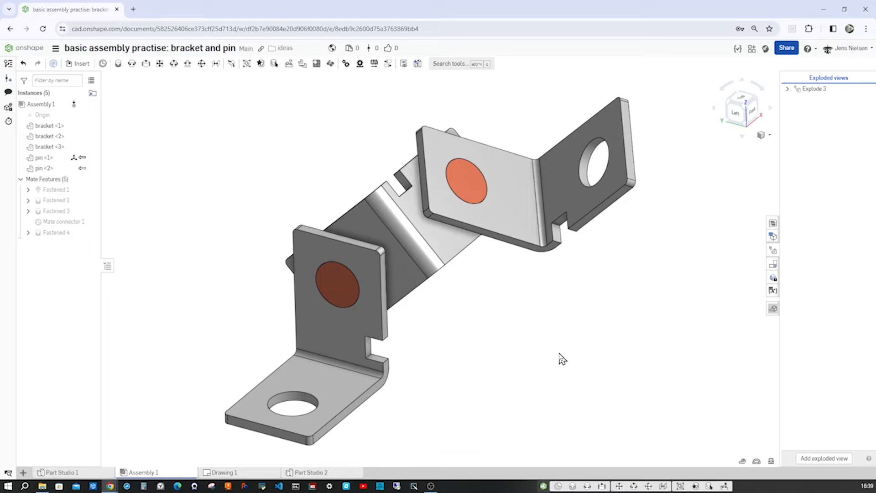
pyautogui.moveTo(569, 358)
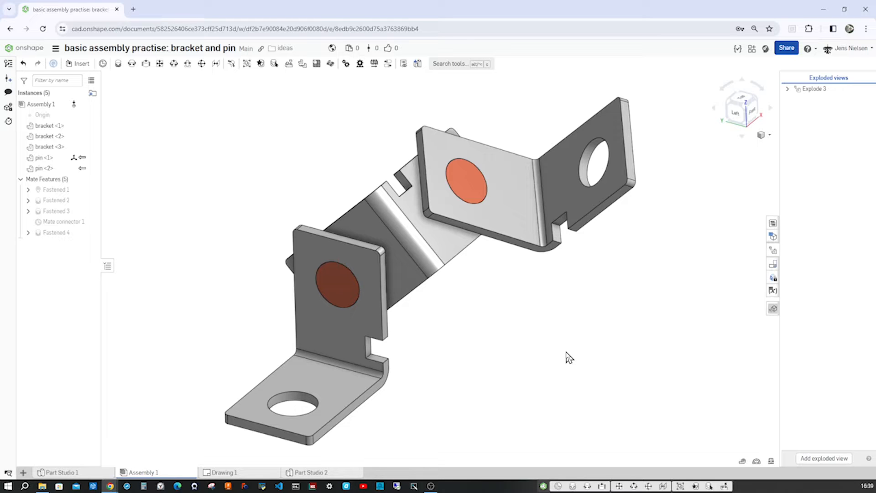
pyautogui.moveTo(435, 292)
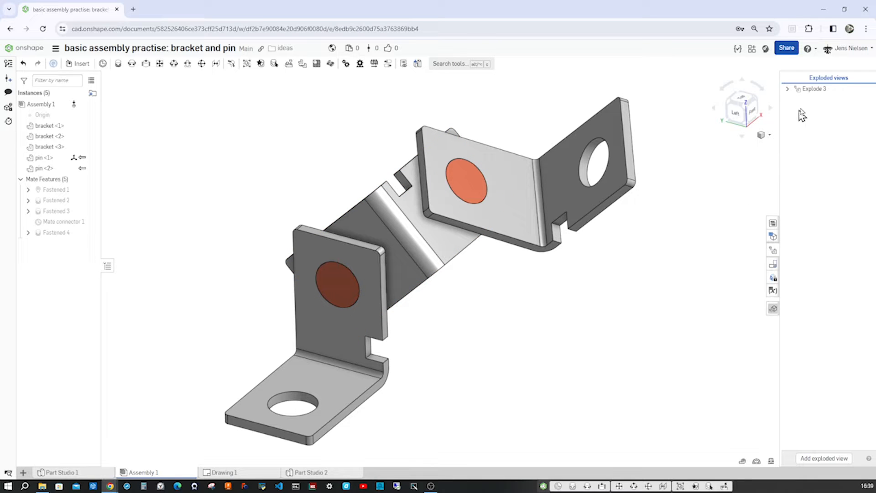
# Bring up the context menu for the Explode 3 exploded view
pyautogui.rightClick(814, 88)
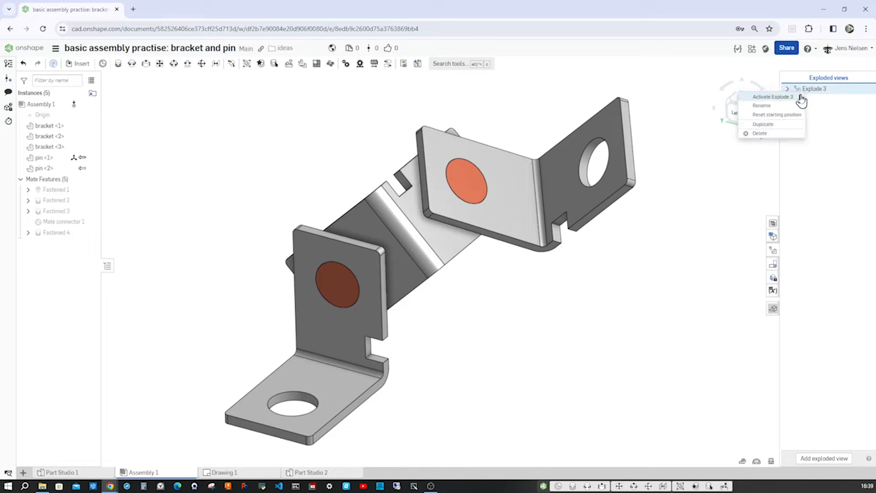
# Activate Explode 3 so the three brackets and two red pins show pulled apart
pyautogui.click(773, 97)
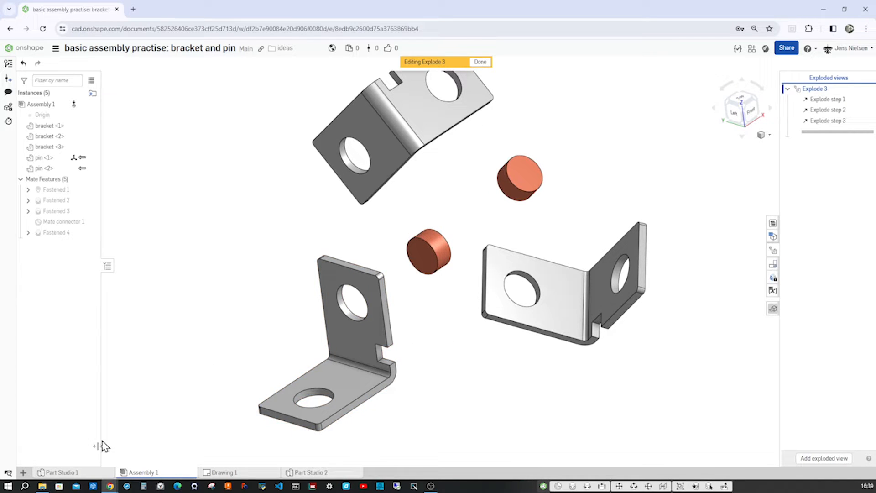
pyautogui.moveTo(424, 349)
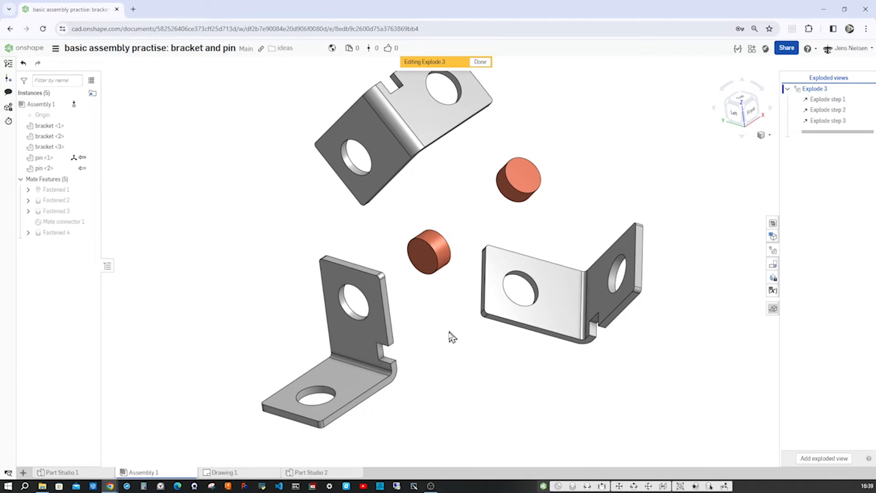
pyautogui.moveTo(461, 320)
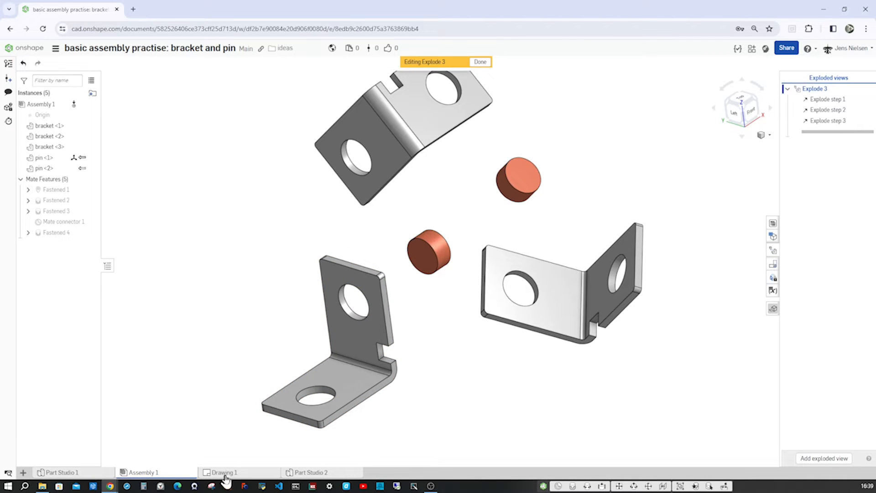
# Inspect Drawing 1's front view of the bracket, its overall 30 height dimension and the hole
pyautogui.click(224, 472)
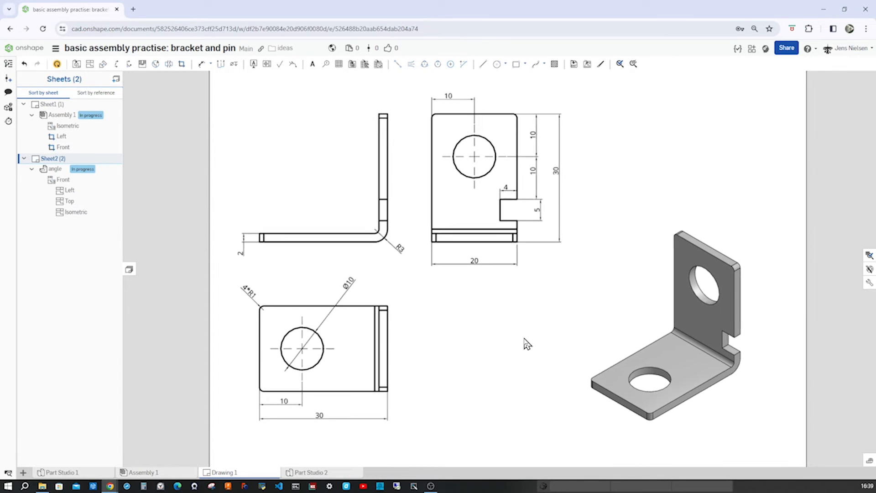
pyautogui.moveTo(569, 149)
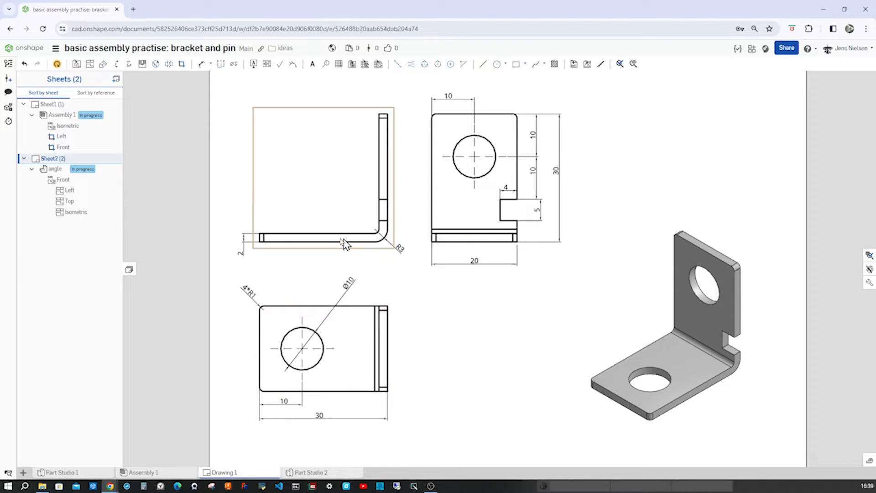
pyautogui.moveTo(392, 204)
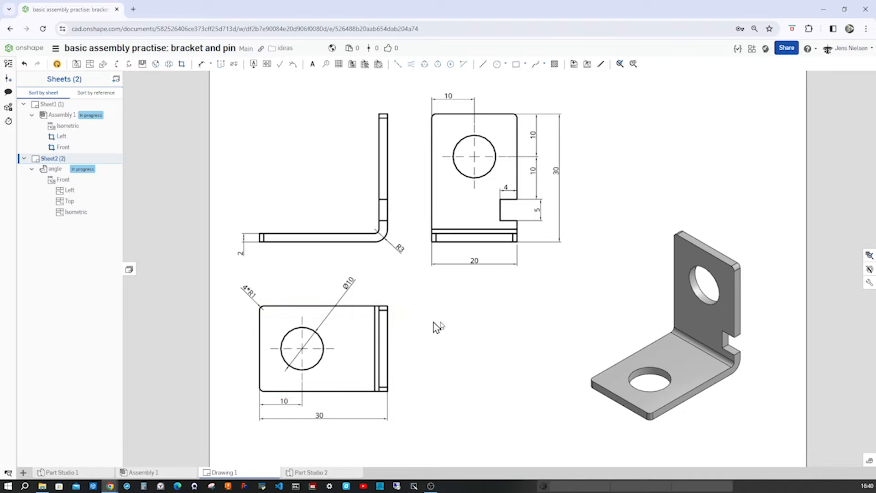
pyautogui.click(472, 185)
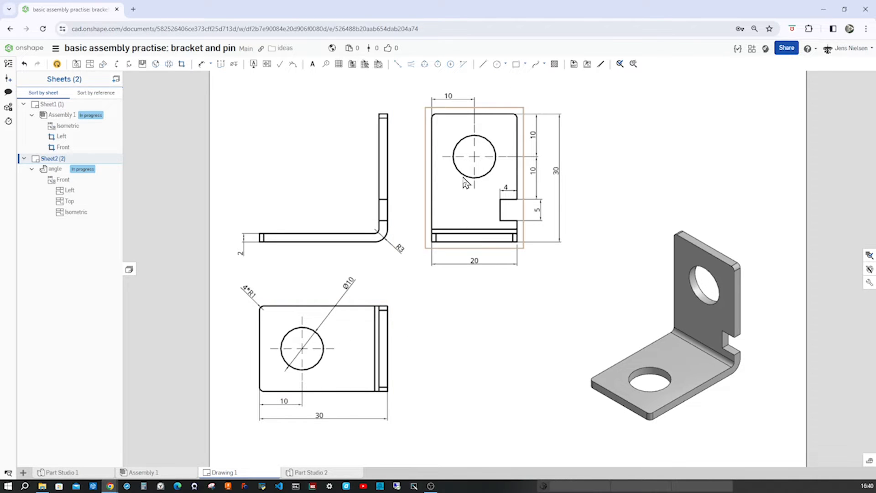
pyautogui.click(556, 170)
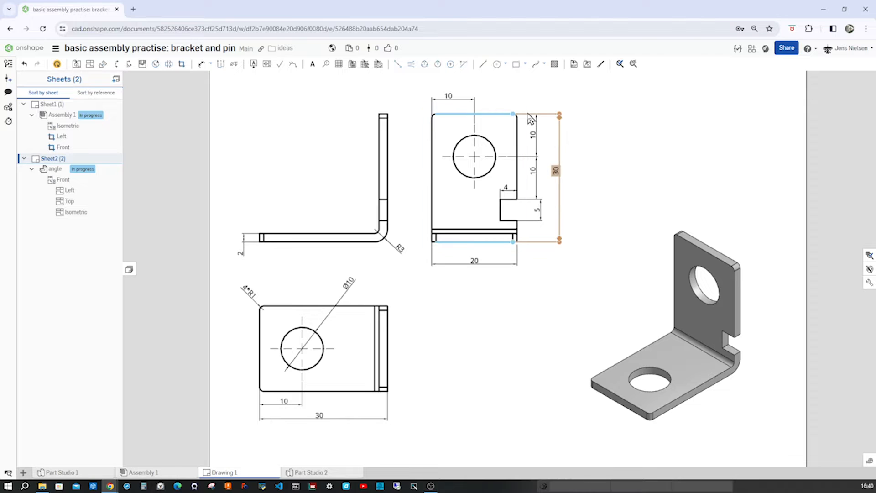
pyautogui.click(474, 156)
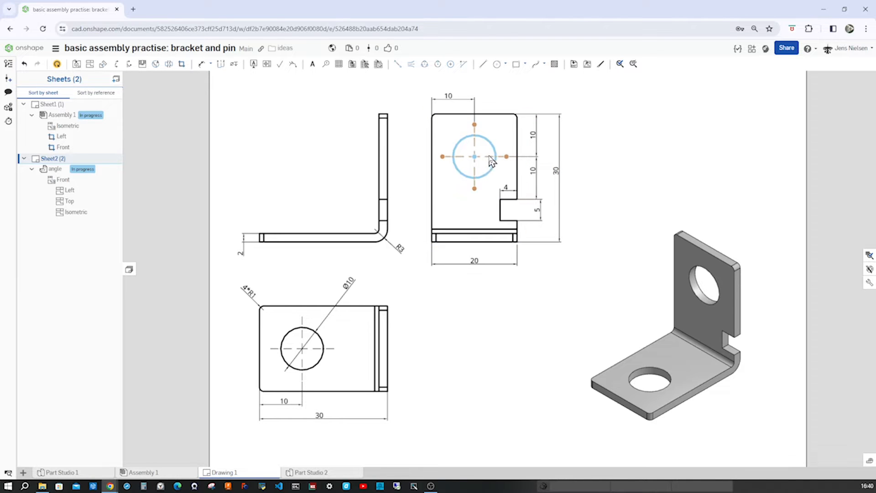
pyautogui.moveTo(477, 165)
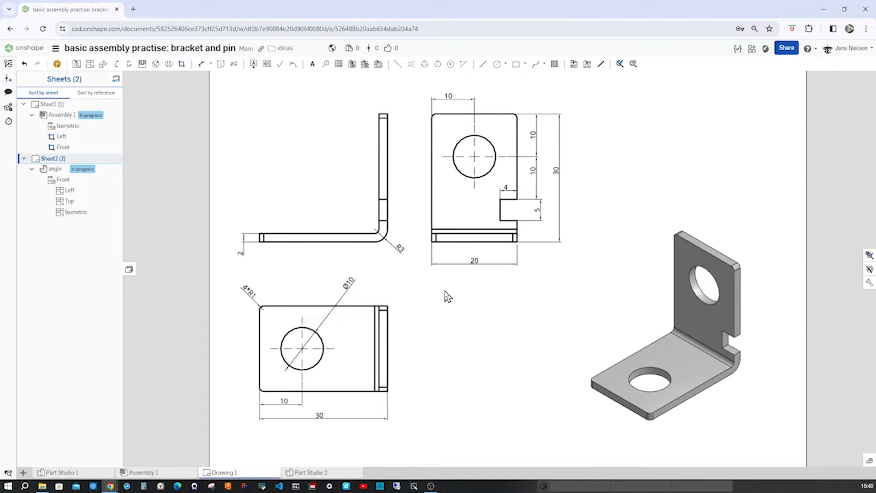
# Inspect the bracket's side view and isometric view on the drawing sheet
pyautogui.click(327, 252)
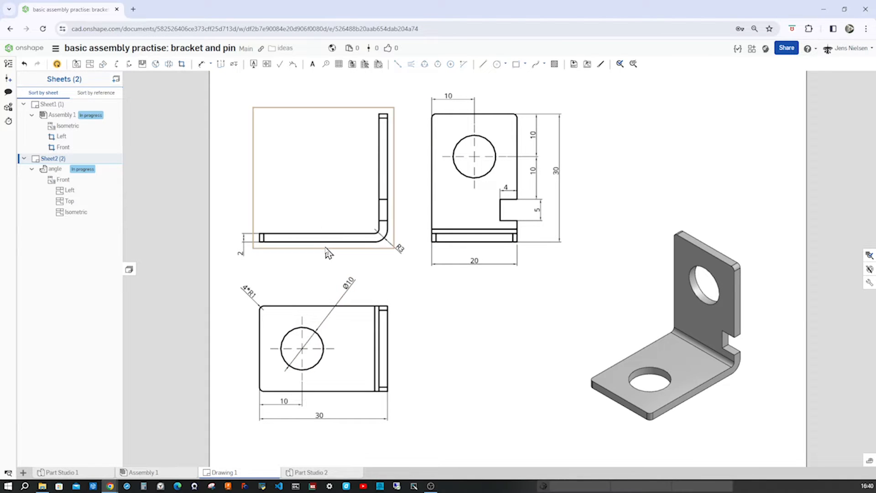
pyautogui.click(637, 374)
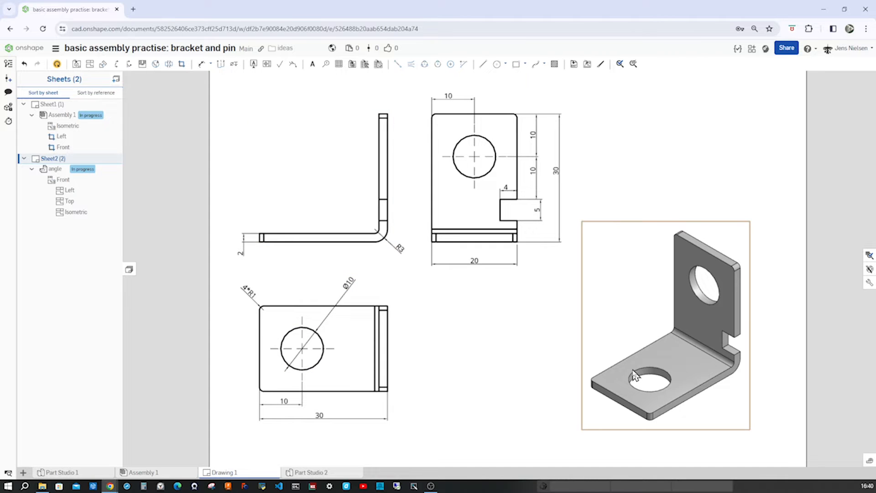
pyautogui.moveTo(631, 390)
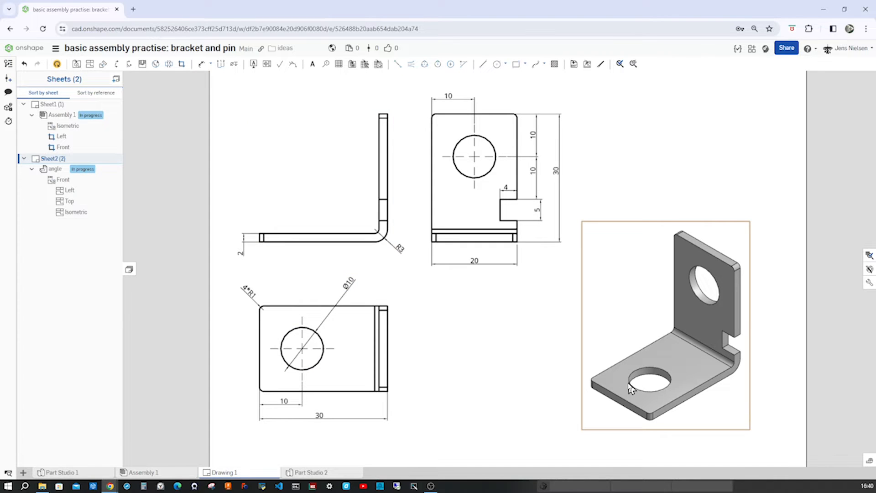
pyautogui.click(538, 210)
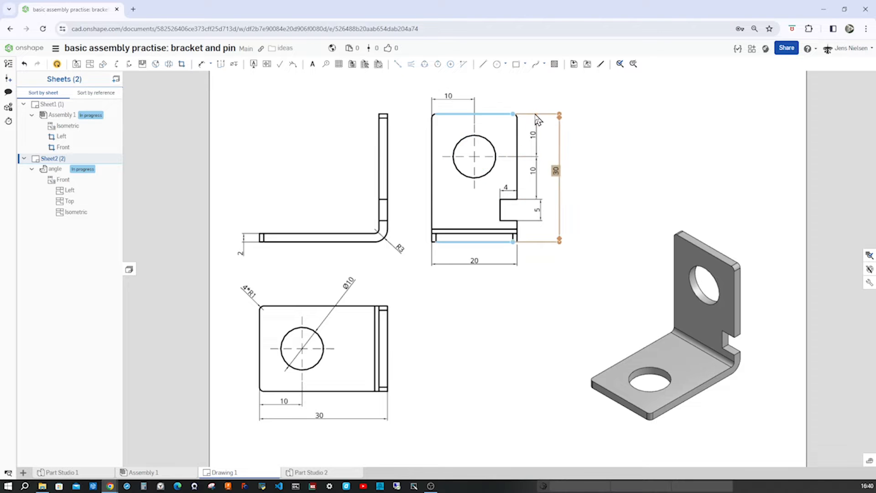
pyautogui.click(693, 246)
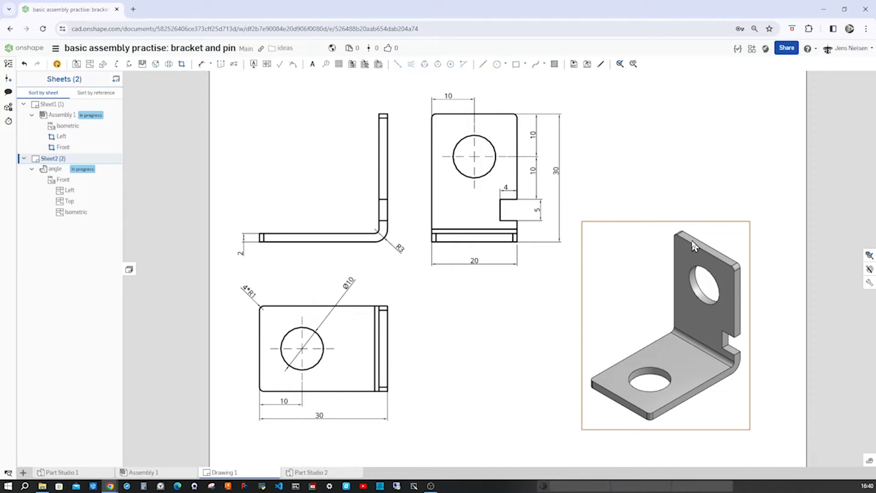
pyautogui.click(356, 344)
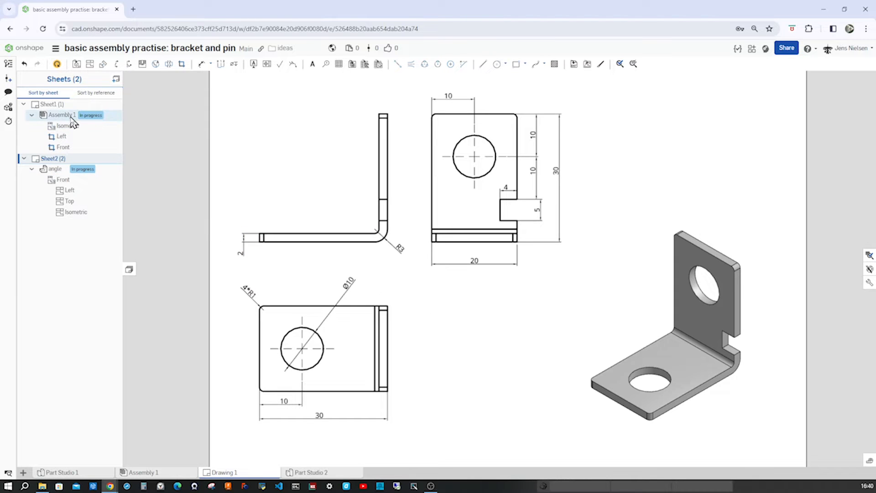
# Show Sheet1 with the assembled brackets in isometric and the 2:1 views
pyautogui.click(49, 104)
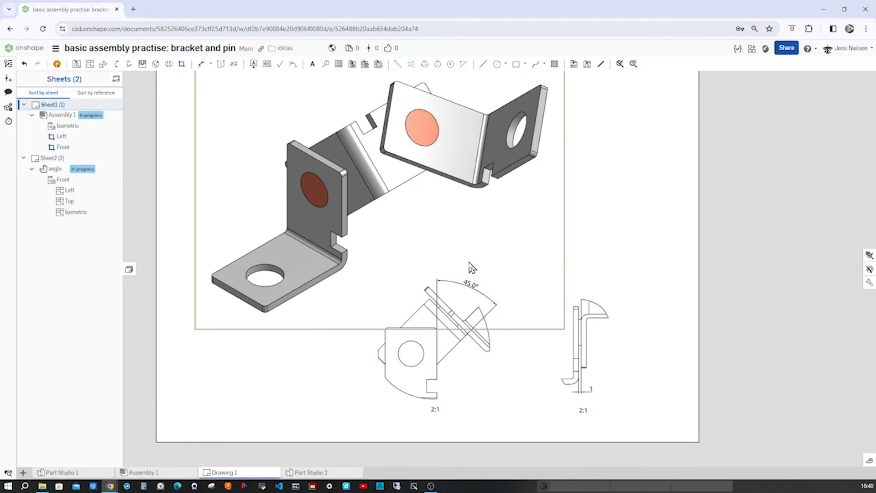
pyautogui.moveTo(514, 248)
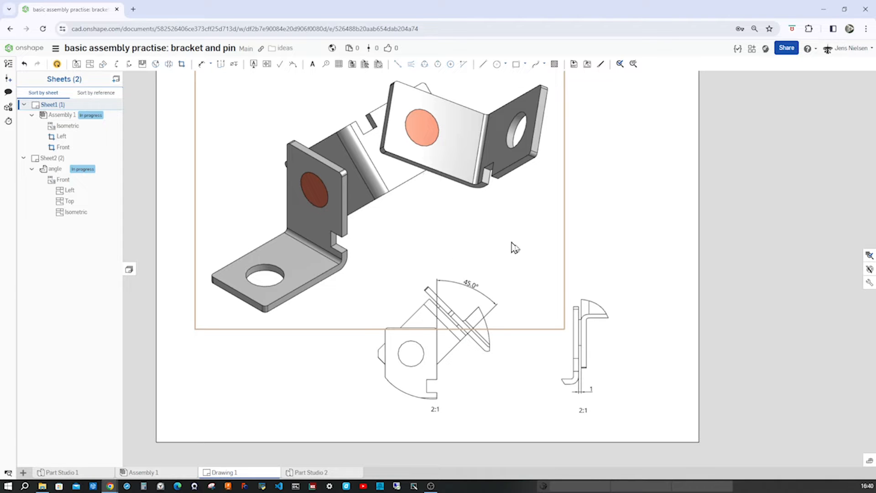
pyautogui.click(584, 341)
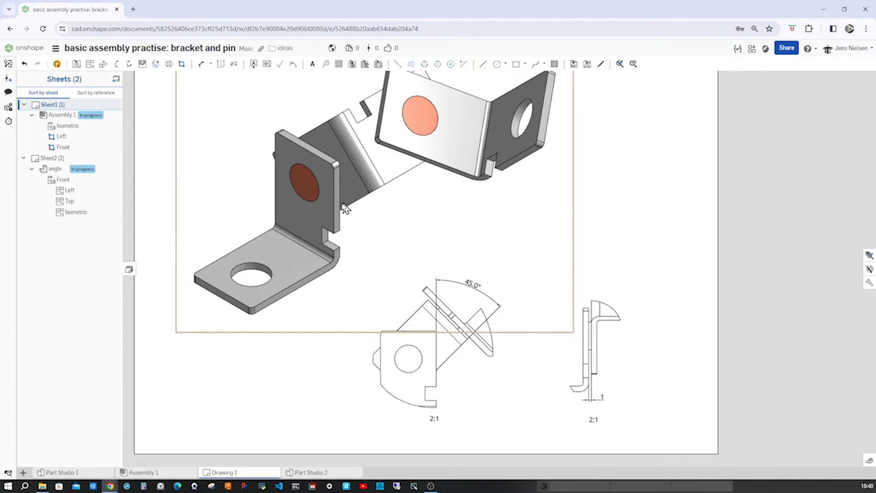
pyautogui.moveTo(352, 197)
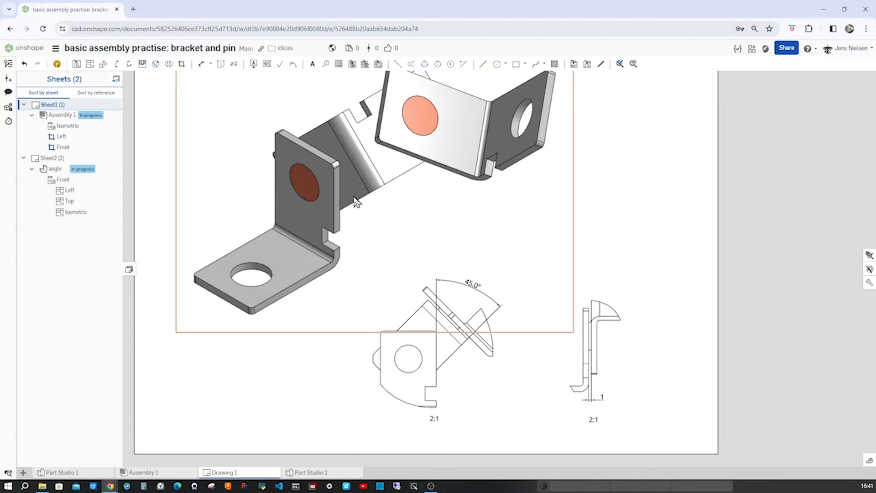
pyautogui.moveTo(399, 218)
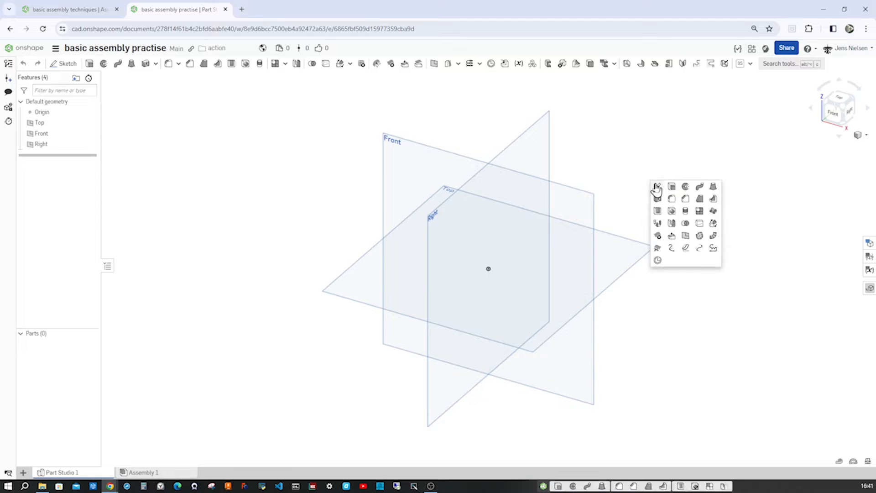
# Dismiss the shortcut toolbox and start Sketch 1 on the Right plane
pyautogui.click(661, 190)
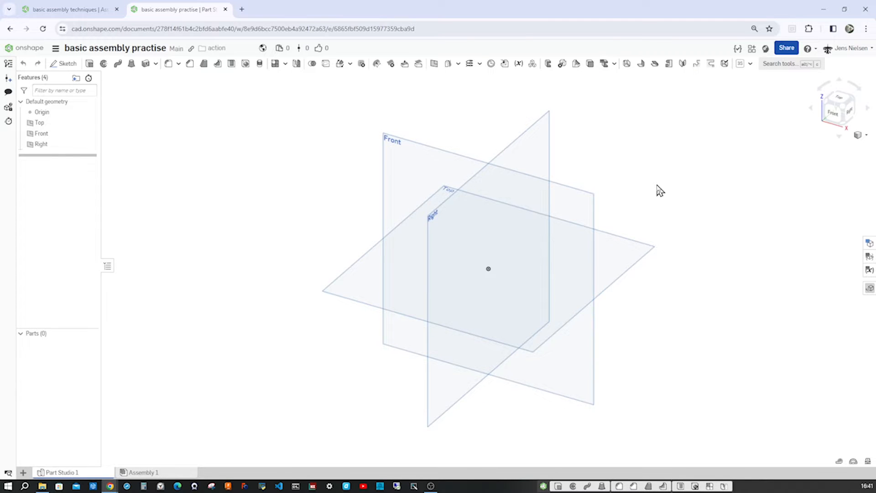
pyautogui.click(66, 63)
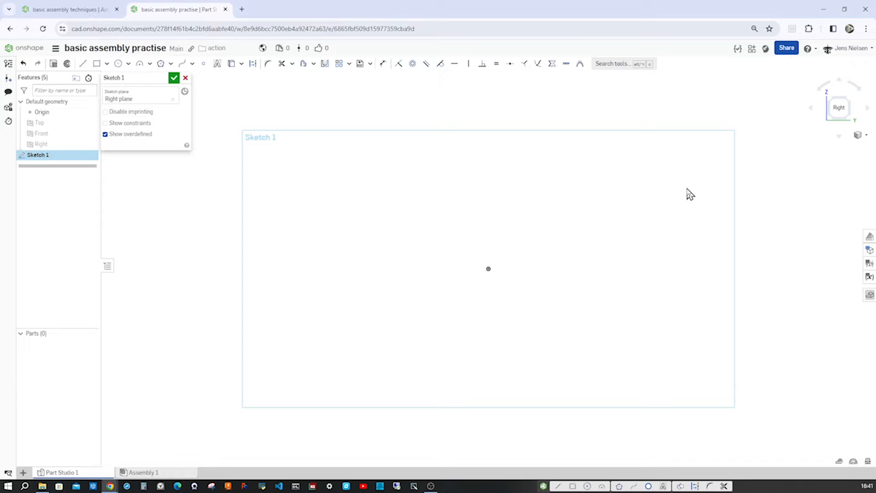
pyautogui.moveTo(662, 188)
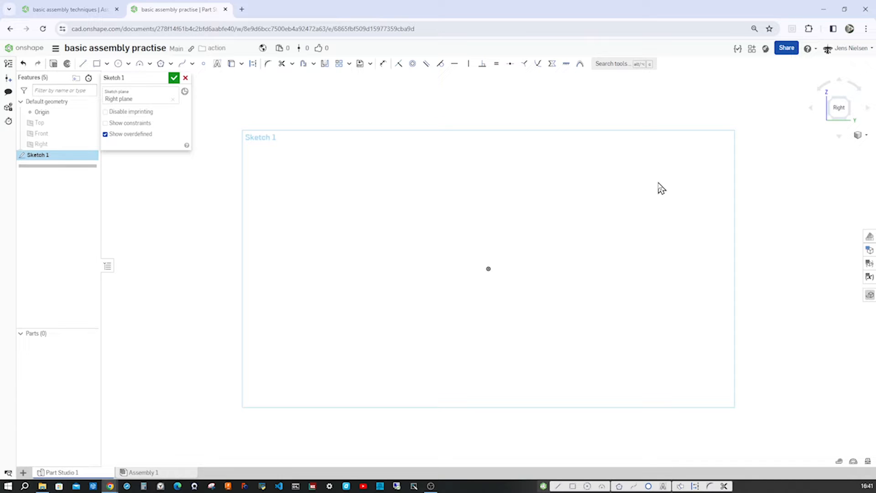
# Sketch an L profile with a 30 mm vertical leg, equal horizontal leg and an R3 corner fillet
pyautogui.click(82, 63)
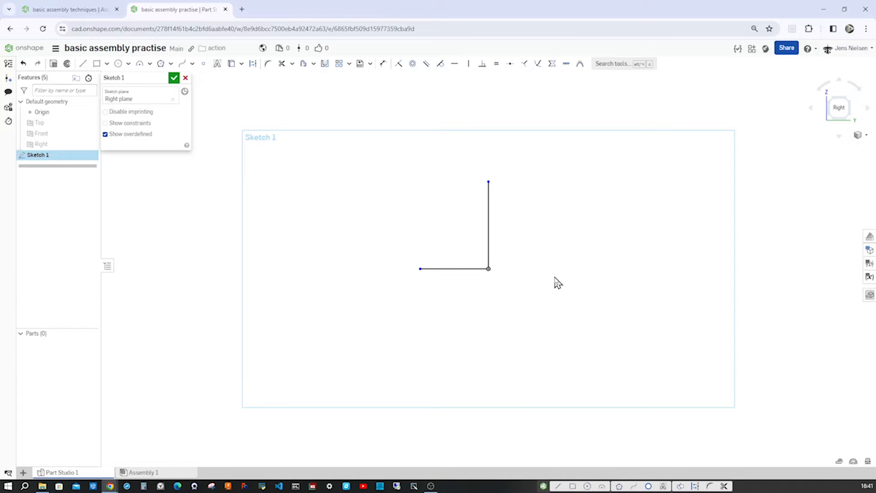
pyautogui.moveTo(269, 62)
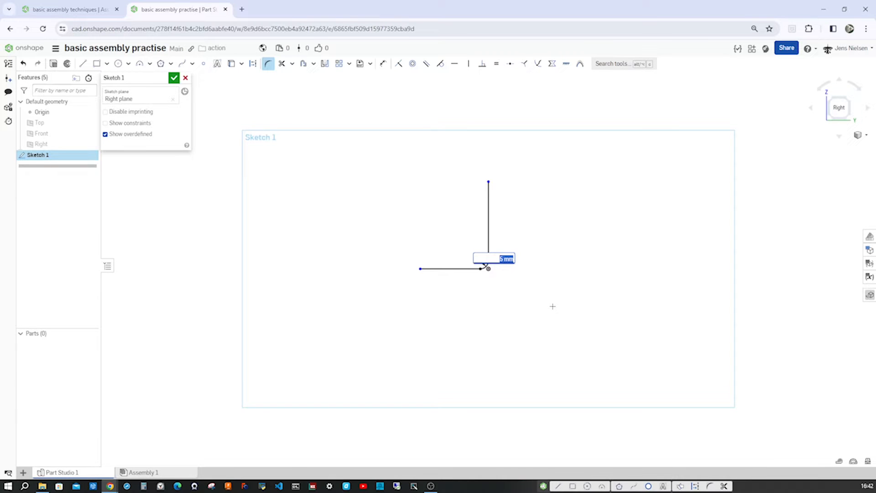
pyautogui.write('3')
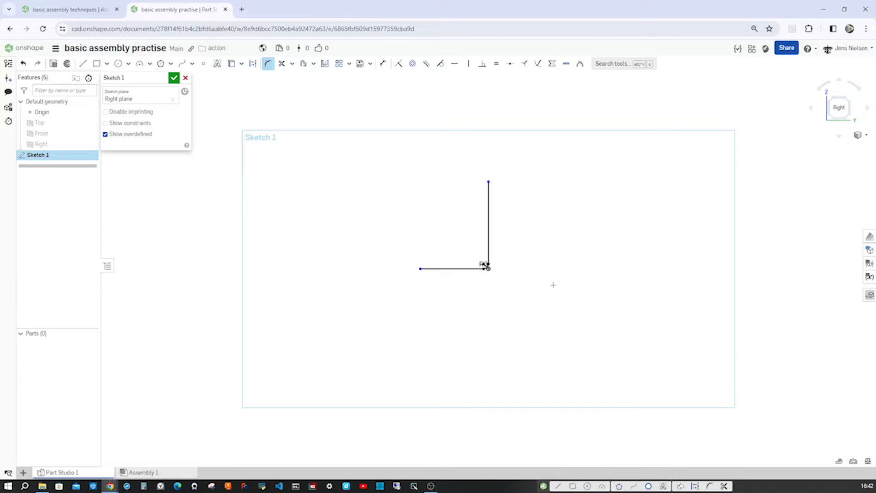
pyautogui.click(382, 63)
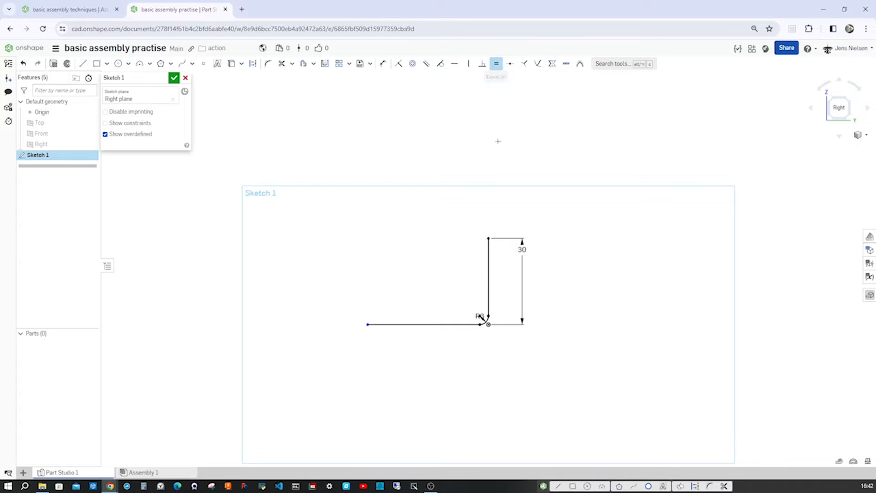
pyautogui.click(488, 276)
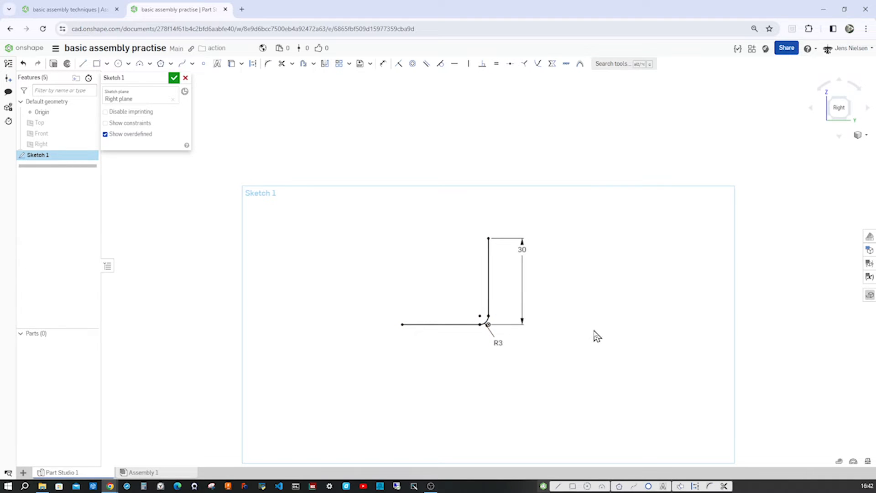
# Offset the L profile by 2 mm to give the bracket its thickness
pyautogui.click(303, 63)
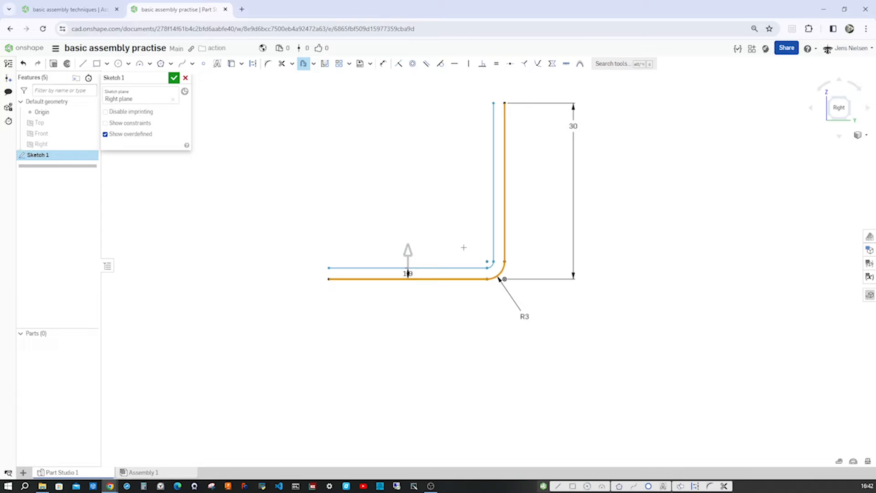
pyautogui.doubleClick(407, 273)
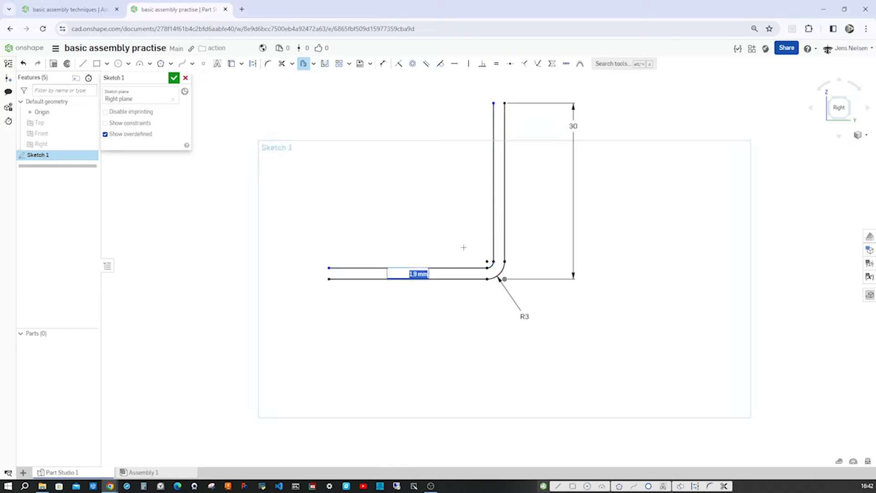
pyautogui.write('2')
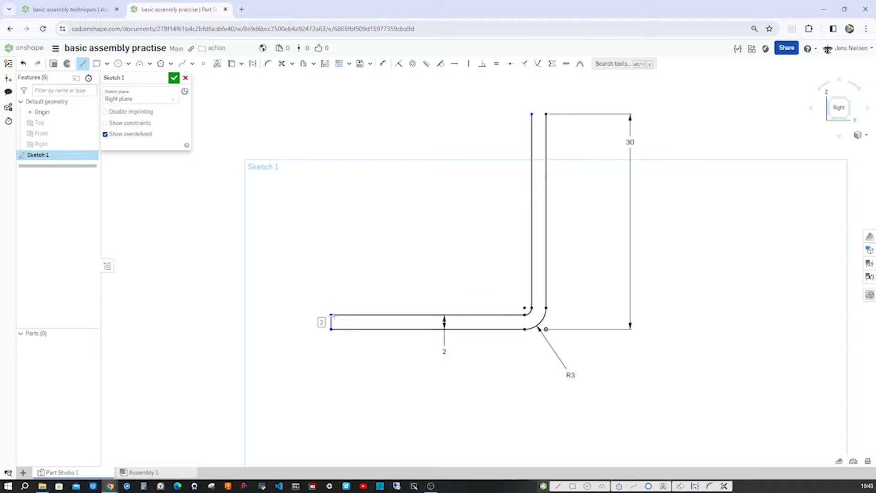
# Cap the left and top ends with lines to close the bracket outline
pyautogui.click(469, 63)
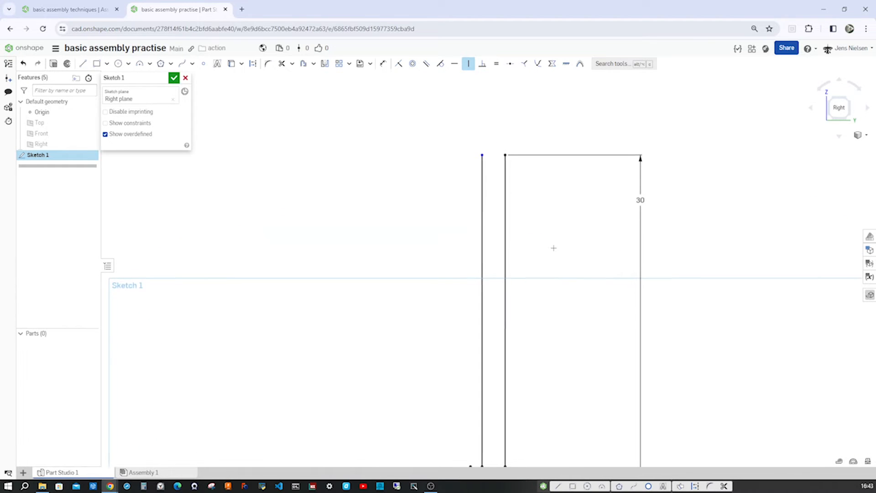
pyautogui.click(83, 63)
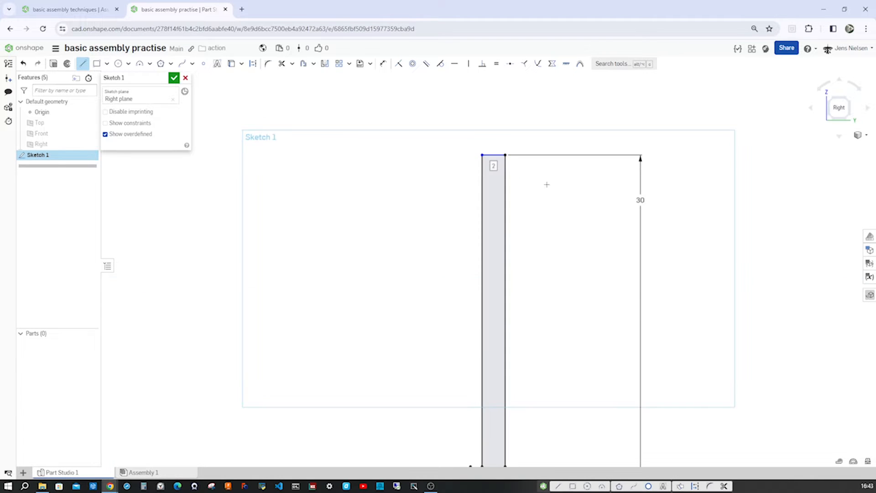
pyautogui.click(455, 63)
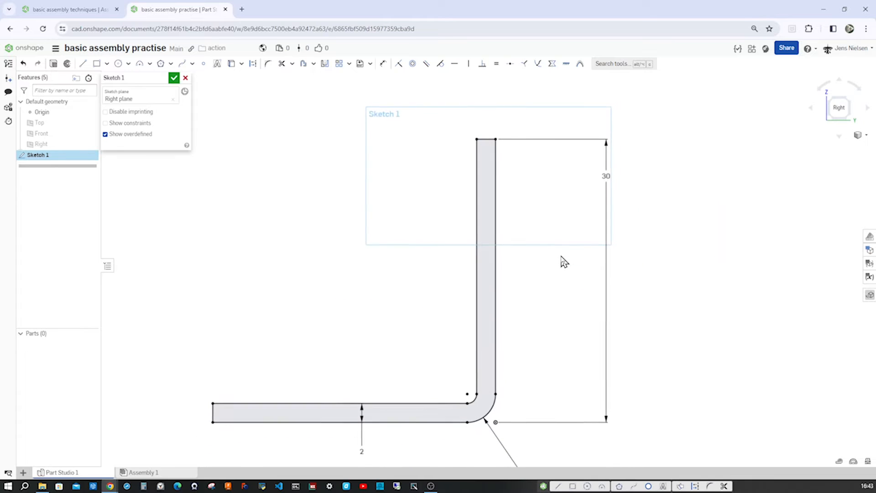
pyautogui.moveTo(98, 63)
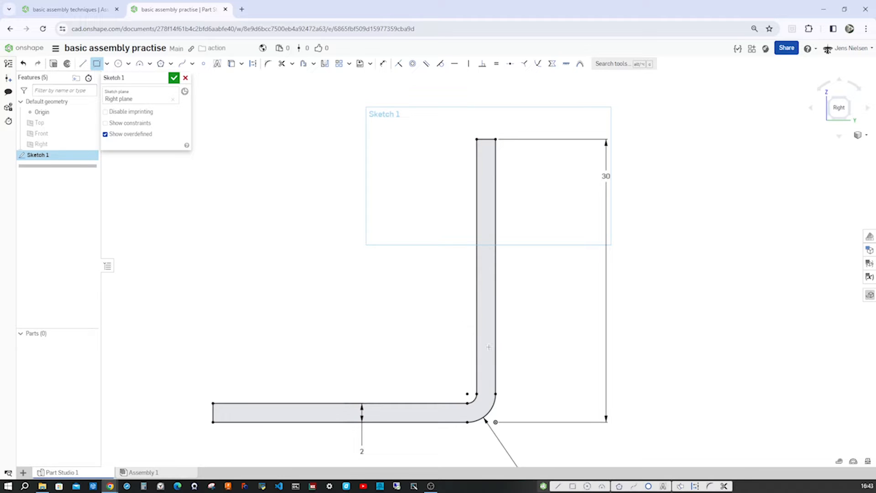
# Draw 5 mm bands across both legs, dimensioned 20 and 5 mm and made equal, then finish Sketch 1
pyautogui.click(496, 252)
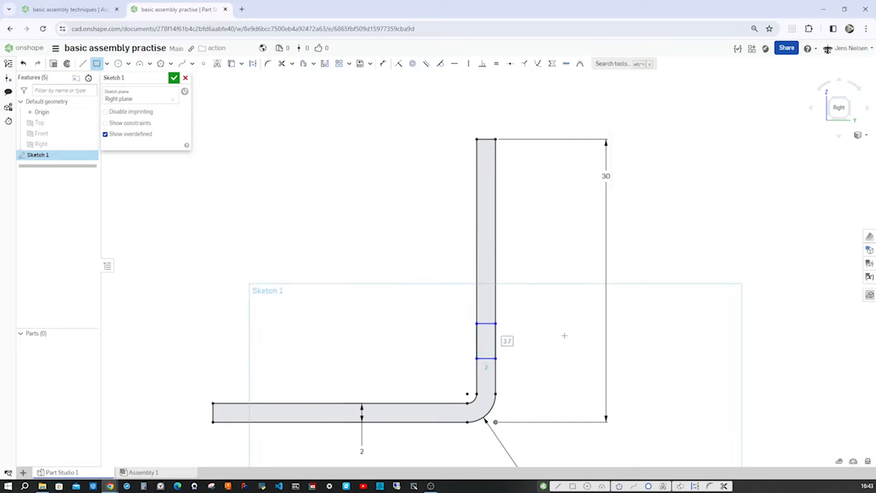
pyautogui.click(382, 63)
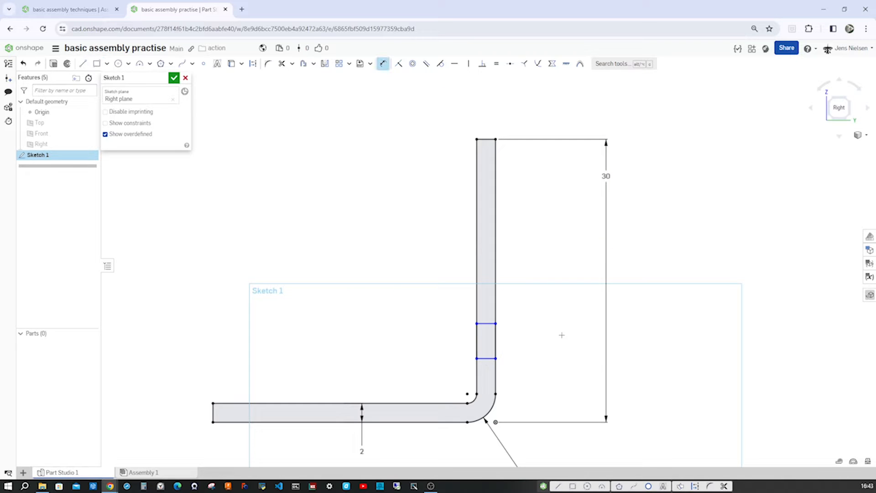
pyautogui.moveTo(503, 161)
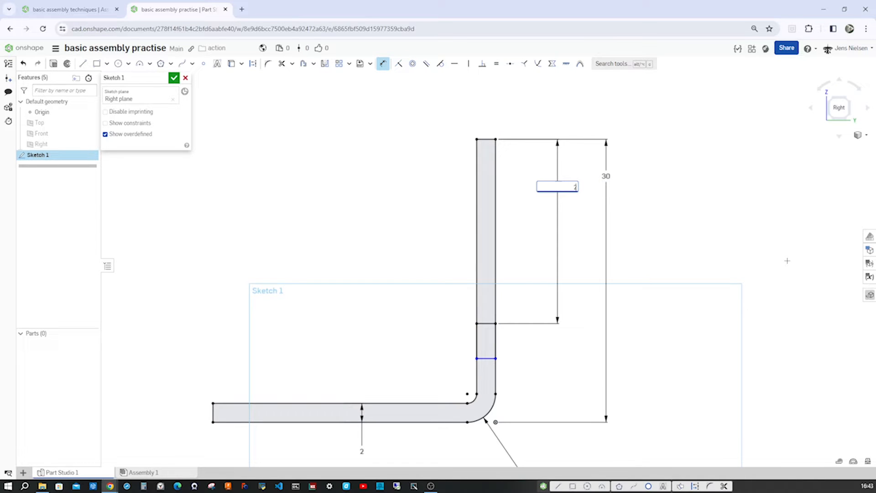
pyautogui.write('20')
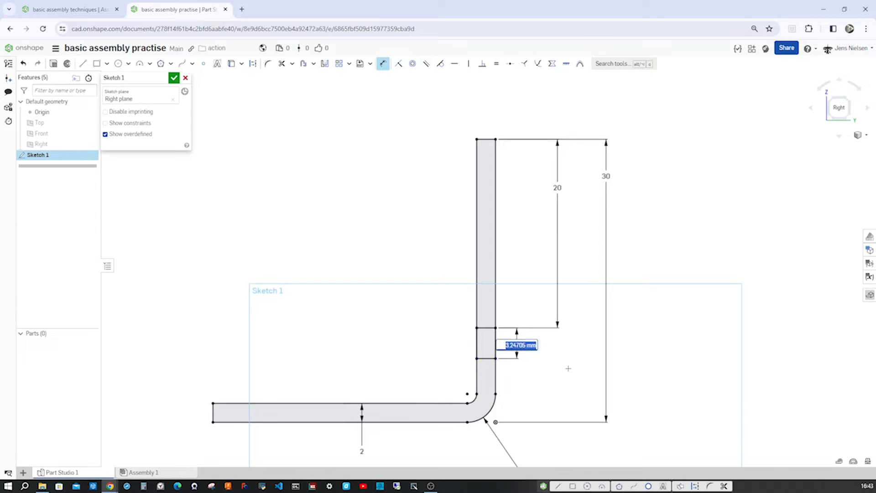
pyautogui.write('5')
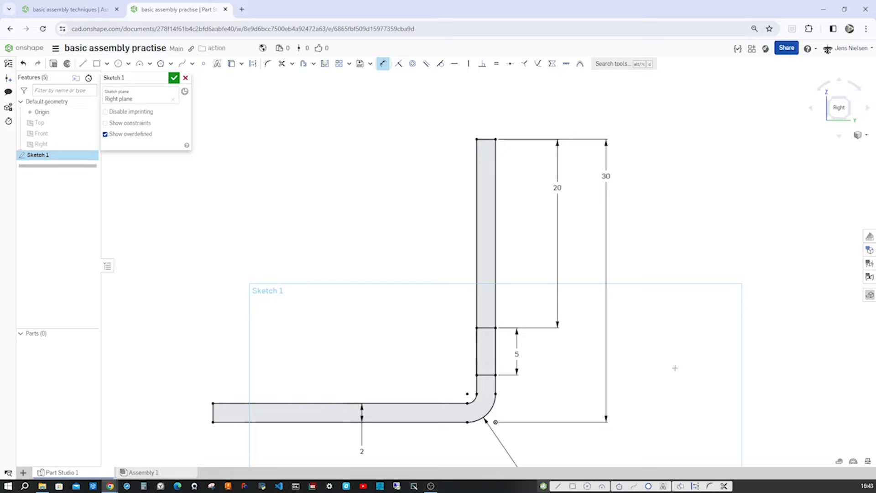
pyautogui.moveTo(317, 196)
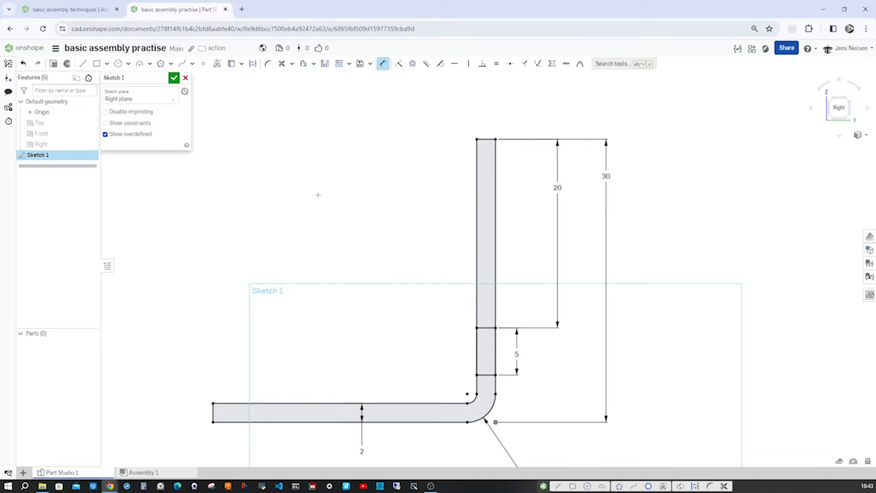
pyautogui.moveTo(96, 63)
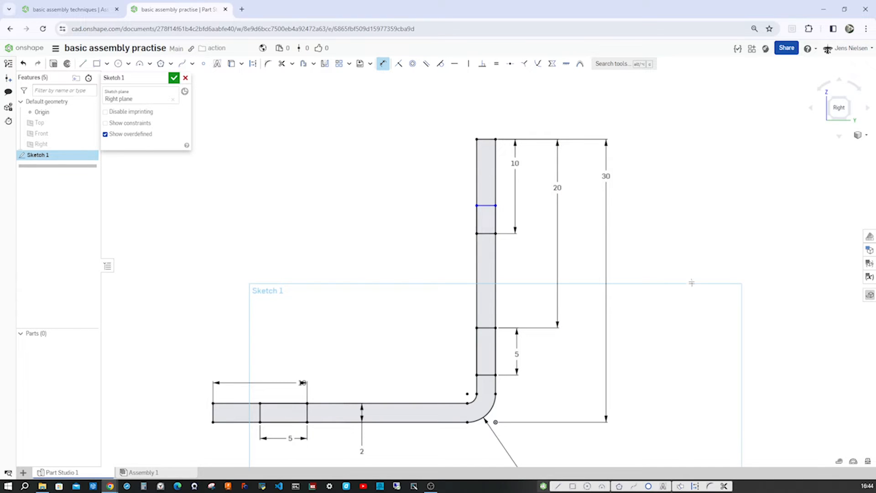
pyautogui.moveTo(696, 290)
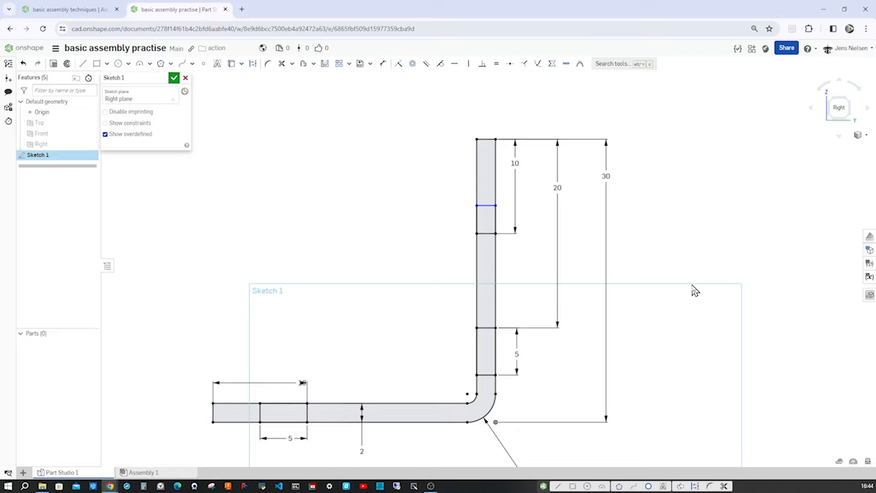
pyautogui.click(494, 219)
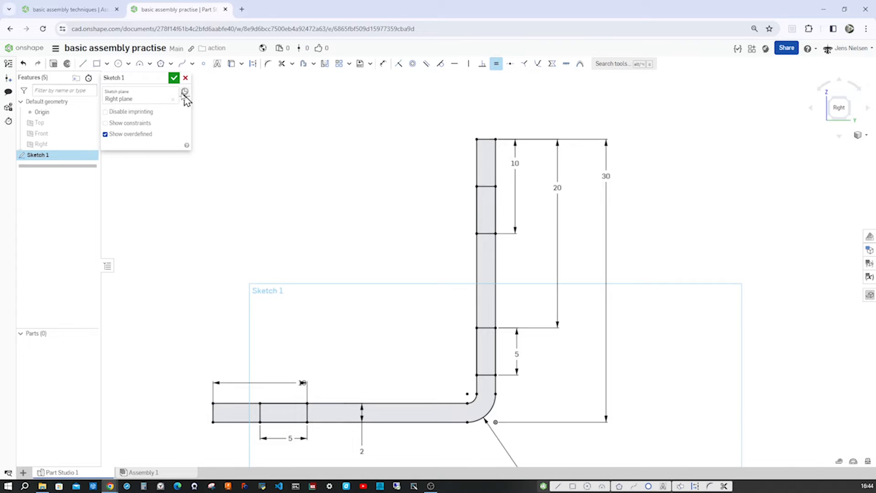
pyautogui.click(173, 78)
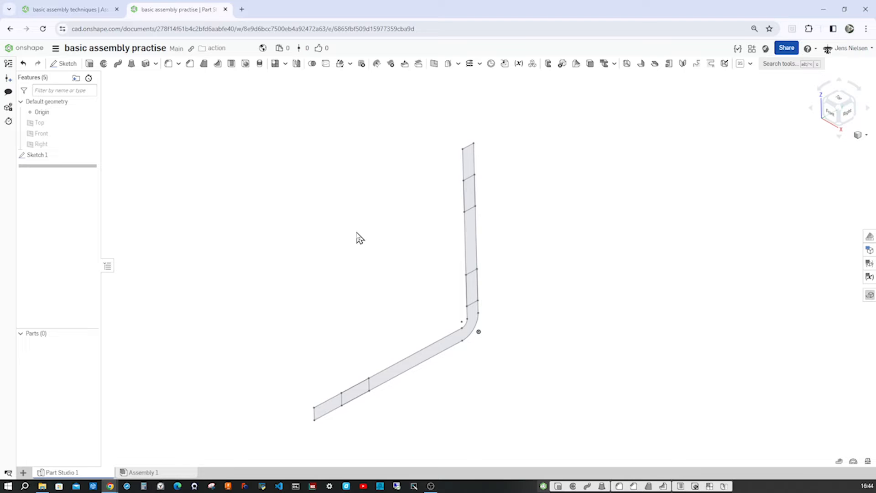
# Extrude the bracket profile 20 mm symmetric about the sketch plane into Part 1
pyautogui.click(117, 63)
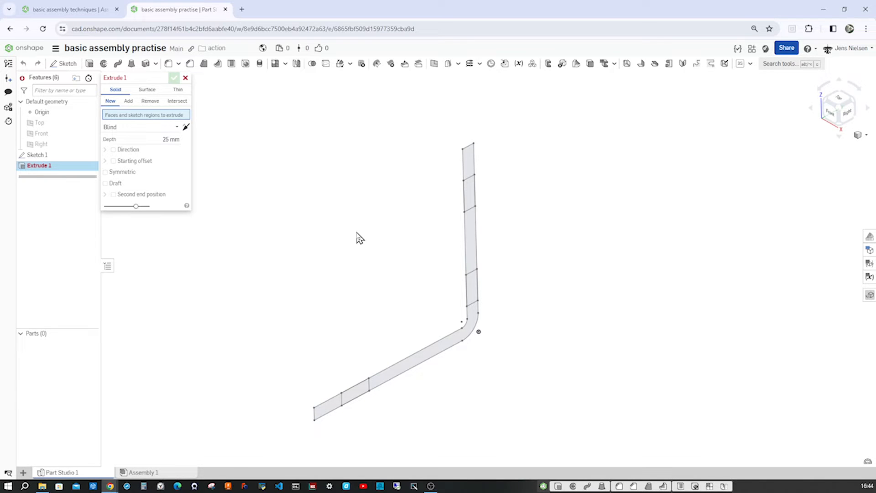
pyautogui.moveTo(545, 397)
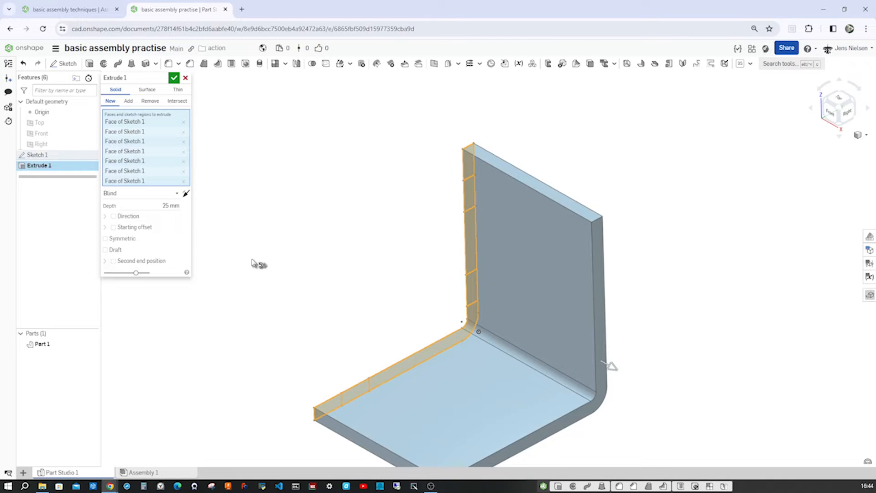
pyautogui.tripleClick(170, 205)
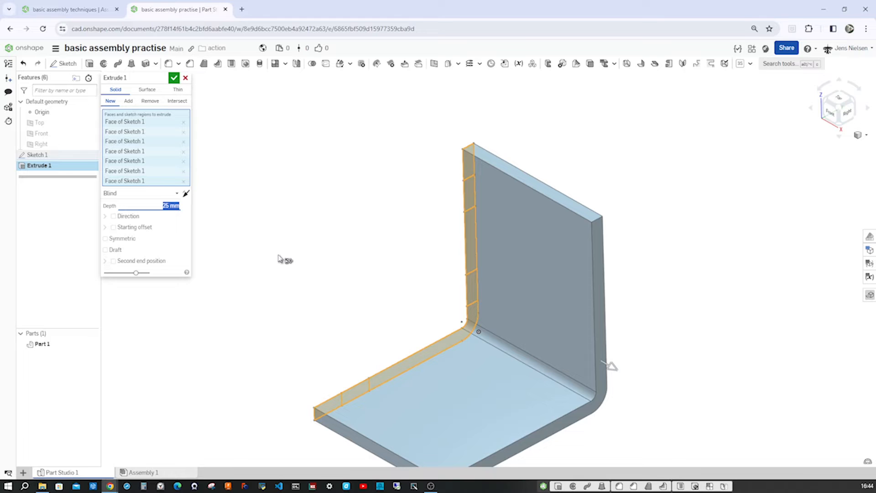
pyautogui.write('20')
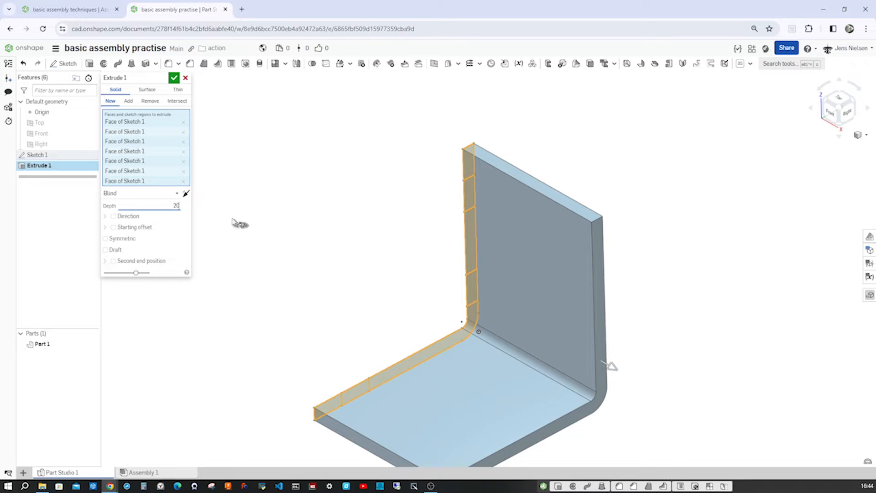
pyautogui.moveTo(107, 238)
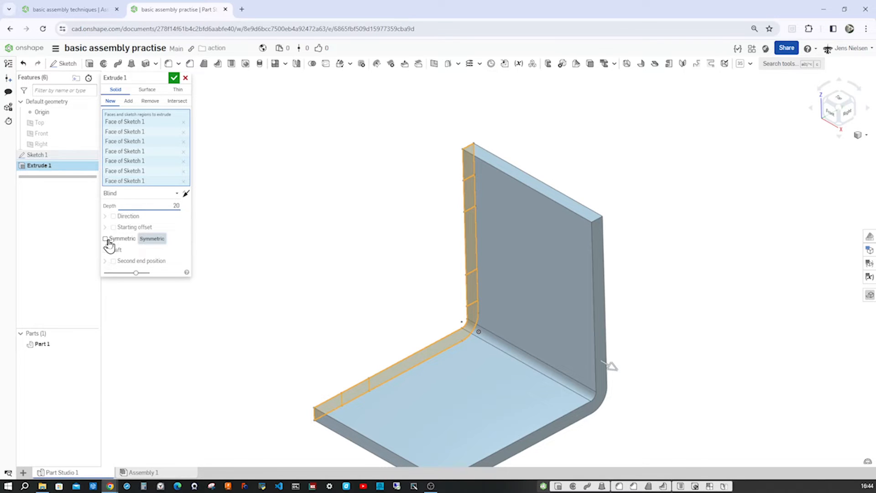
pyautogui.click(106, 238)
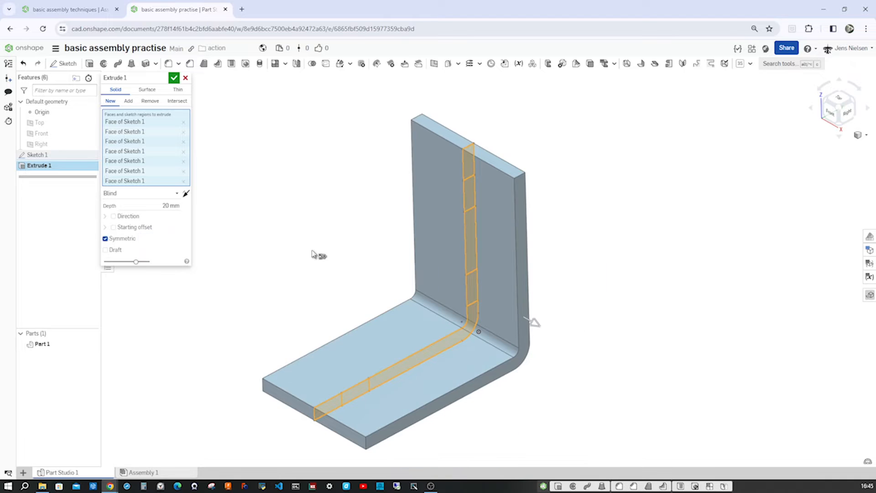
pyautogui.click(174, 78)
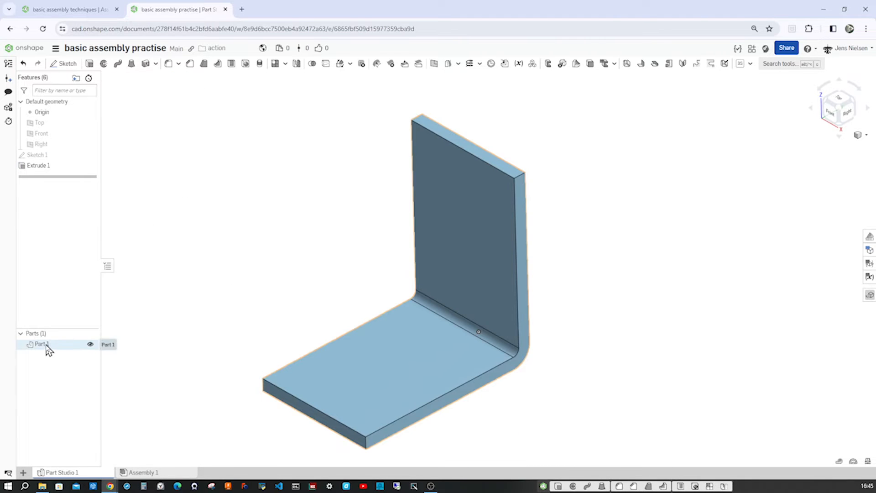
# Rename Part 1 to bracket and bring up its appearance settings
pyautogui.doubleClick(41, 344)
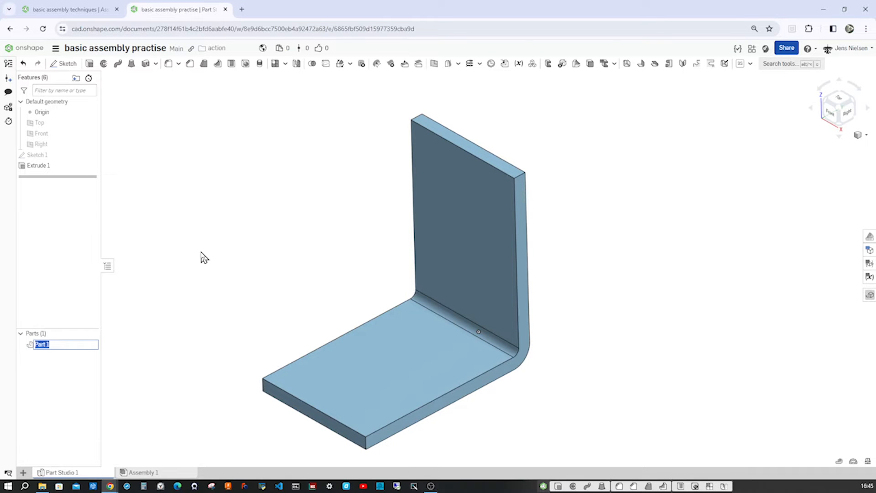
pyautogui.write('bracket')
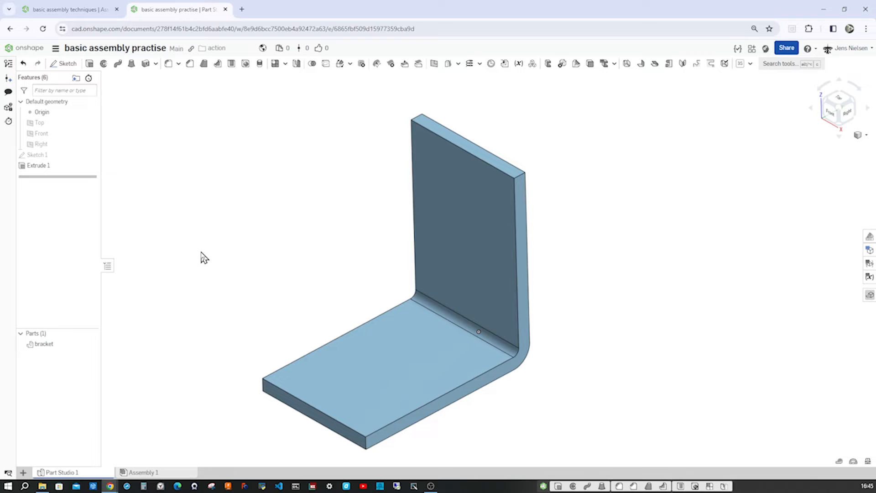
pyautogui.rightClick(44, 344)
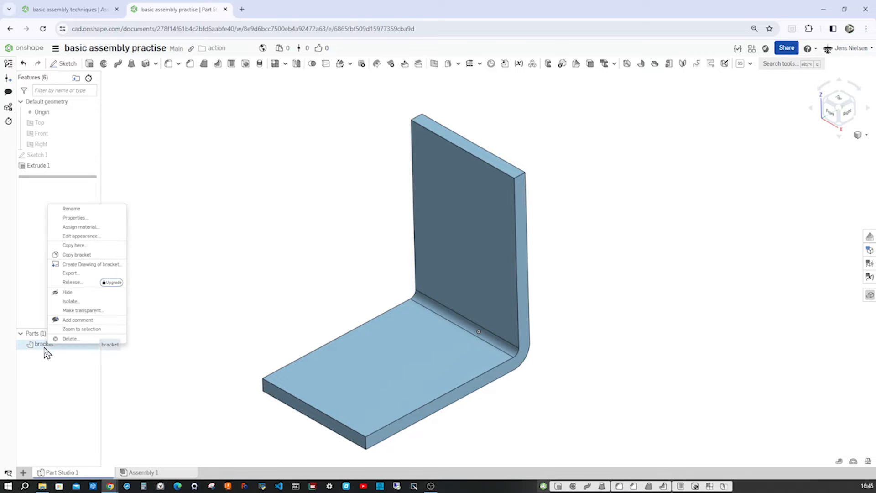
pyautogui.click(81, 235)
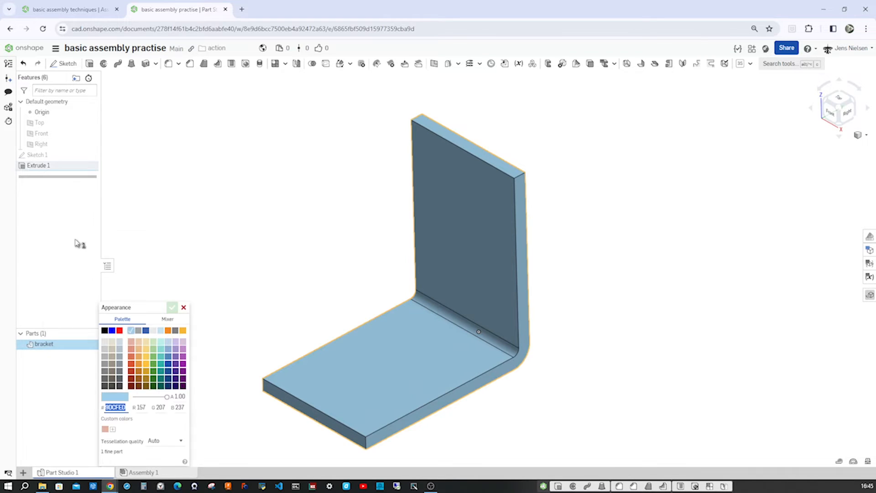
# Recolour the bracket a light grey (CCCCCC) instead of light blue
pyautogui.click(105, 363)
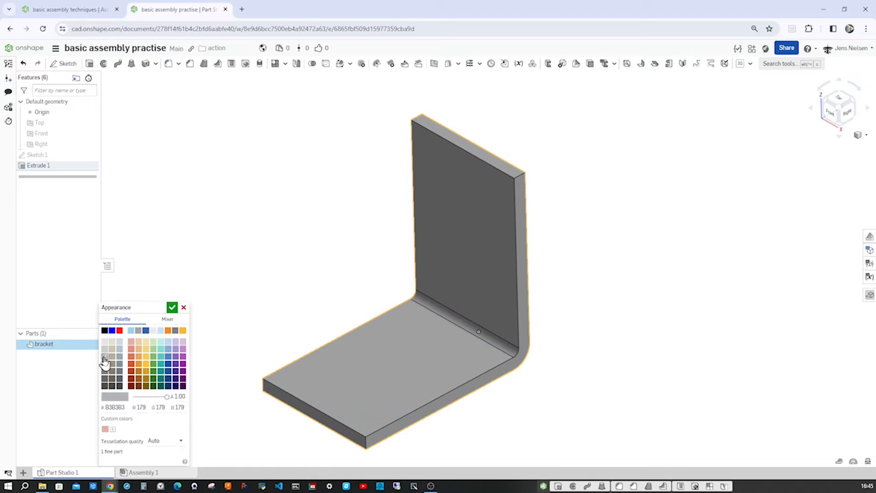
pyautogui.click(105, 350)
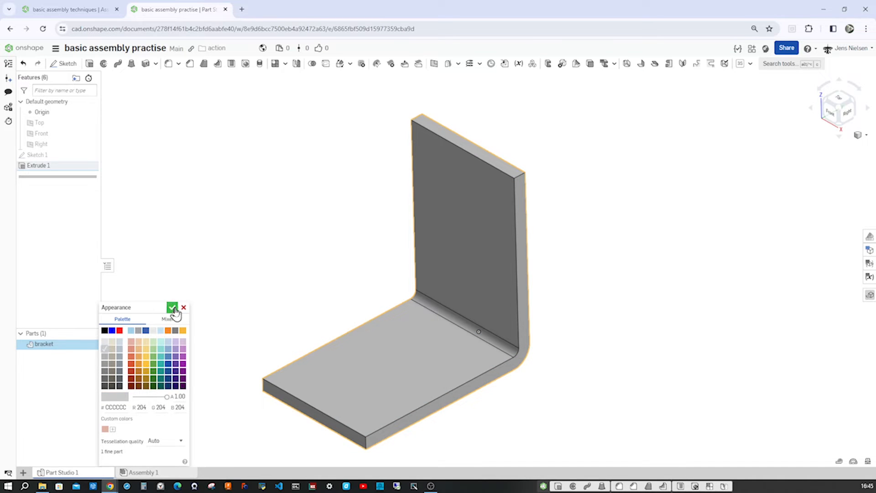
pyautogui.click(173, 308)
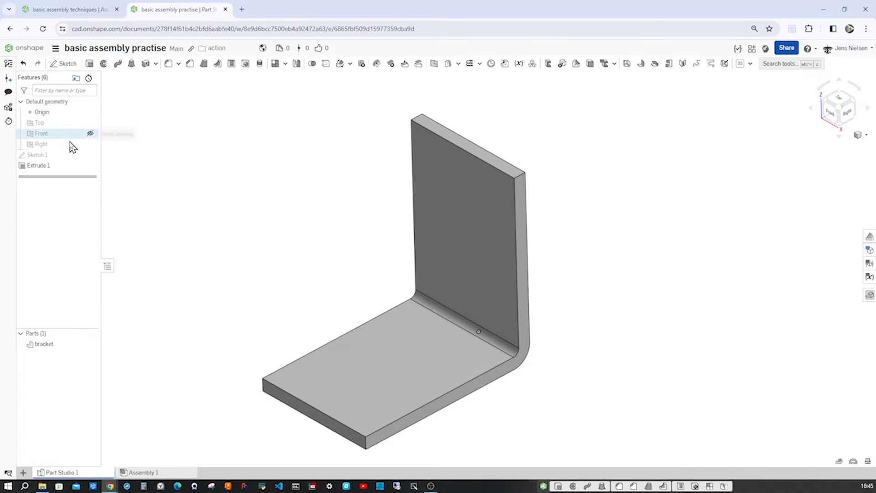
# Show Sketch 1 on the bracket and switch the view to hidden edges visible
pyautogui.click(90, 155)
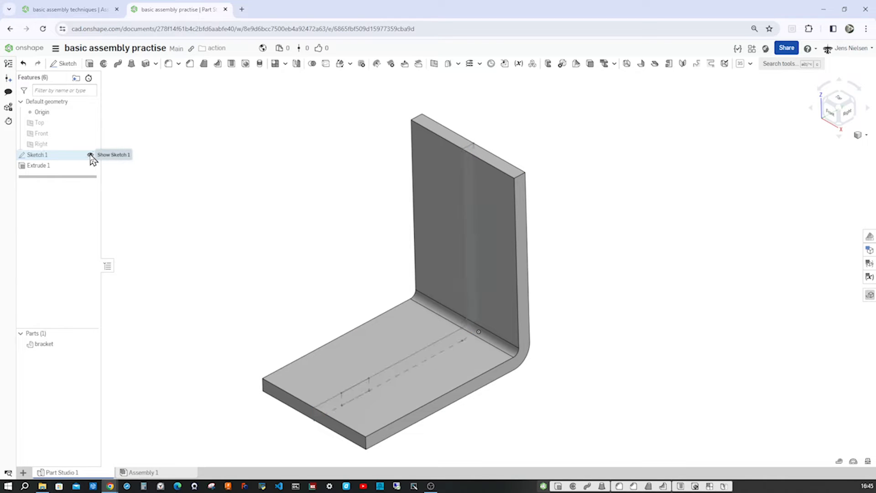
pyautogui.moveTo(739, 305)
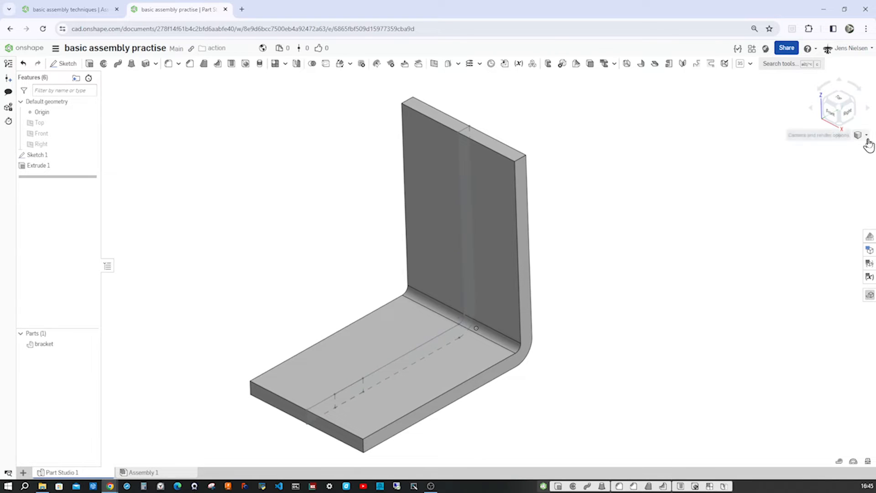
pyautogui.click(860, 135)
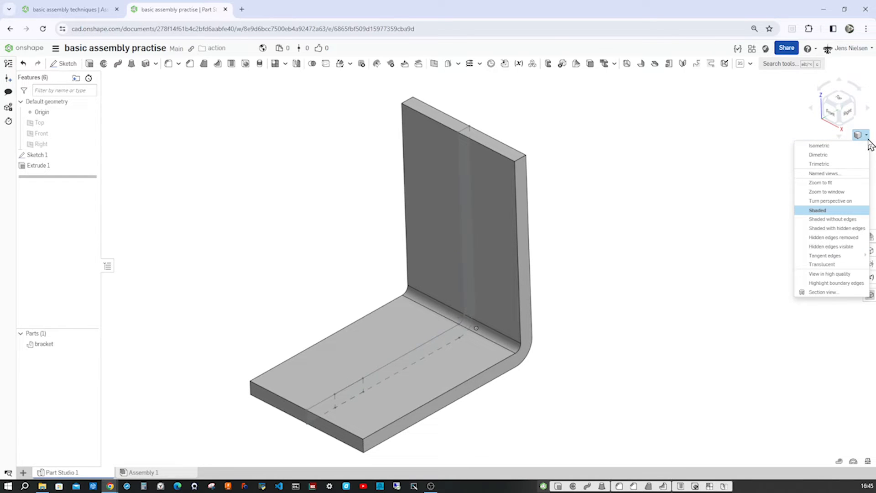
pyautogui.moveTo(830, 265)
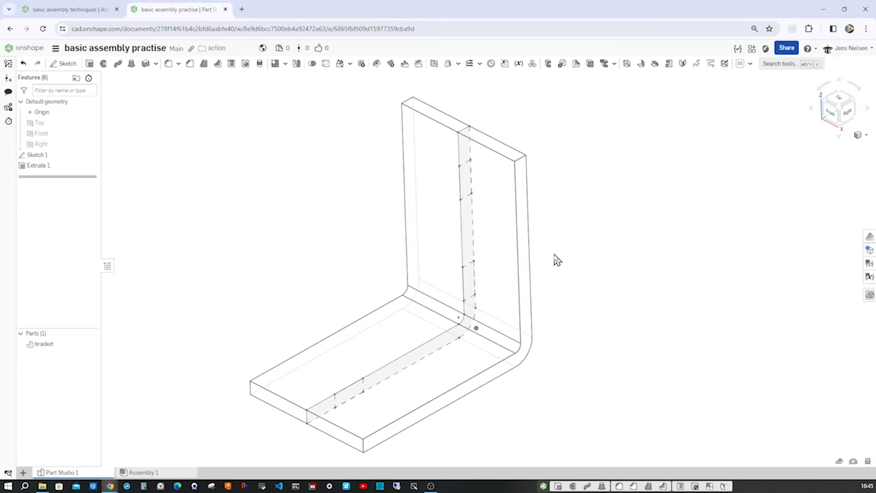
pyautogui.moveTo(660, 252)
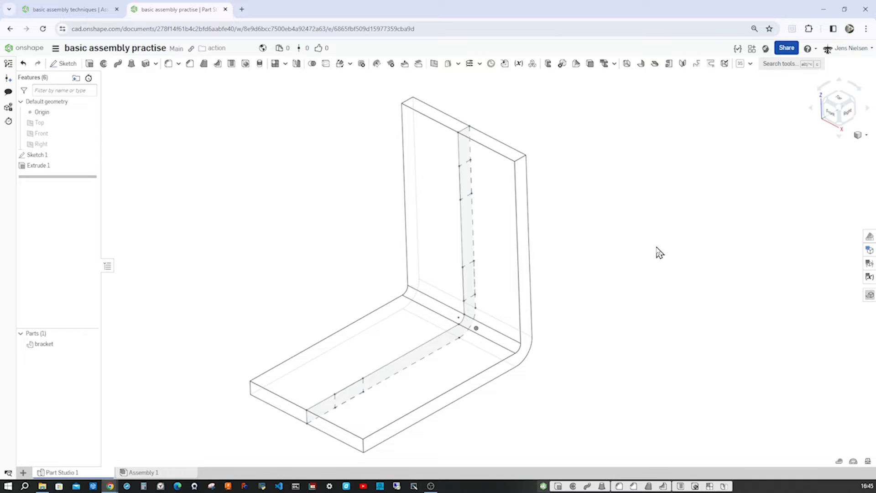
pyautogui.moveTo(311, 221)
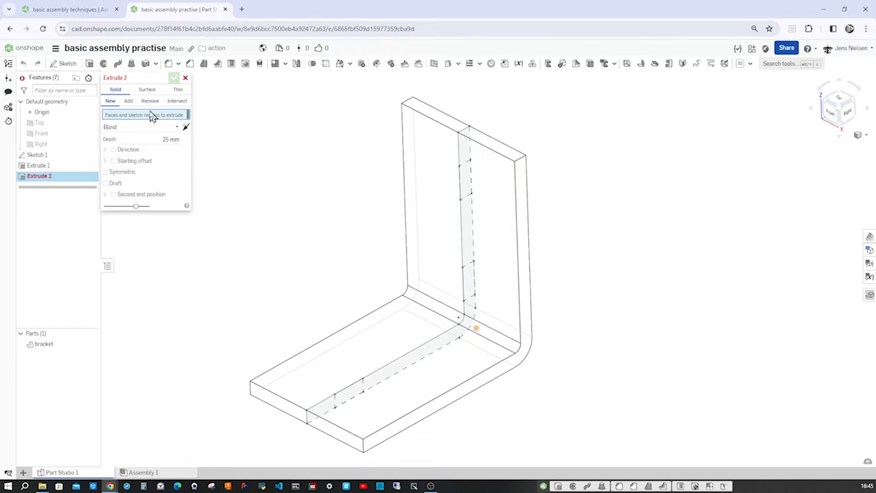
# Set Extrude 2 to Remove using the hidden face of Sketch 1 as the cut region
pyautogui.click(150, 101)
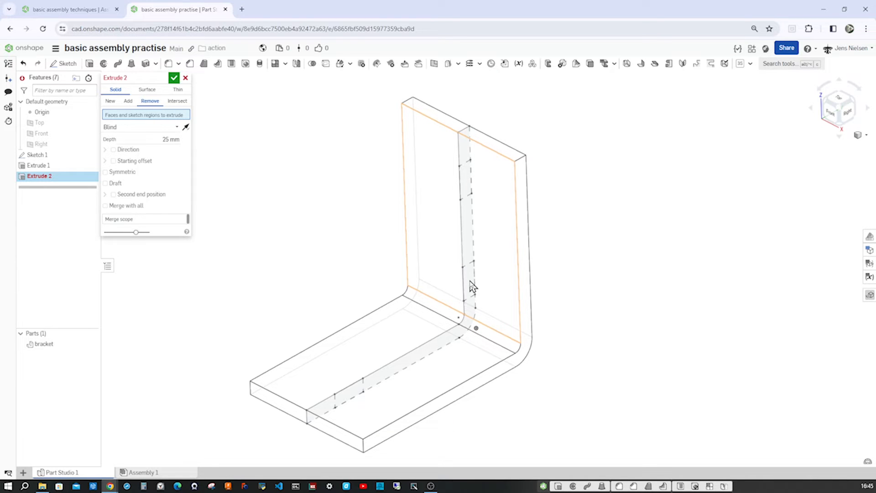
pyautogui.rightClick(470, 285)
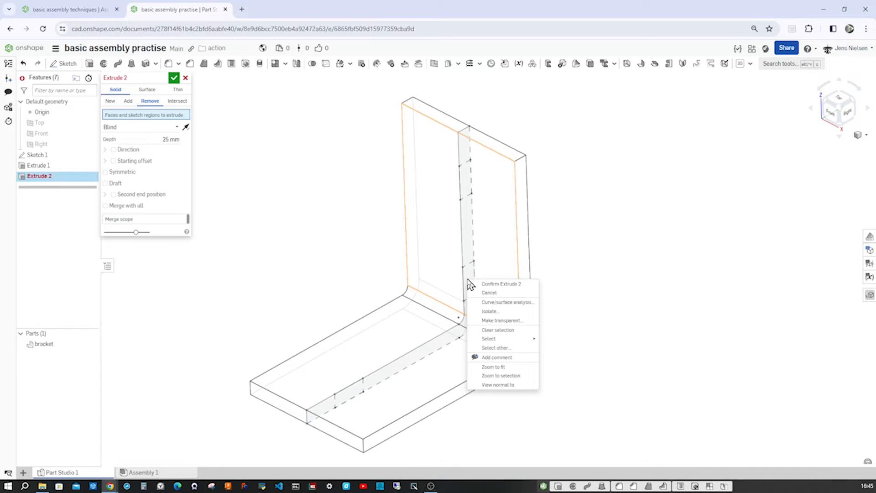
pyautogui.moveTo(496, 348)
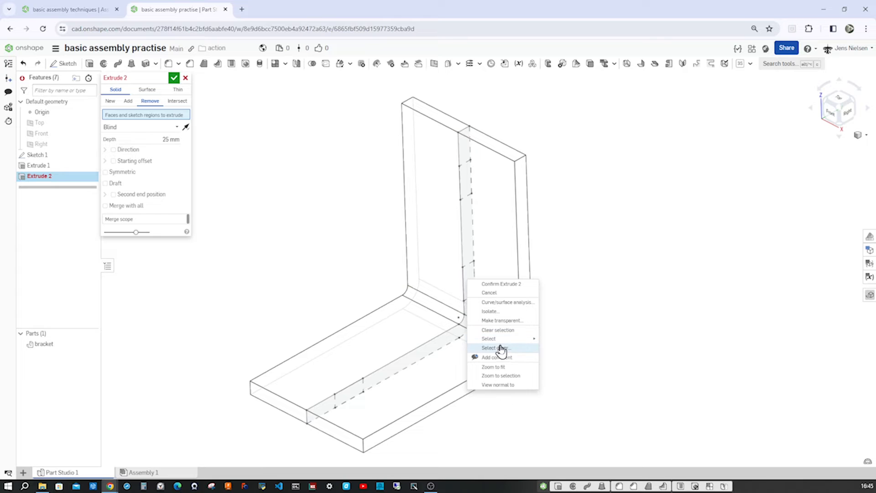
pyautogui.click(494, 348)
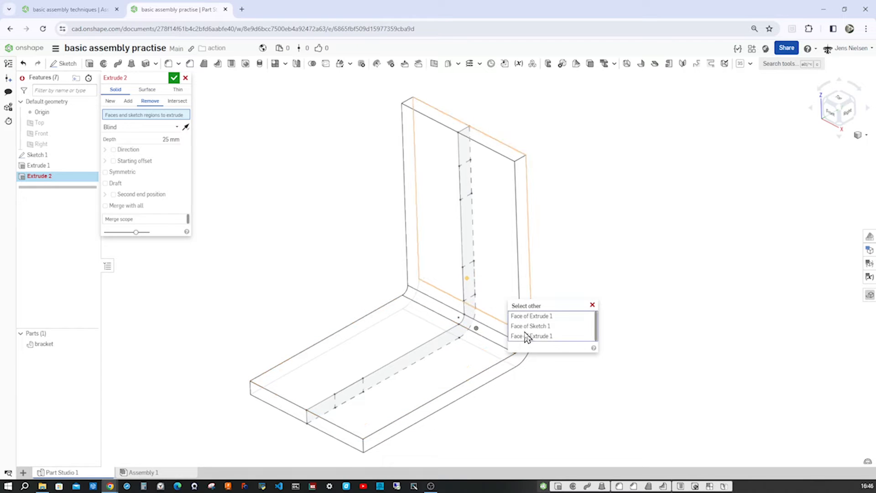
pyautogui.click(529, 326)
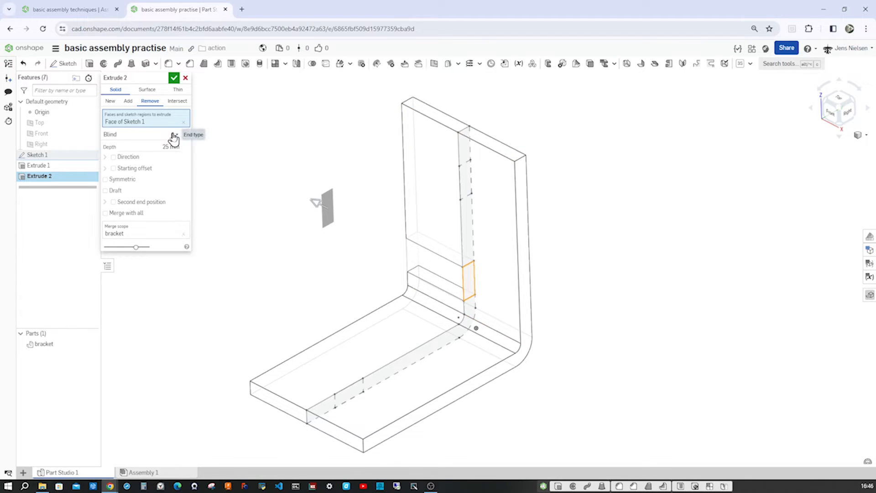
pyautogui.moveTo(125, 172)
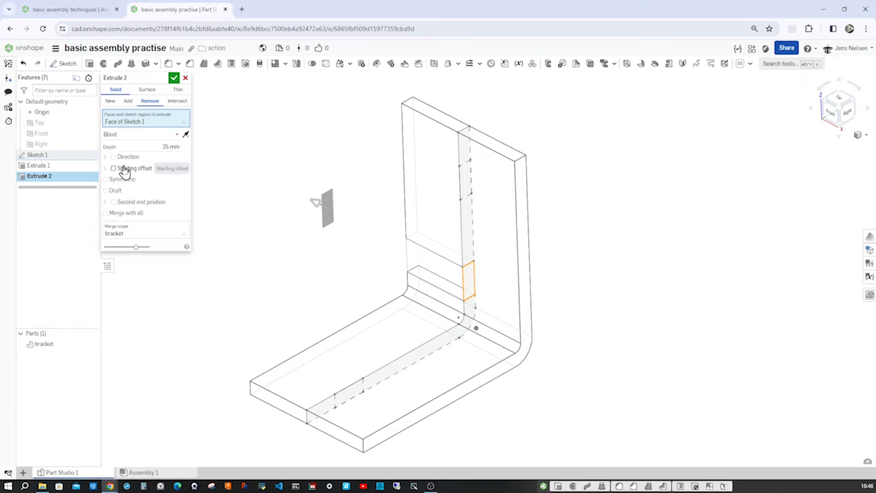
# Start the cut from a bracket face via a starting offset and confirm the notch
pyautogui.click(113, 168)
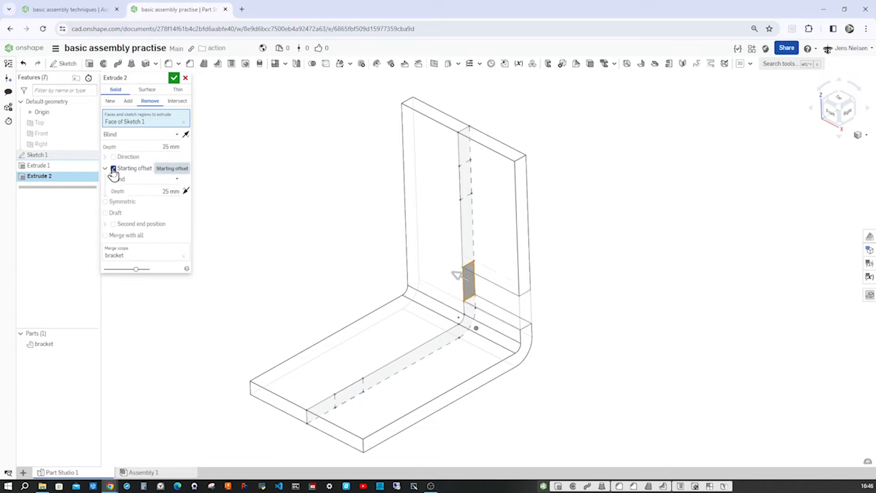
pyautogui.click(144, 178)
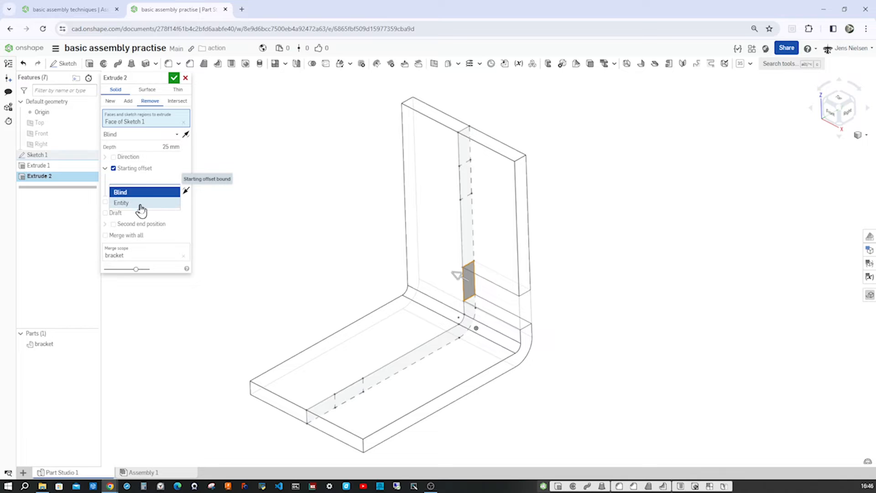
pyautogui.click(121, 202)
pyautogui.write('4')
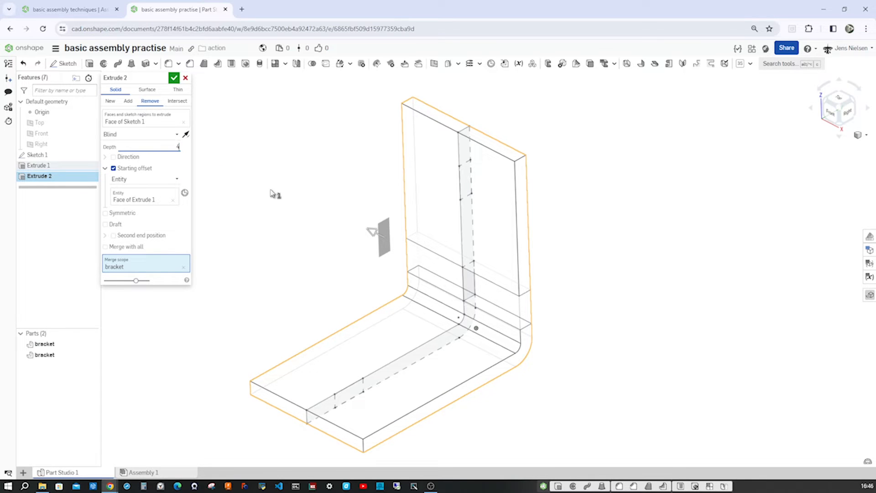
pyautogui.click(174, 77)
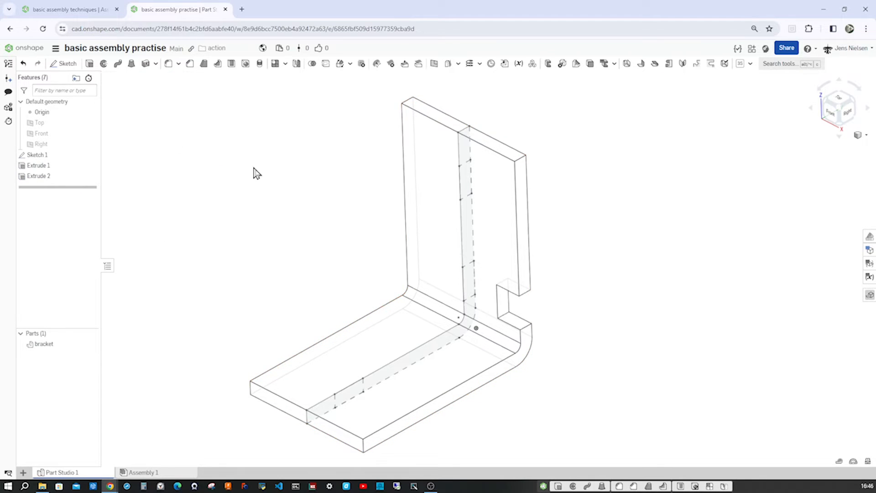
pyautogui.moveTo(579, 265)
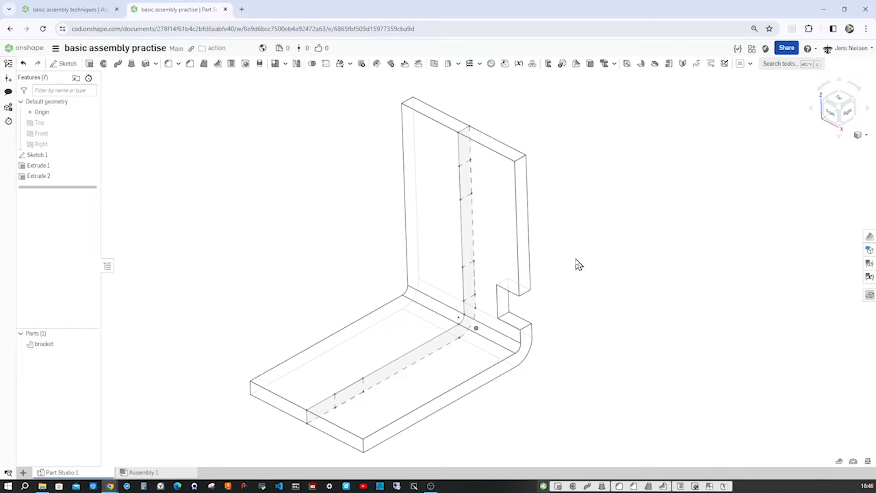
pyautogui.moveTo(156, 84)
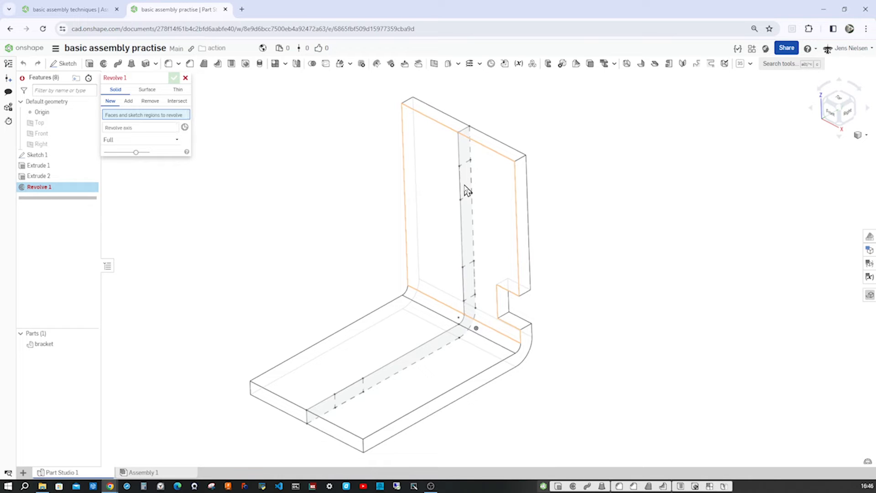
# Revolve the hidden Sketch 1 face as a Remove to cut a circular hole in the upright leg
pyautogui.rightClick(467, 190)
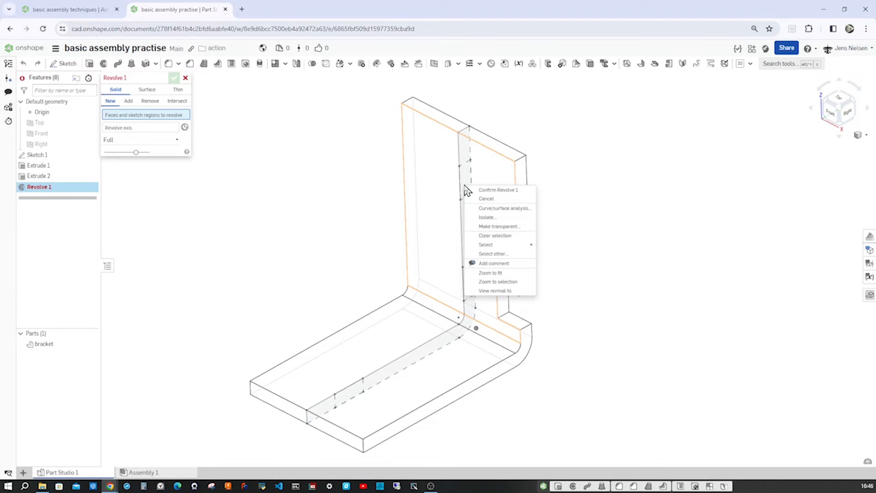
pyautogui.click(492, 253)
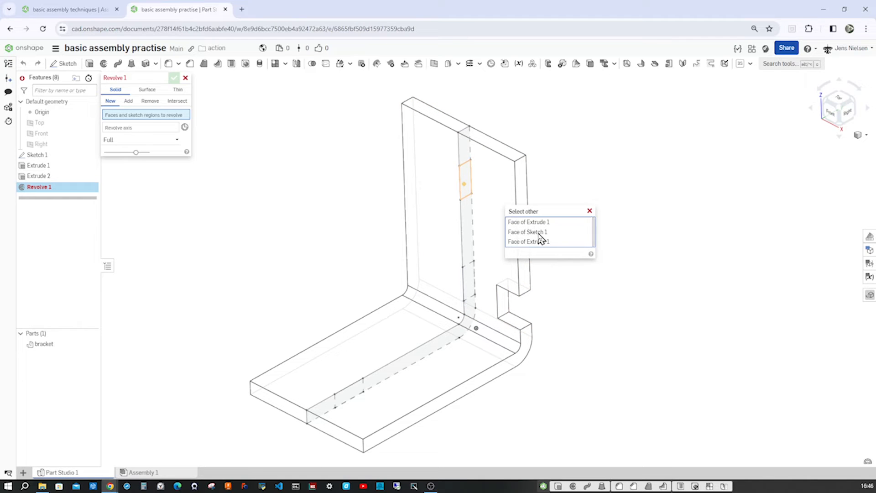
pyautogui.click(526, 232)
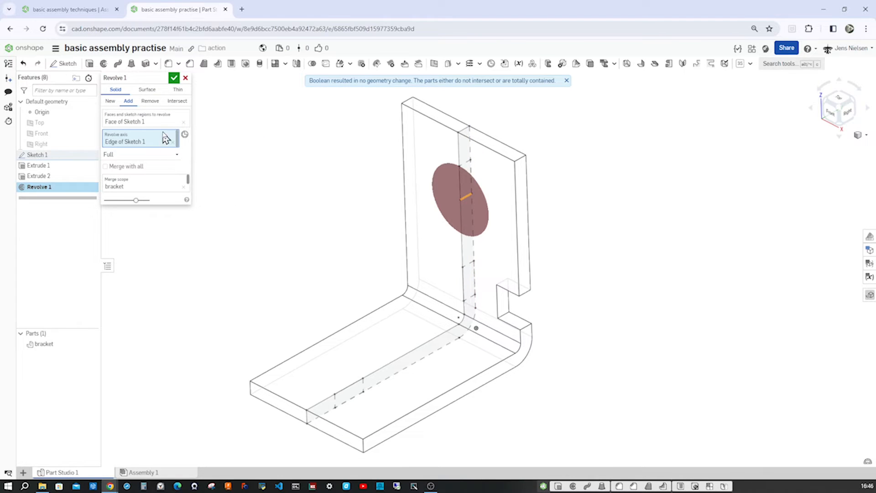
pyautogui.click(150, 102)
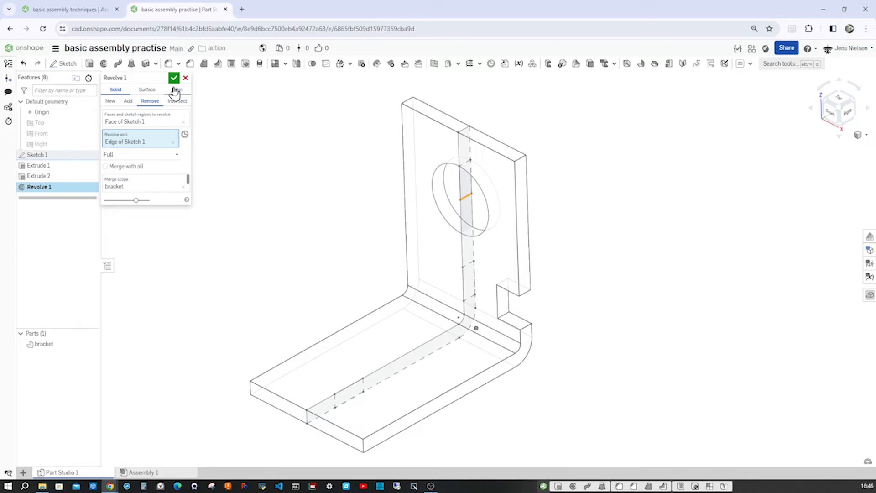
pyautogui.click(174, 77)
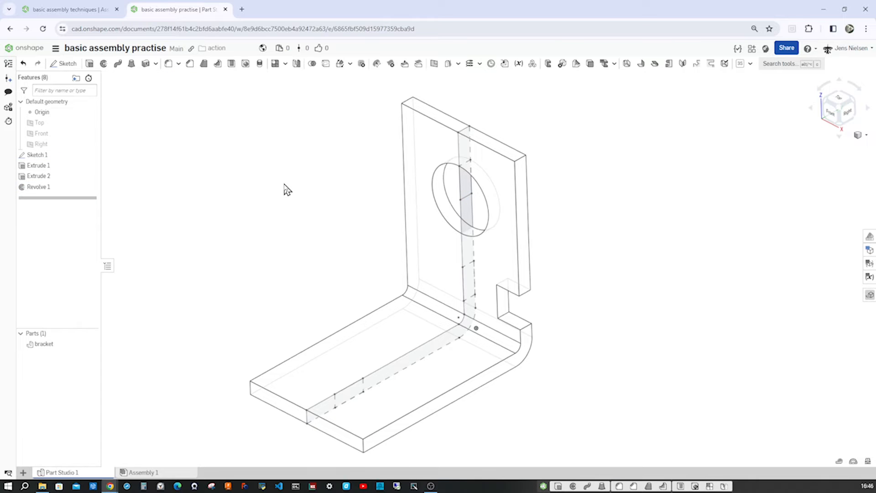
pyautogui.click(104, 63)
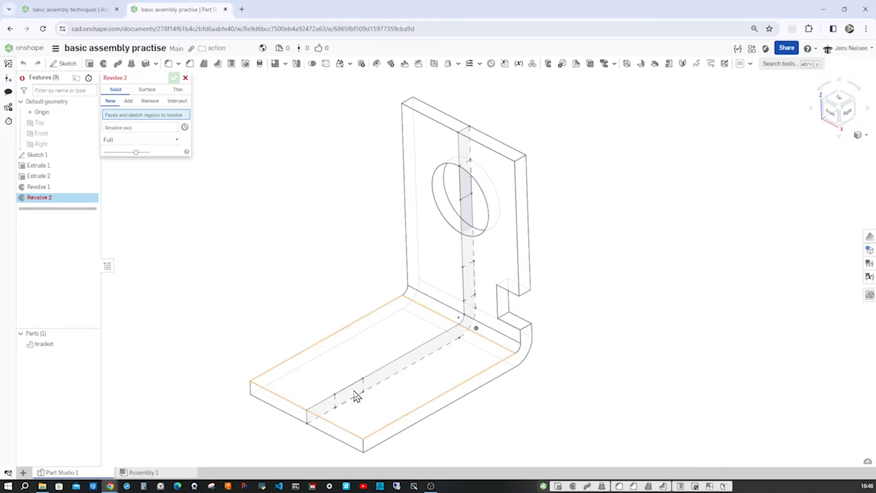
# Cut a matching circular hole through the lower leg with a second Remove revolve
pyautogui.click(350, 391)
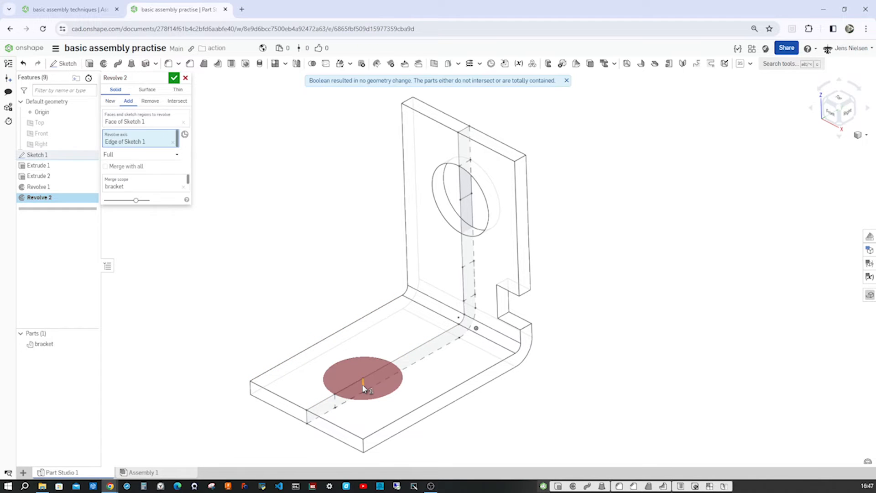
pyautogui.click(150, 101)
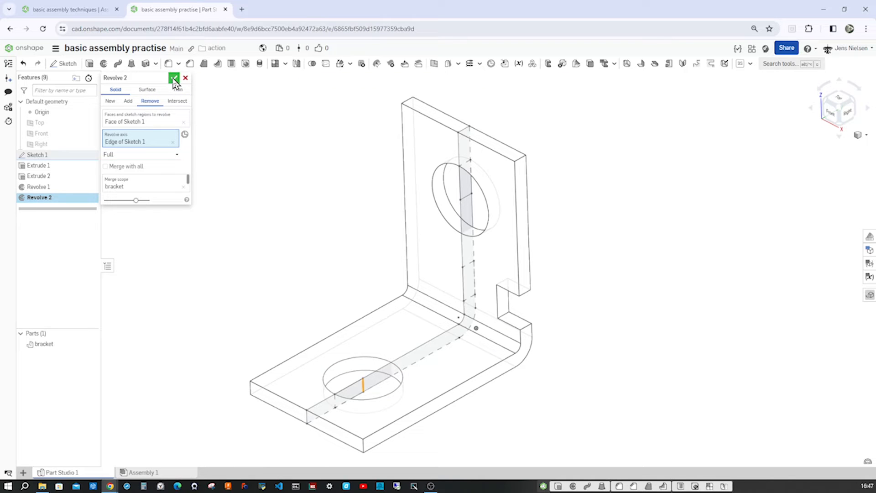
pyautogui.click(174, 77)
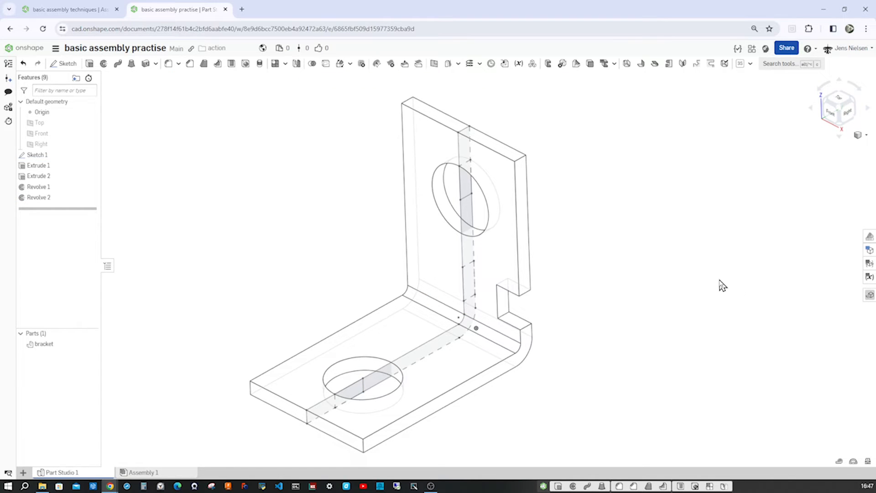
# Return the bracket to shaded display and hide Sketch 1 from the model
pyautogui.click(860, 135)
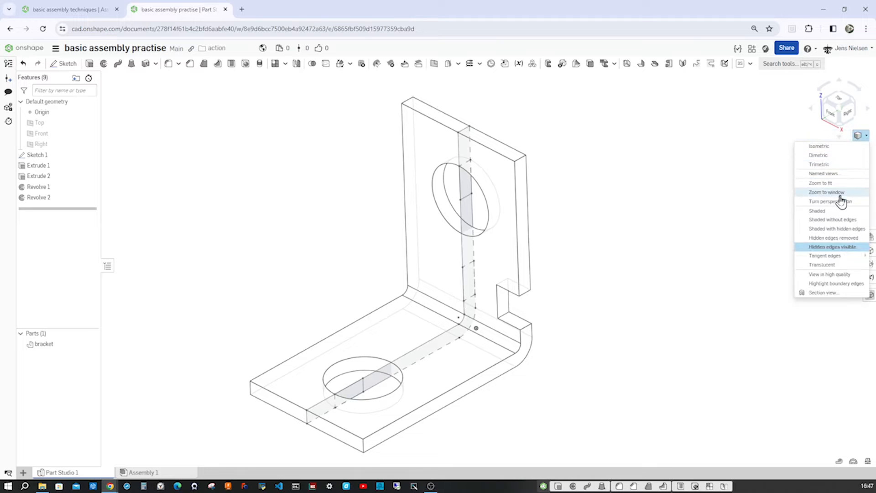
pyautogui.click(816, 211)
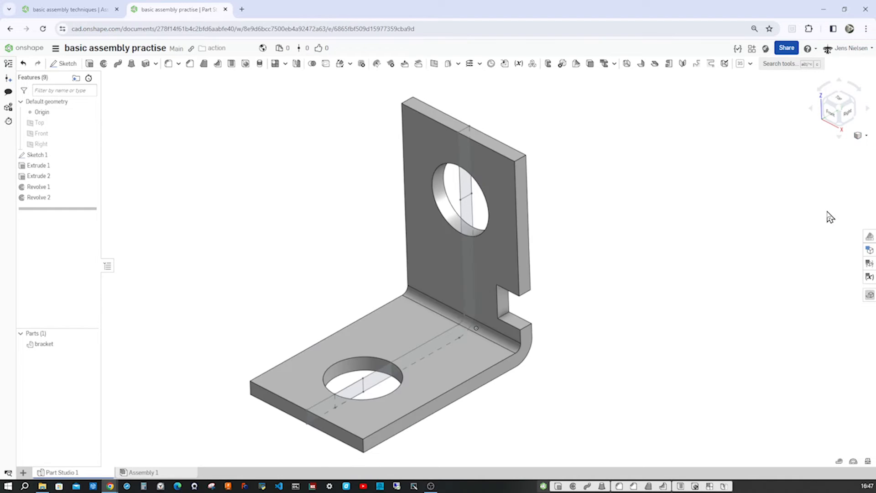
pyautogui.moveTo(700, 202)
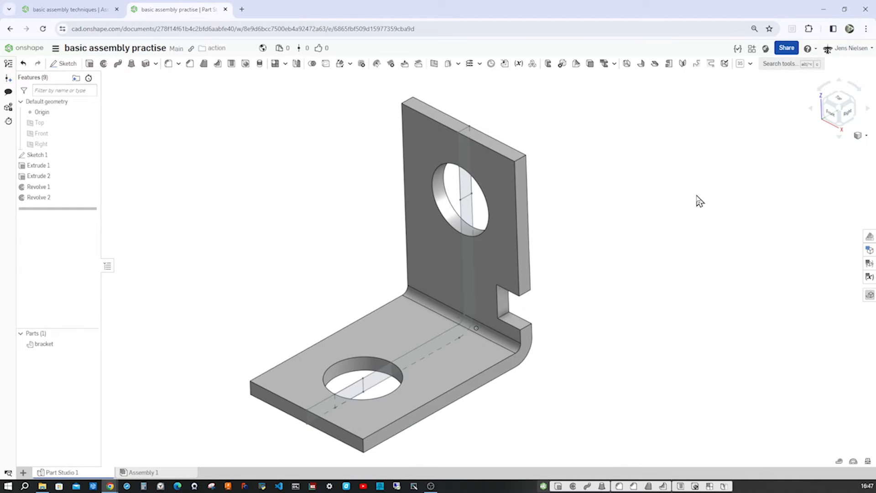
pyautogui.click(91, 155)
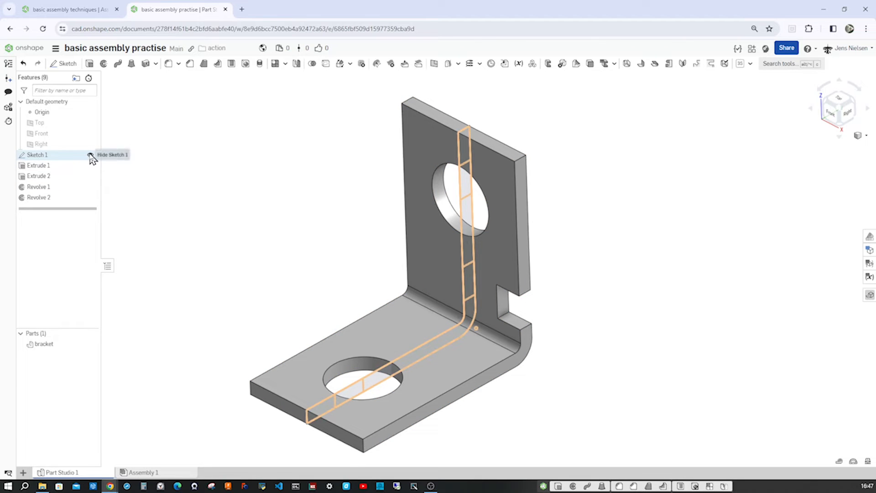
pyautogui.click(91, 155)
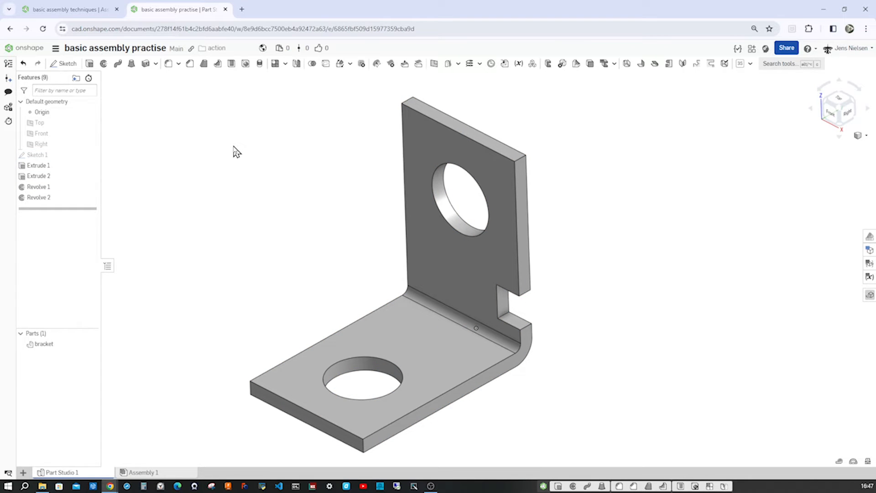
pyautogui.click(170, 63)
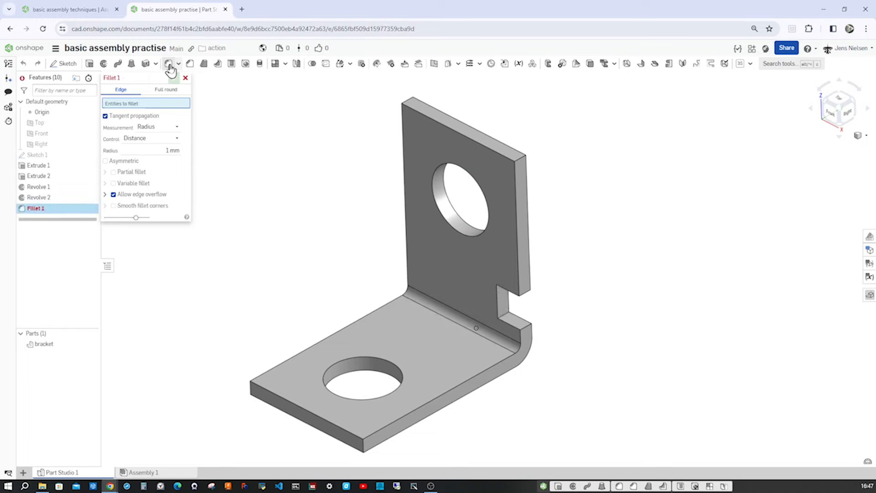
pyautogui.moveTo(198, 175)
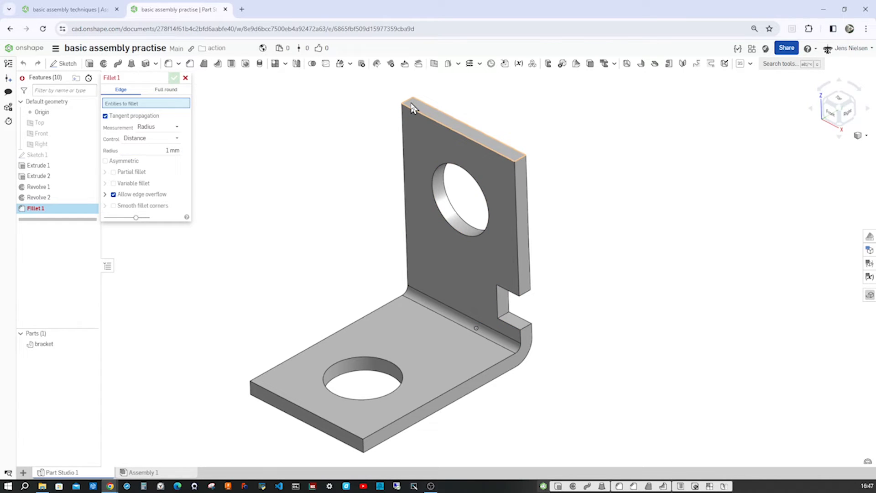
# Select the outer corner edges and confirm Fillet 1 with a 1 mm radius
pyautogui.click(432, 108)
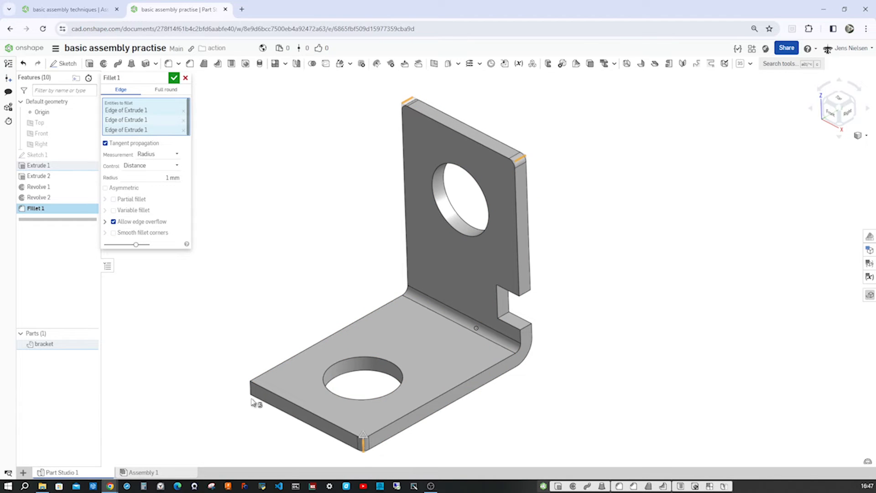
pyautogui.click(255, 387)
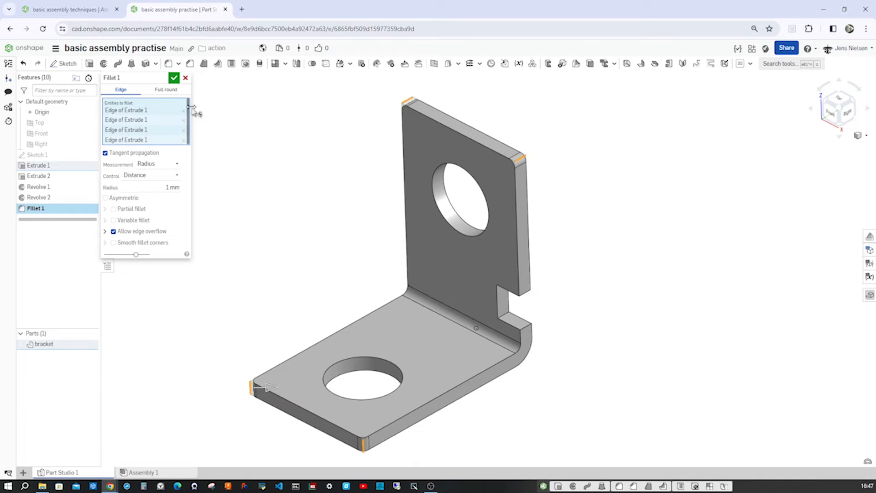
pyautogui.click(173, 78)
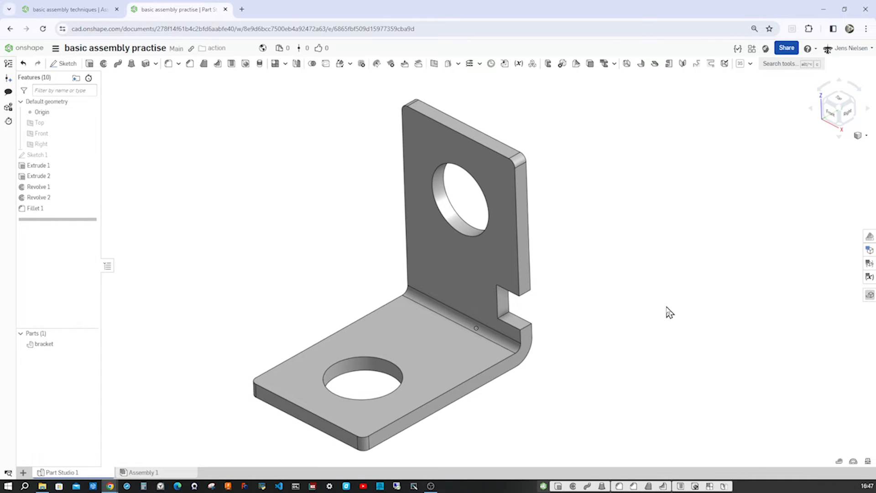
pyautogui.moveTo(624, 312)
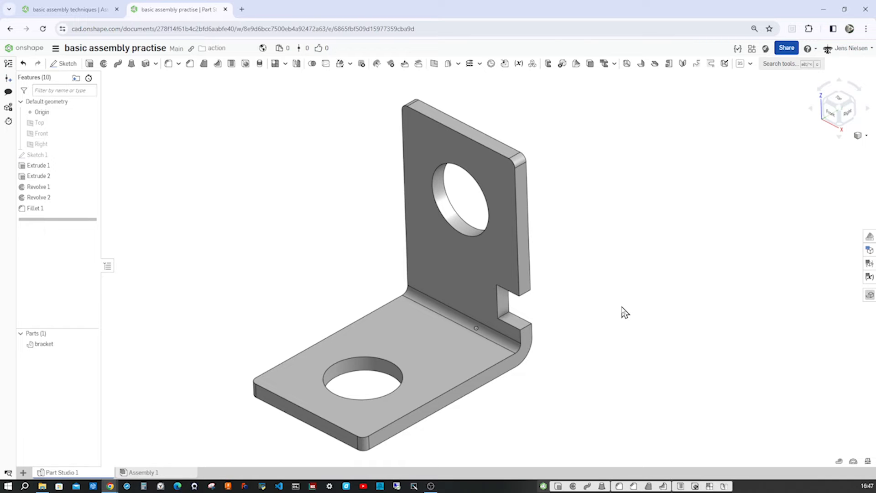
pyautogui.moveTo(203, 280)
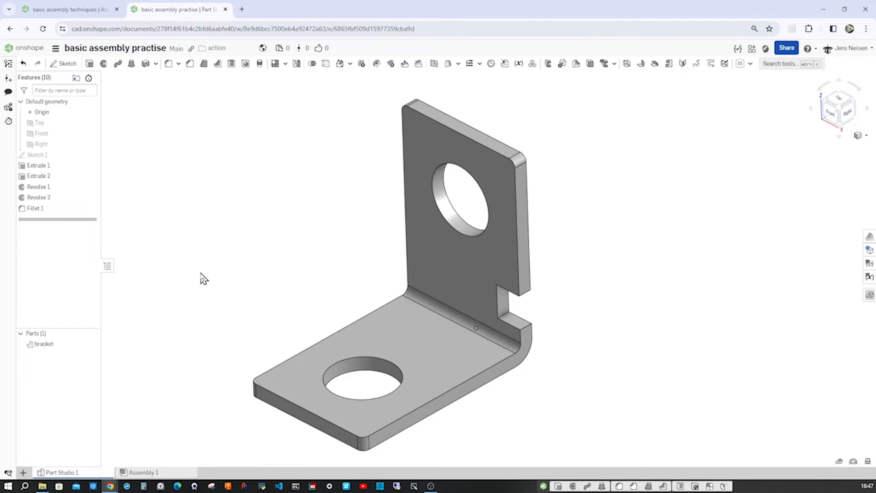
pyautogui.moveTo(143, 472)
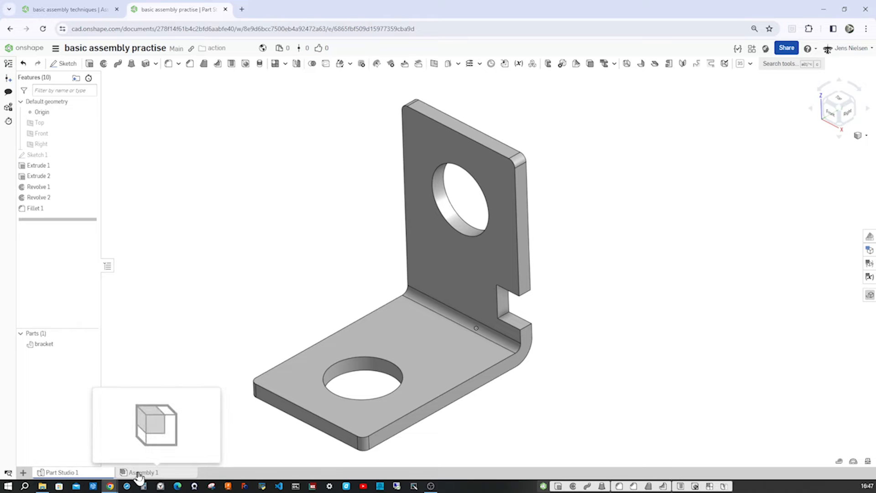
# Insert the bracket from Part Studio 1 into Assembly 1
pyautogui.click(143, 472)
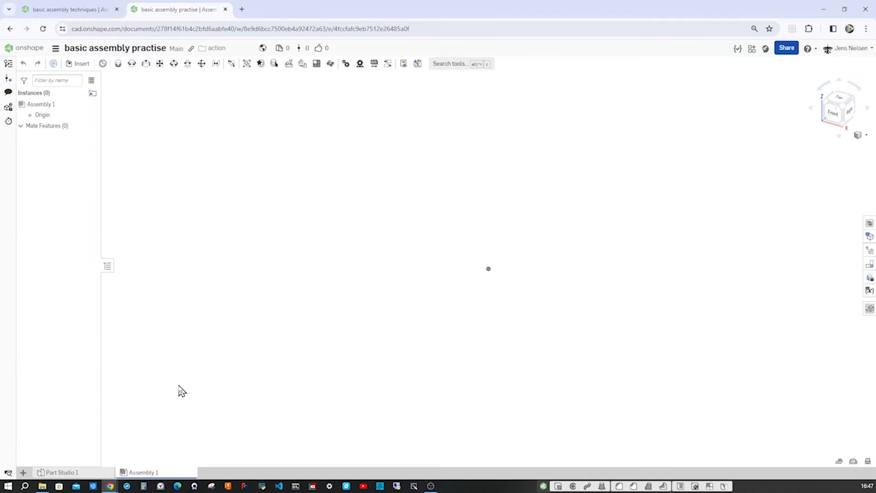
pyautogui.click(79, 63)
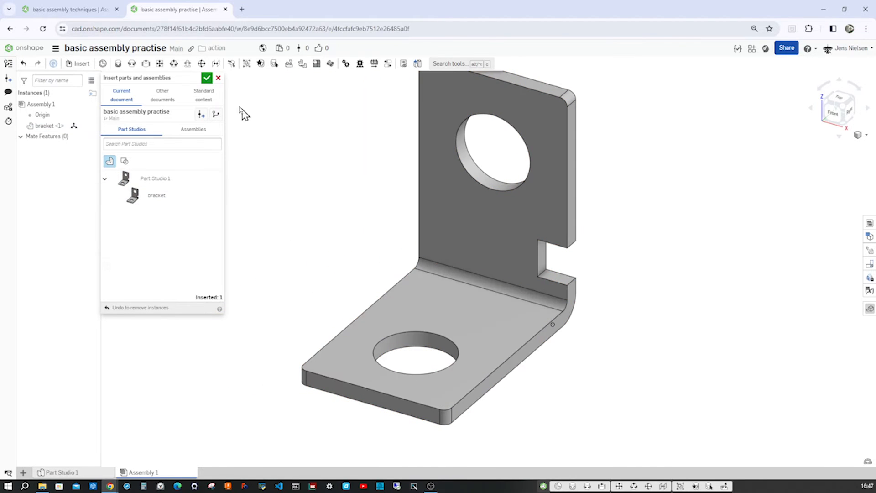
pyautogui.click(207, 77)
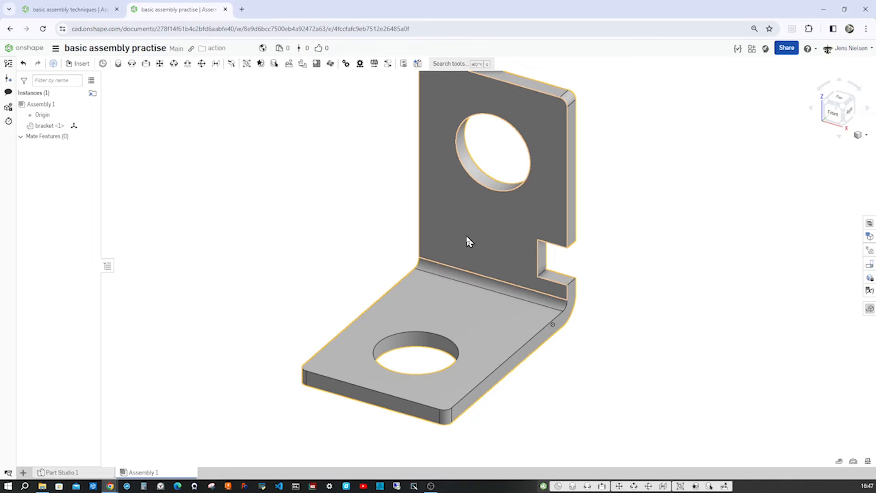
# Fix the first bracket instance and place a second bracket beside it
pyautogui.rightClick(468, 241)
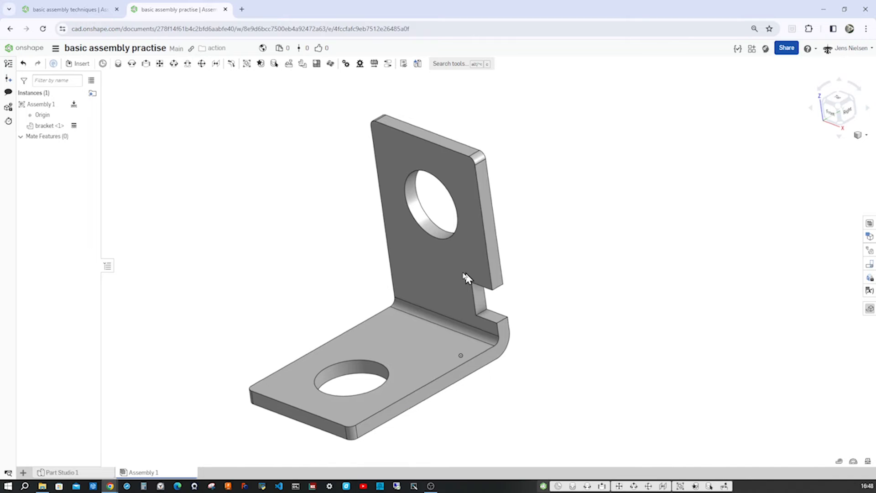
pyautogui.moveTo(215, 189)
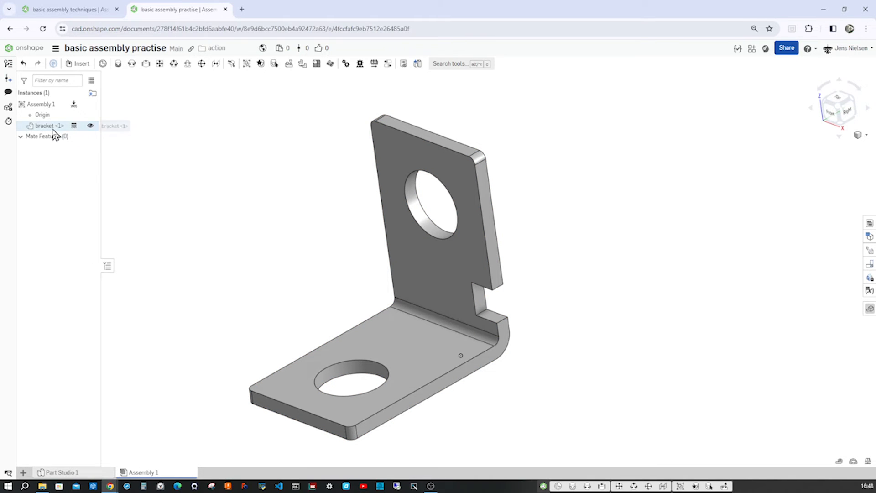
pyautogui.click(48, 125)
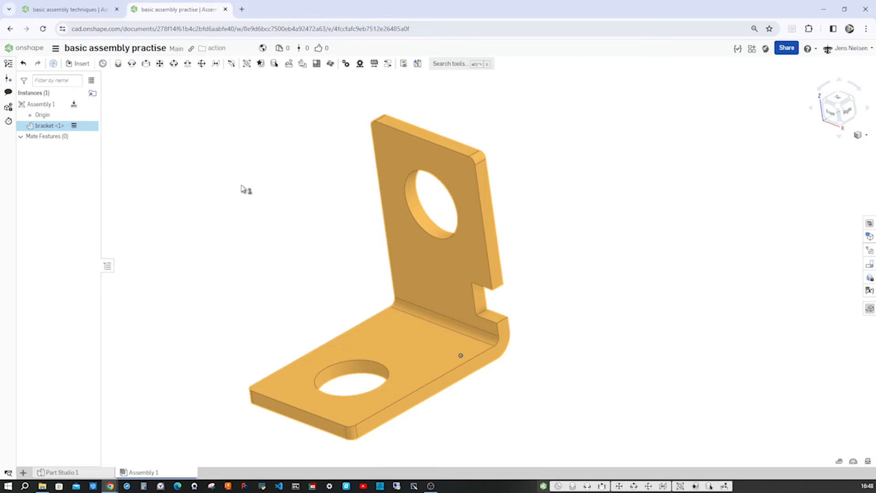
pyautogui.click(243, 190)
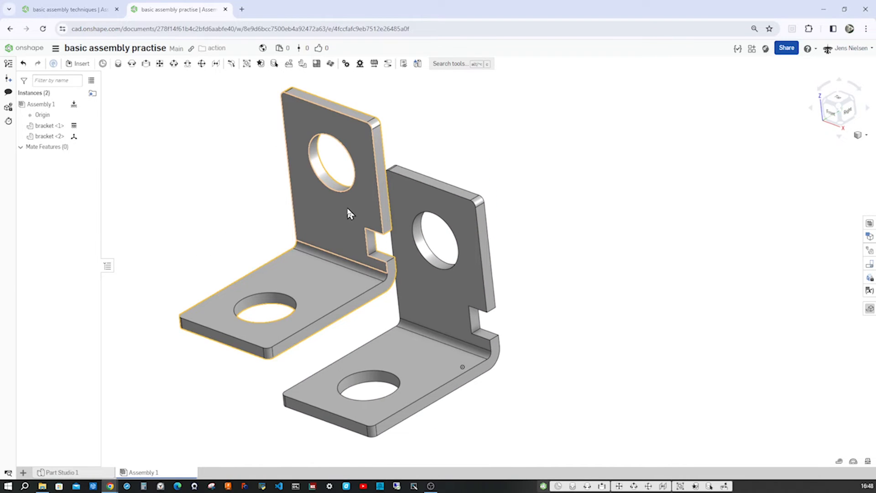
# Drag the second bracket with the triad to a new position facing the first
pyautogui.click(335, 212)
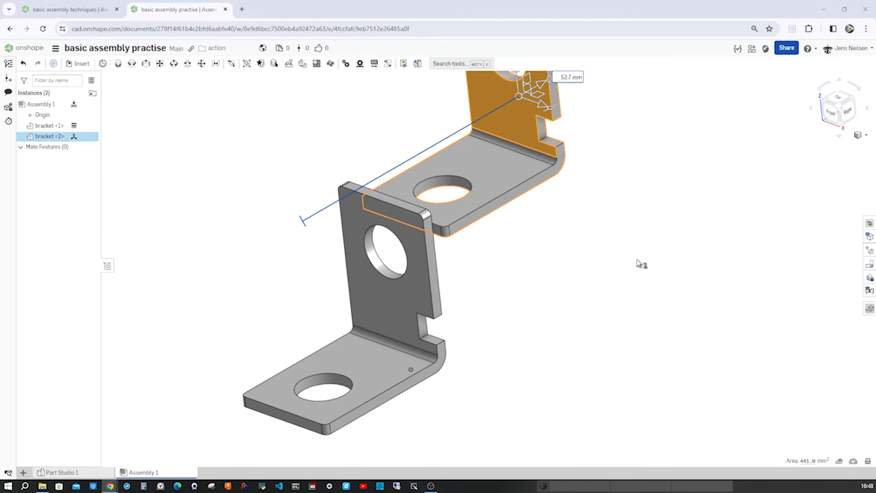
pyautogui.click(619, 224)
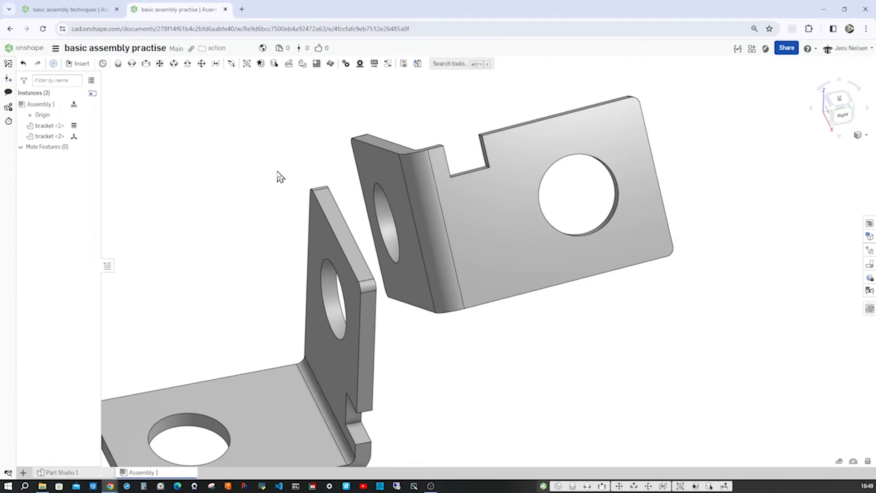
pyautogui.moveTo(118, 63)
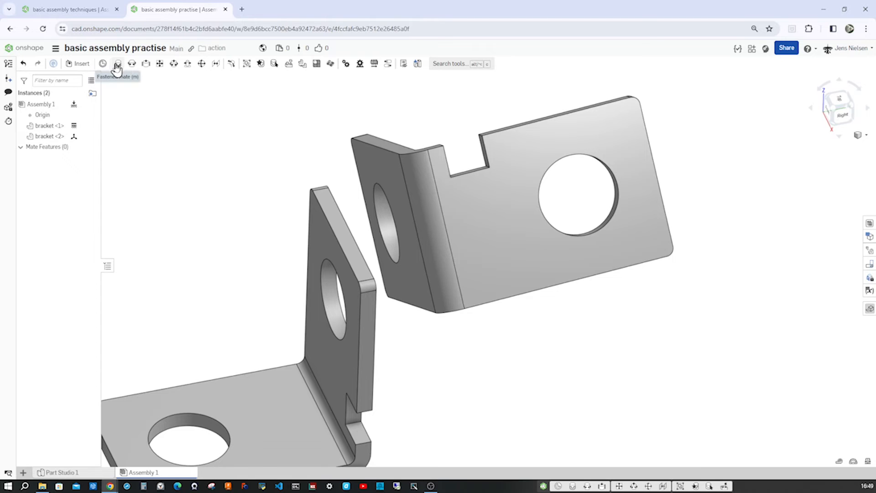
# Fasten bracket 2 to bracket 1 with offset -1 mm and a 45° rotation about Z
pyautogui.click(118, 63)
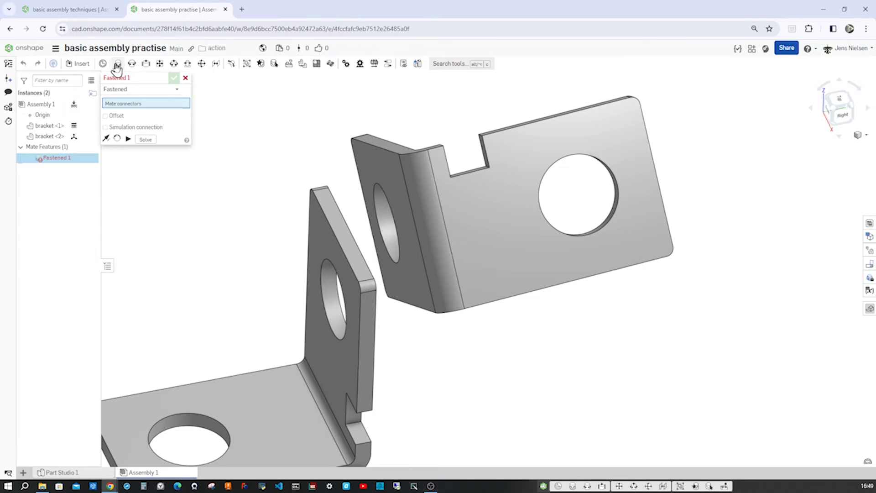
pyautogui.moveTo(442, 362)
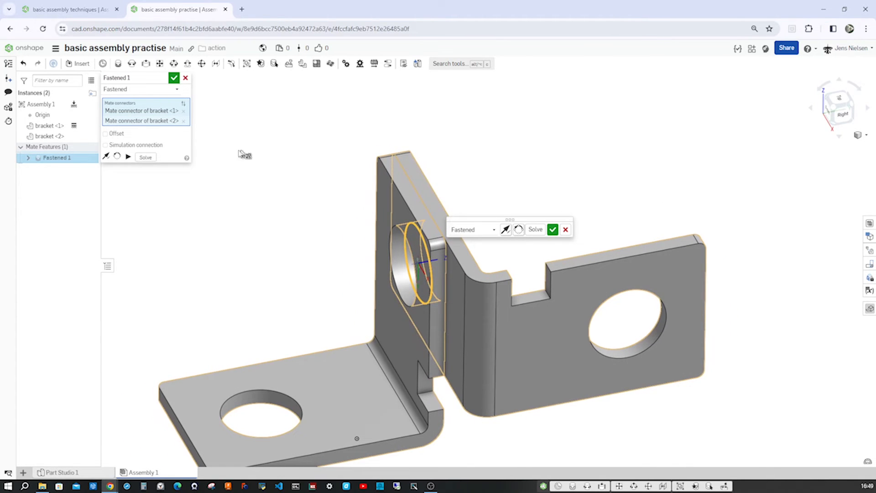
pyautogui.click(105, 133)
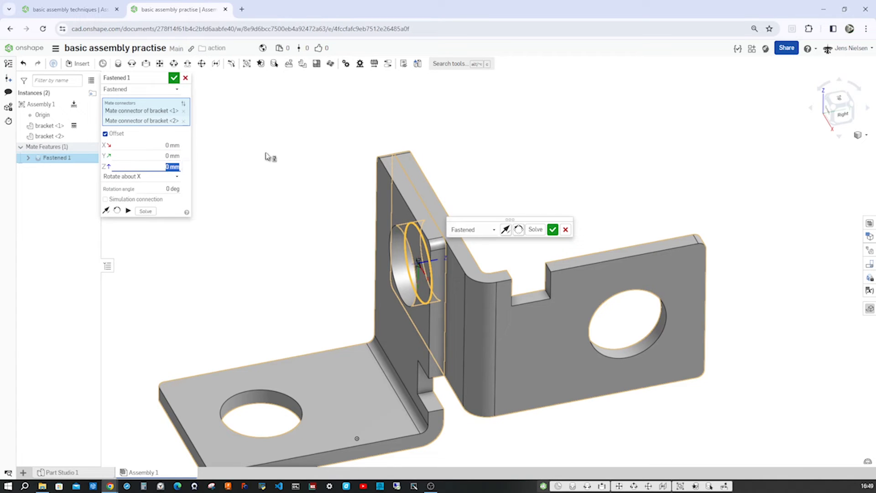
pyautogui.write('-1')
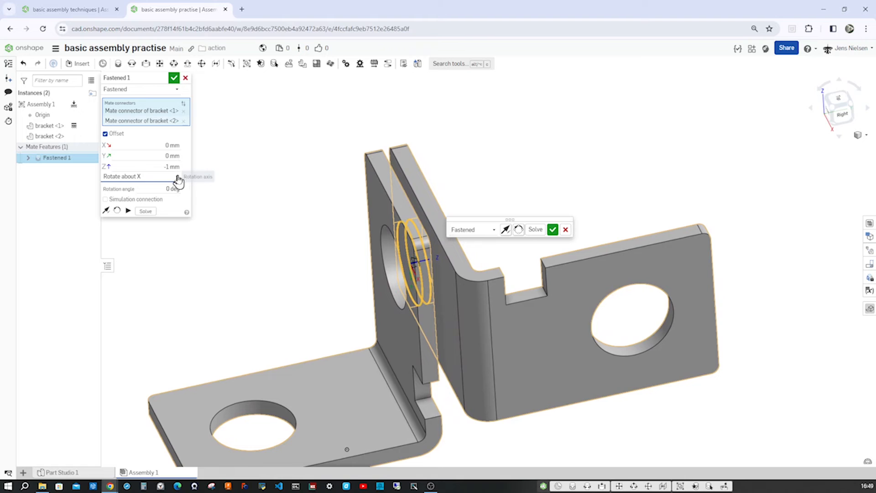
pyautogui.click(178, 176)
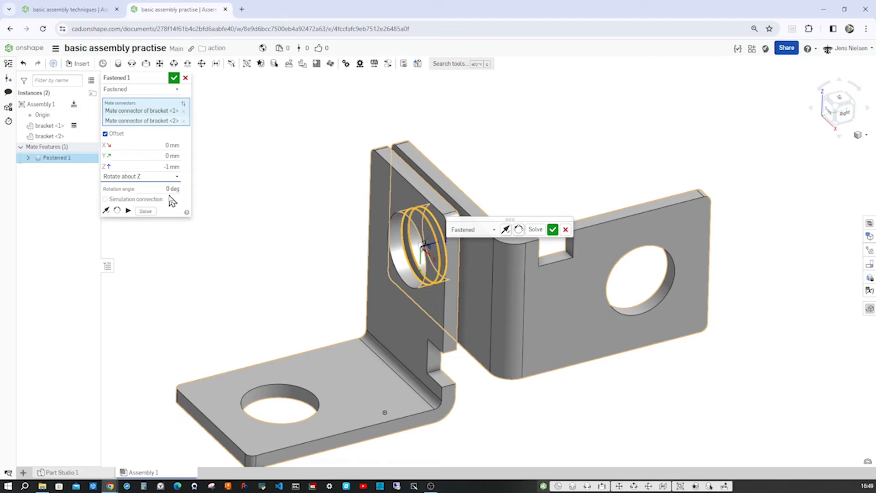
pyautogui.tripleClick(172, 188)
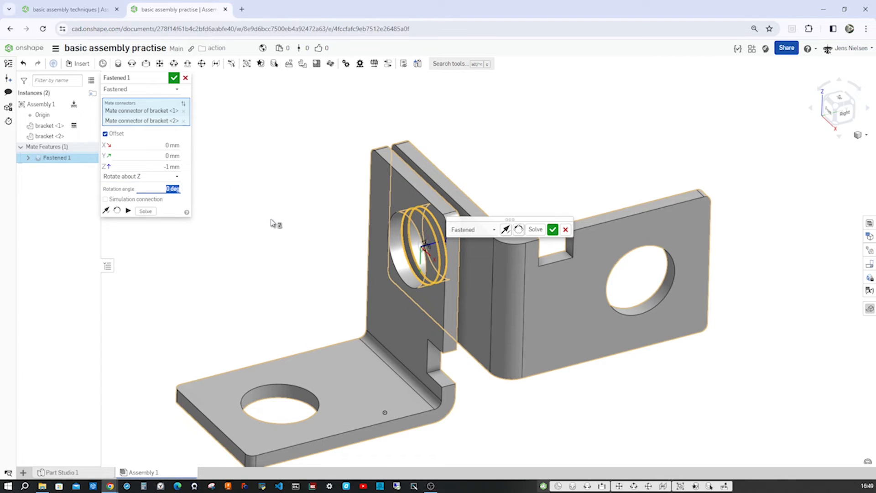
pyautogui.write('45')
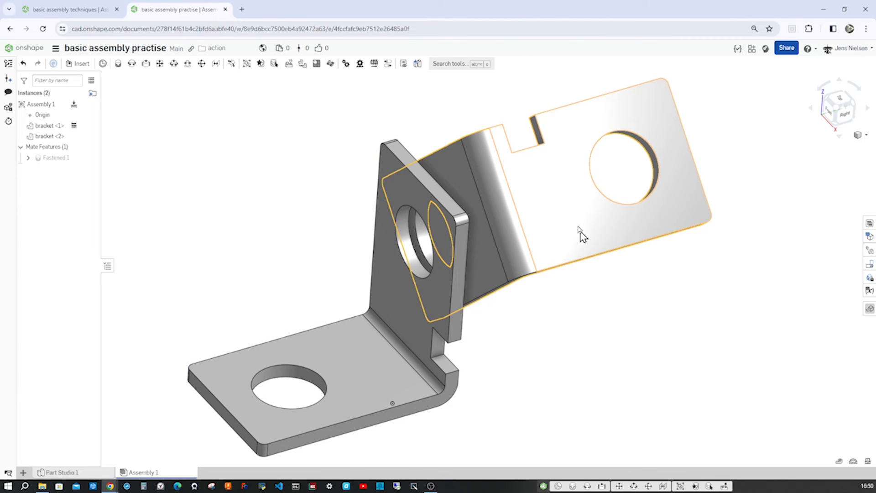
pyautogui.click(609, 311)
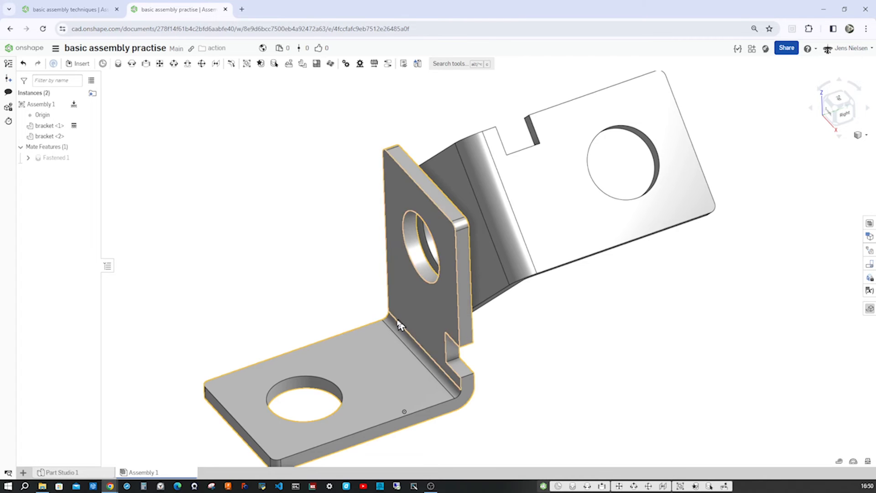
pyautogui.click(350, 159)
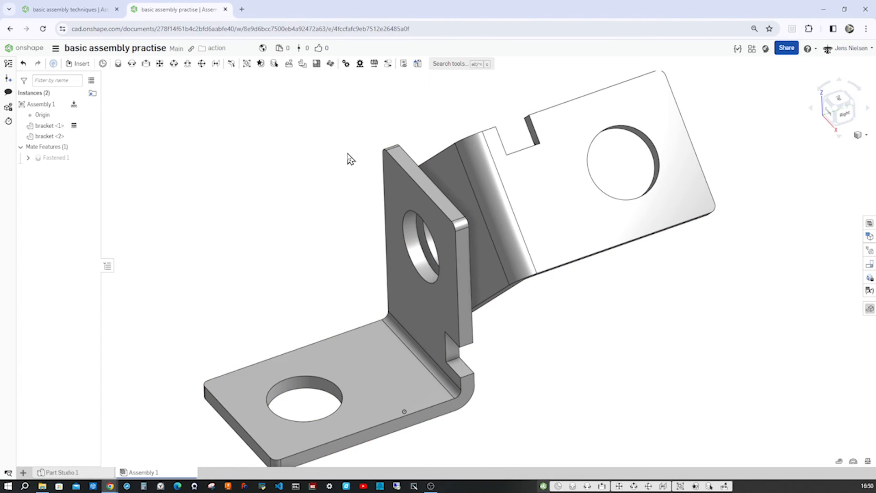
pyautogui.moveTo(417, 63)
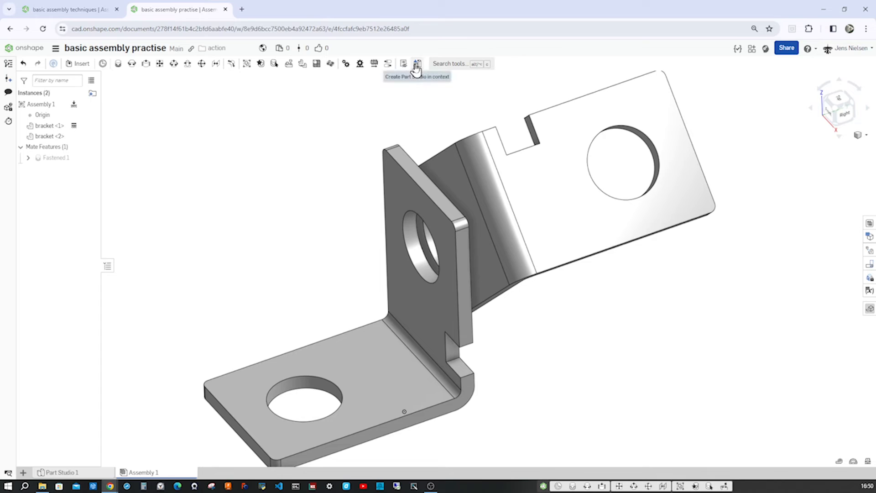
pyautogui.moveTo(417, 63)
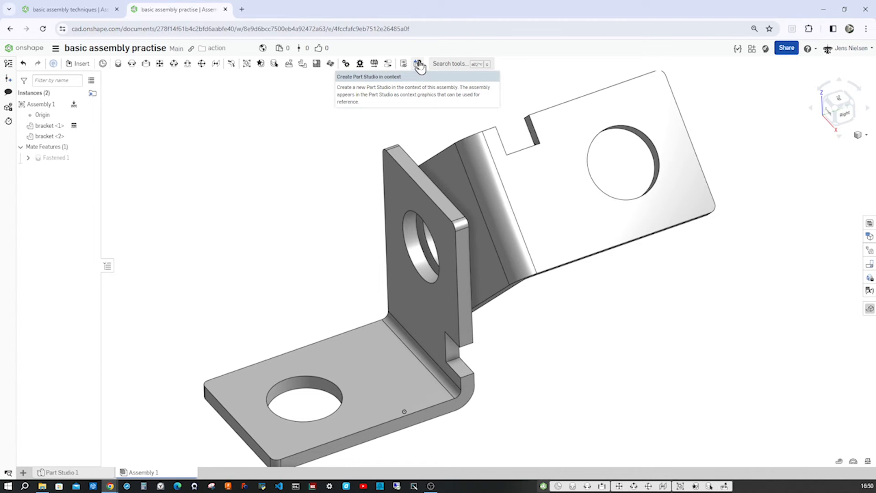
# Cancel the first in-context attempt and place a mate connector at the upright bracket's hole centre
pyautogui.click(419, 63)
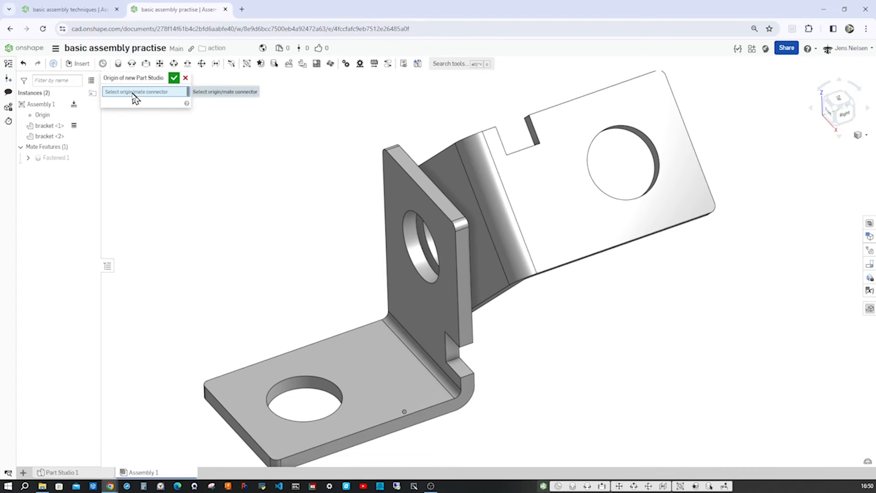
pyautogui.moveTo(156, 95)
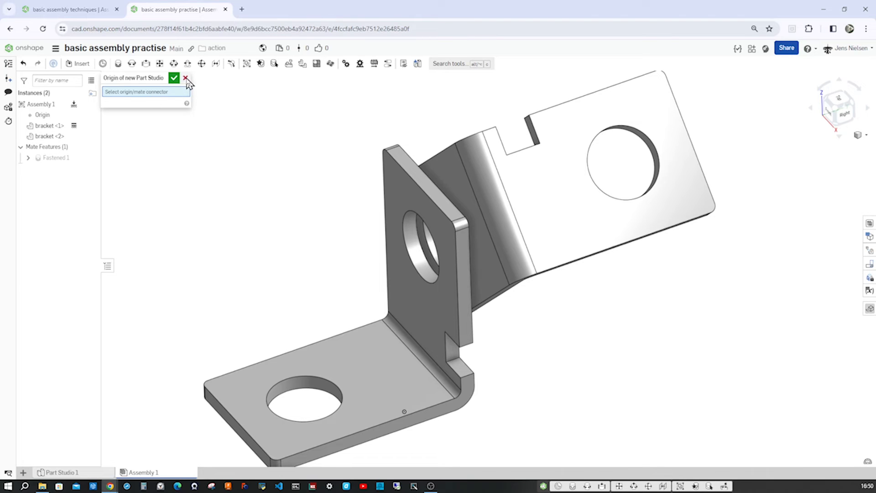
pyautogui.click(185, 78)
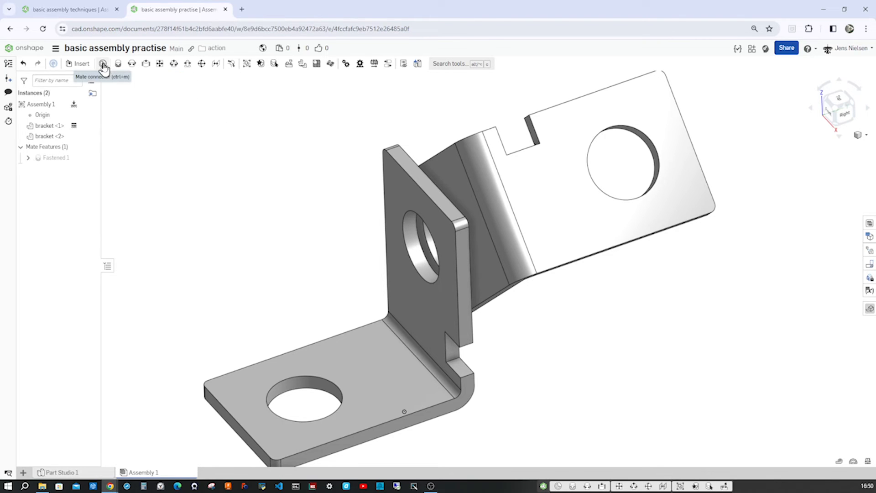
pyautogui.click(103, 63)
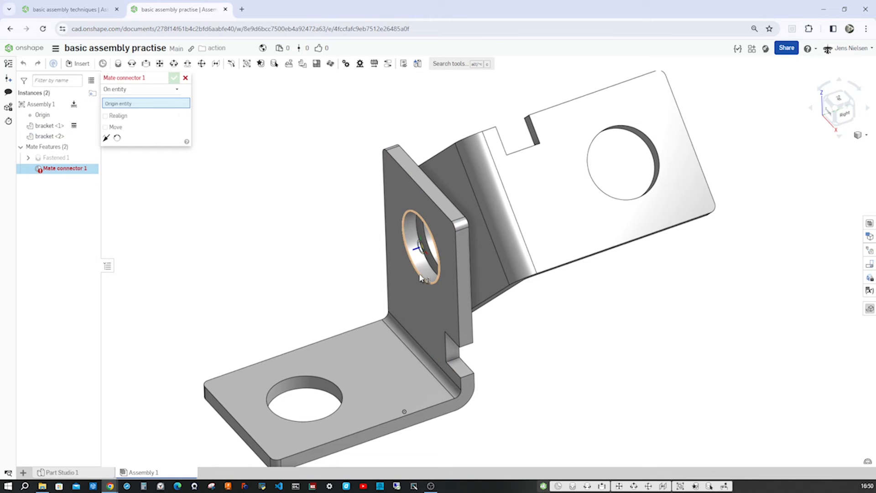
pyautogui.click(174, 78)
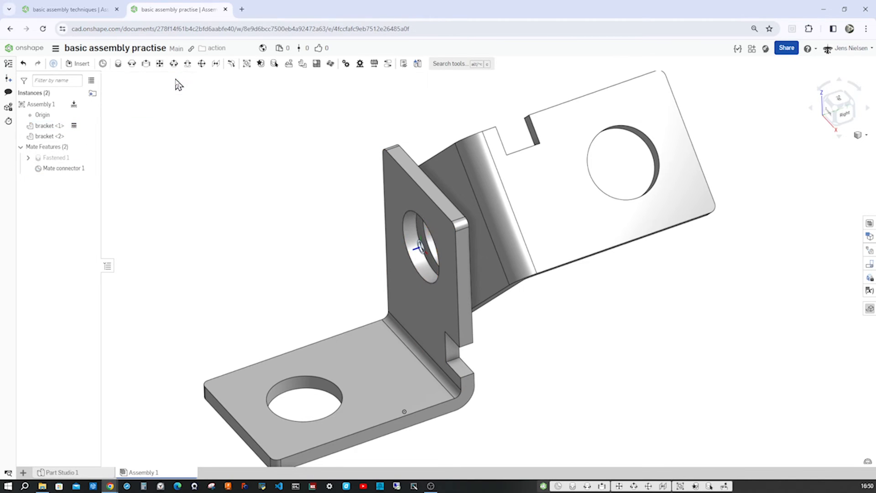
pyautogui.moveTo(417, 63)
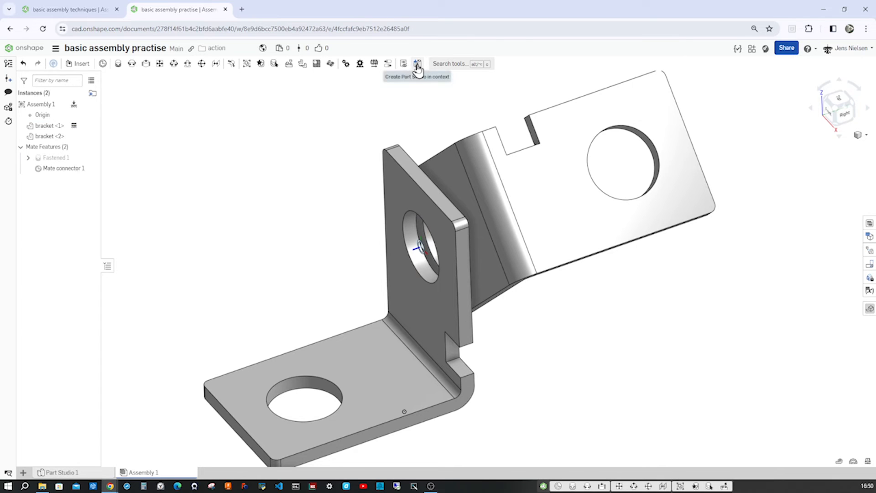
# Create Part Studio 2 in context with the hole connector as origin and switch to it
pyautogui.click(417, 63)
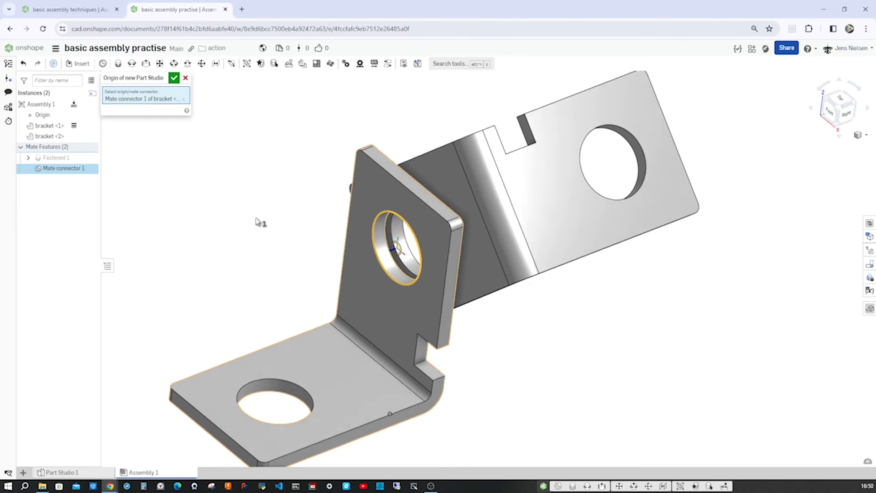
pyautogui.click(175, 77)
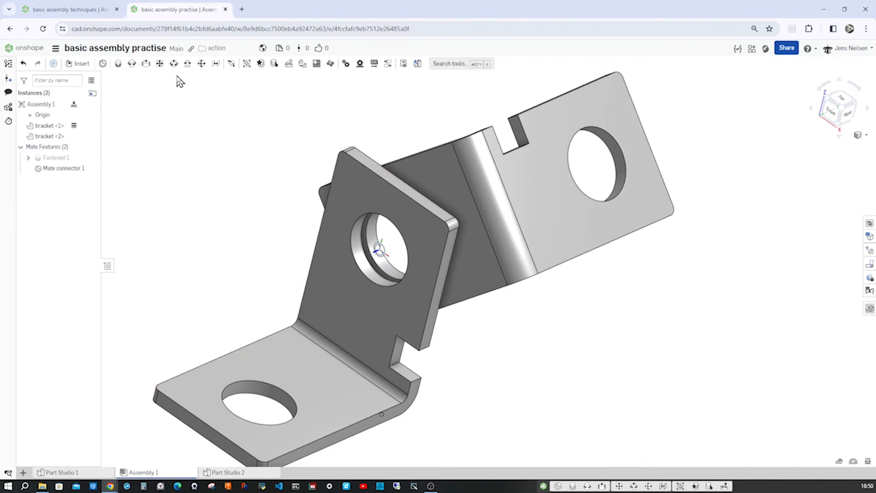
pyautogui.click(227, 472)
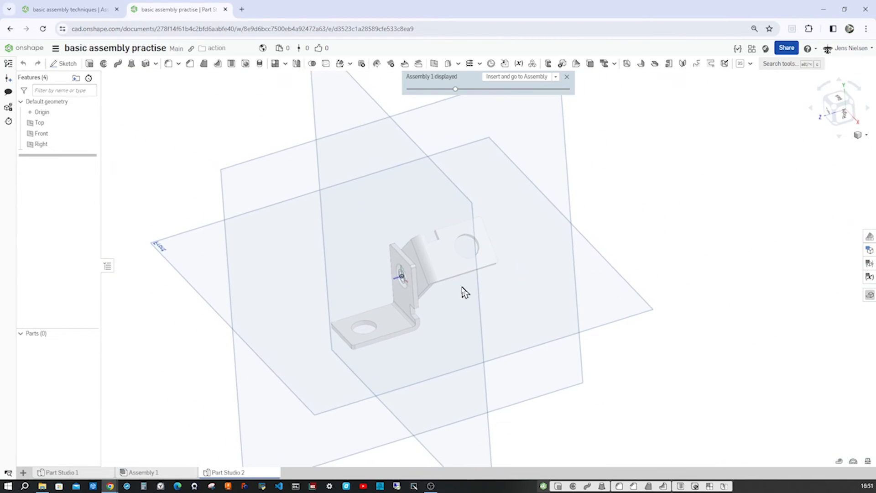
pyautogui.moveTo(219, 477)
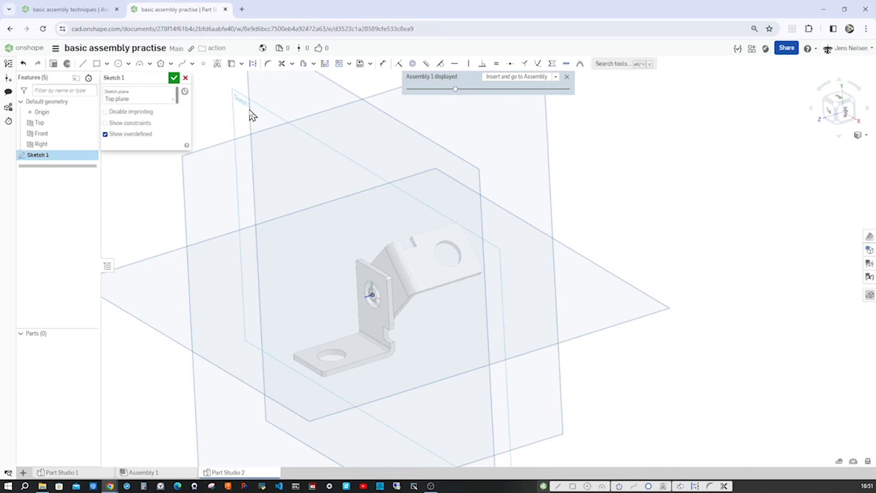
pyautogui.moveTo(198, 123)
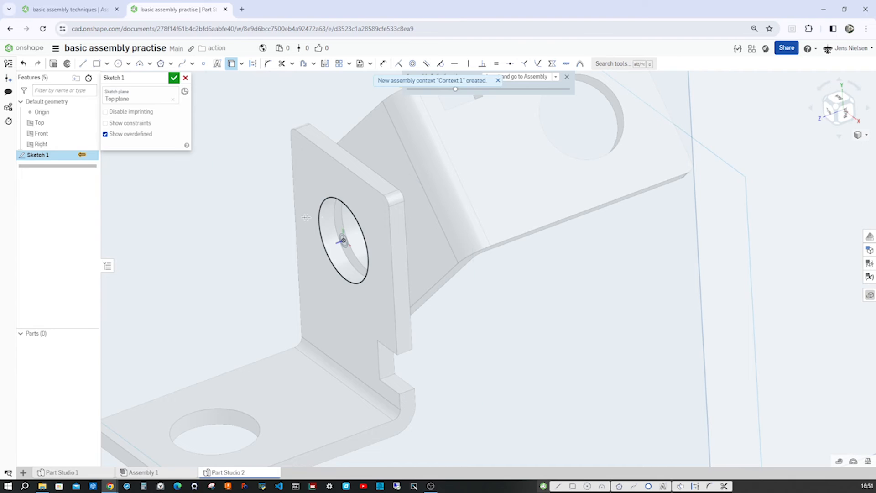
# Accept Sketch 1 with the circle drawn on the bracket hole edge
pyautogui.click(174, 78)
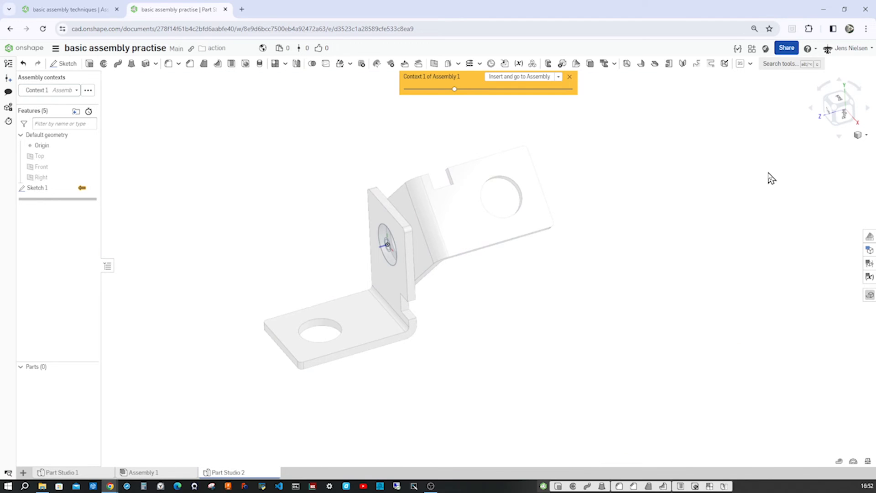
pyautogui.moveTo(90, 63)
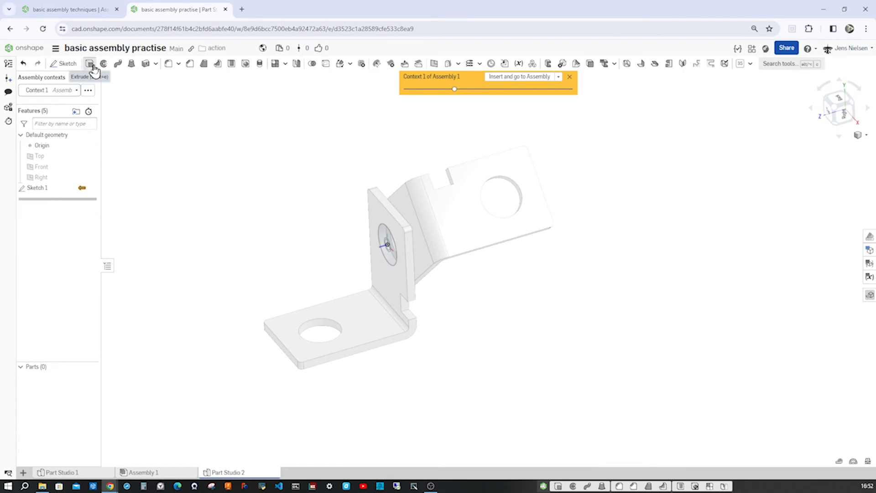
# Extrude the circle up to the bracket's context face, creating the solid pin Part 1
pyautogui.click(89, 63)
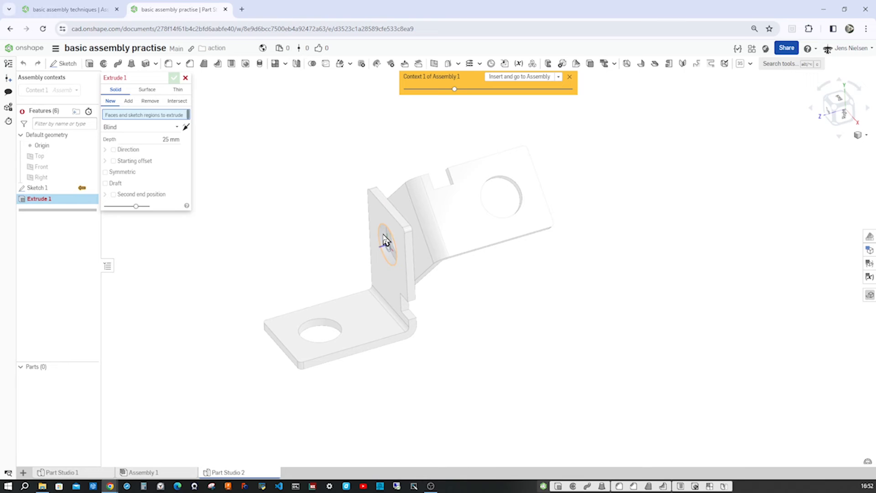
pyautogui.click(387, 245)
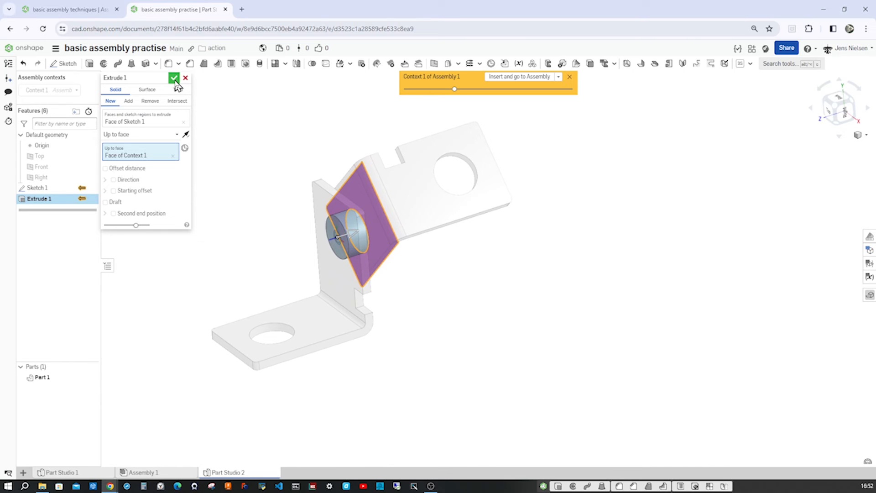
pyautogui.click(174, 78)
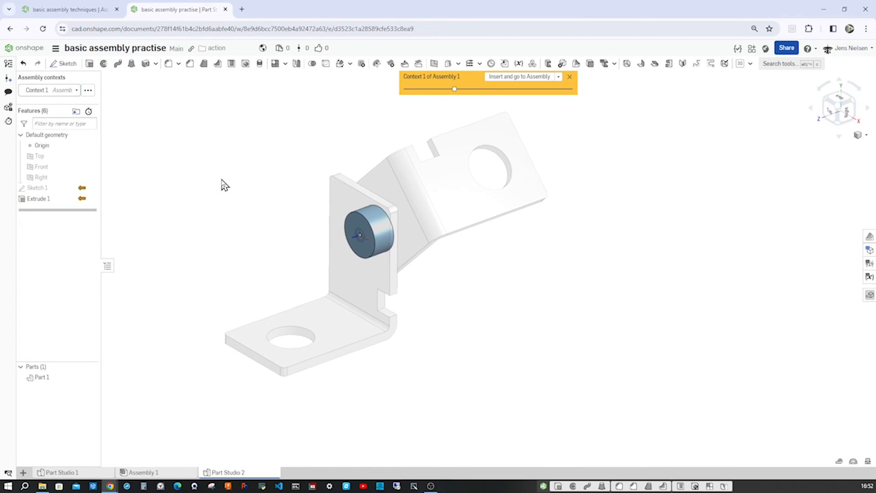
pyautogui.click(42, 377)
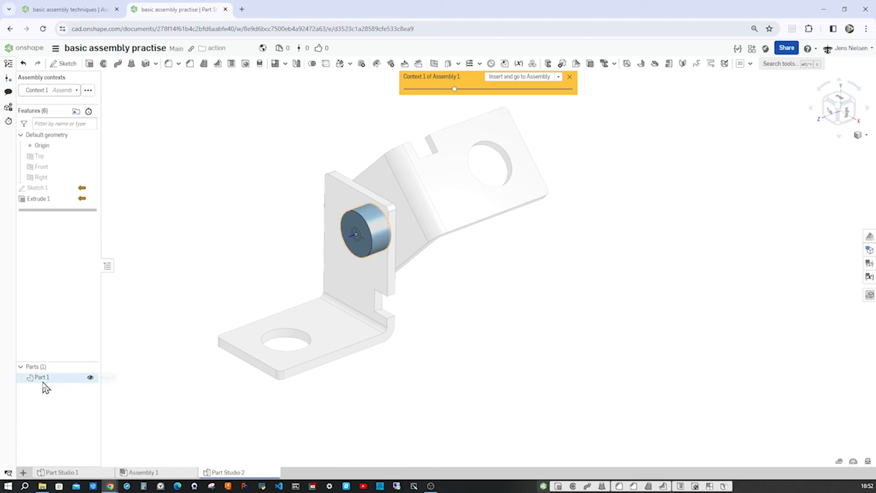
# Rename Part 1 to pin
pyautogui.rightClick(41, 377)
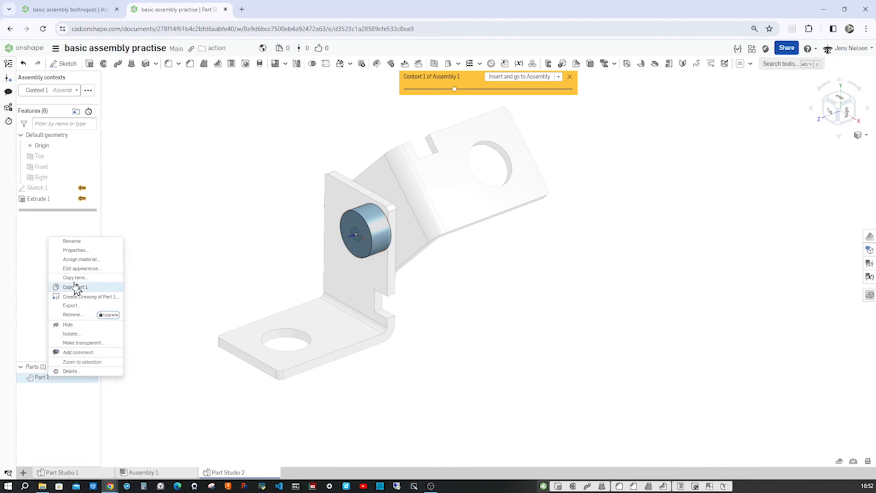
pyautogui.click(72, 241)
pyautogui.write('pin')
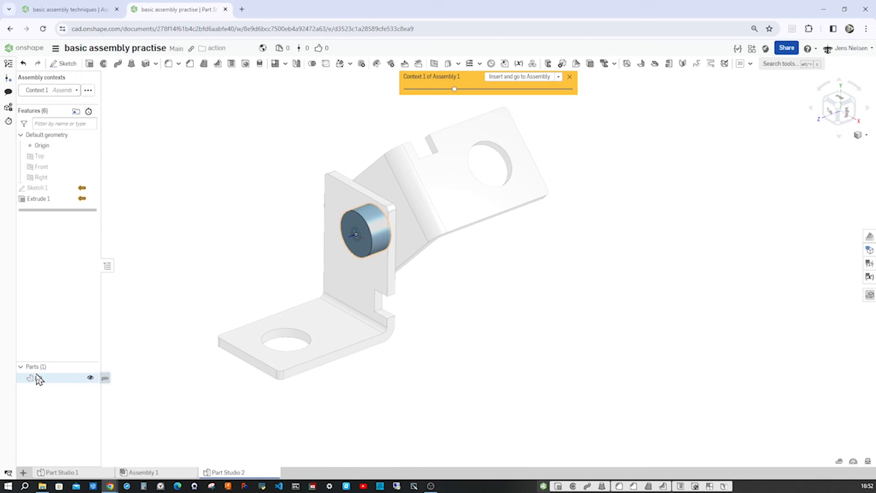
# Recolour the pin to a strong reddish-orange via Edit appearance
pyautogui.rightClick(38, 377)
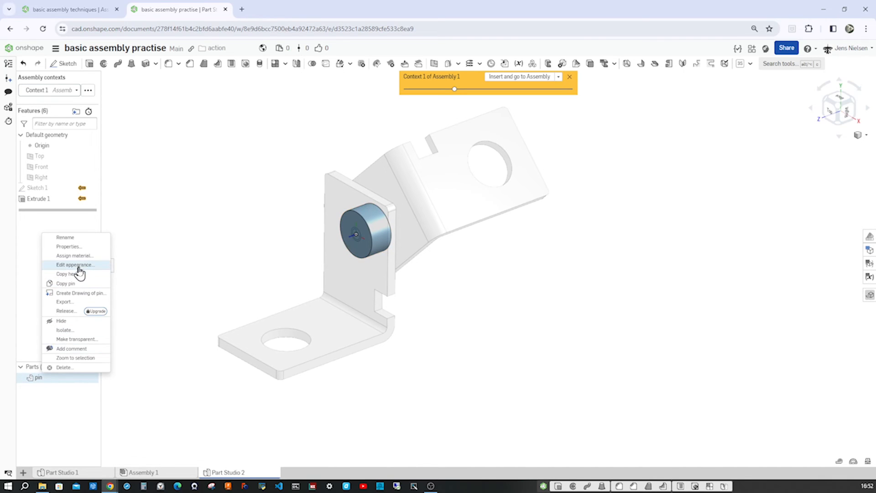
pyautogui.click(74, 265)
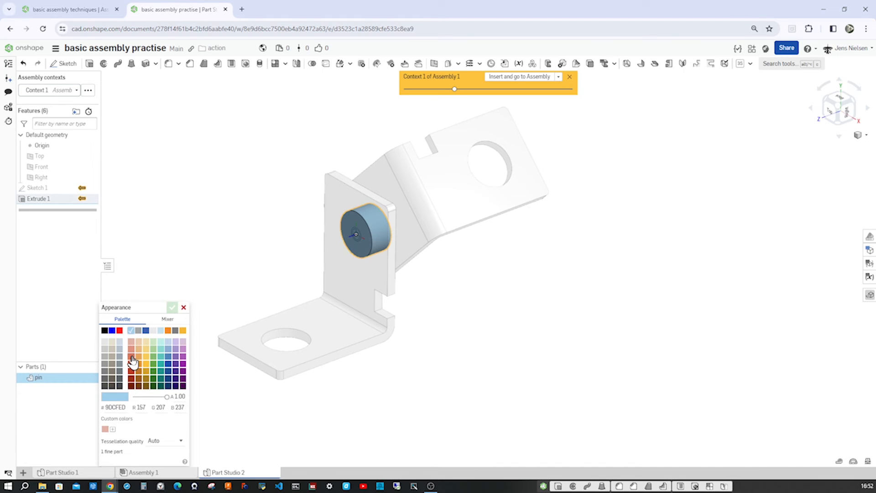
pyautogui.click(130, 354)
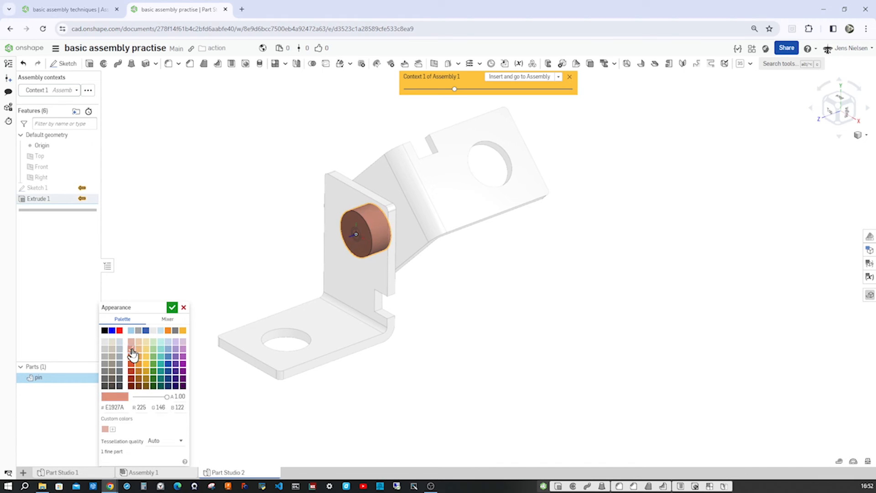
pyautogui.click(131, 362)
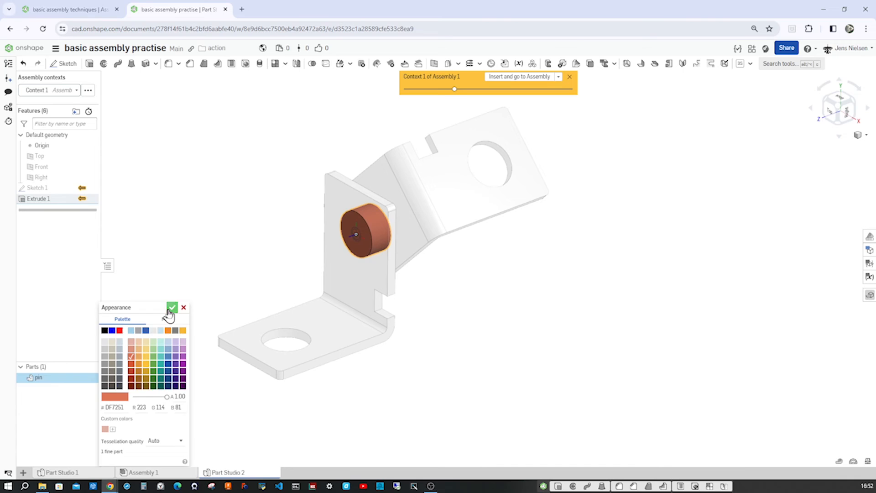
pyautogui.click(172, 307)
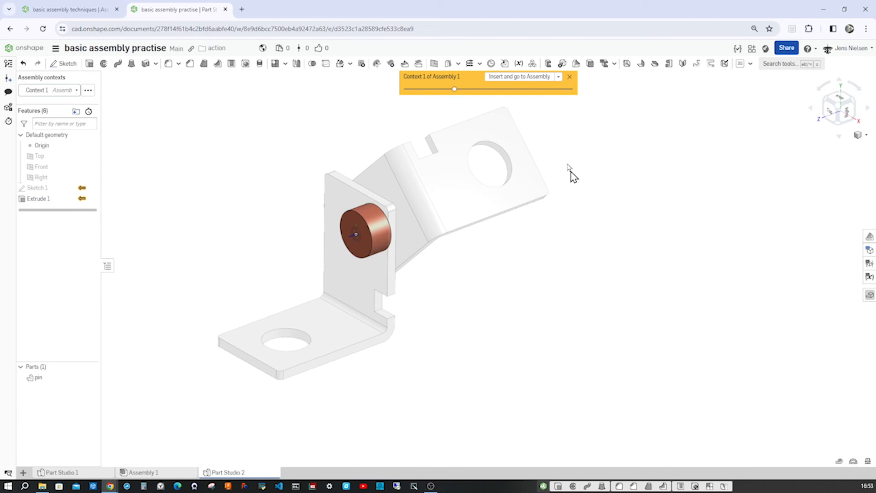
# Insert the pin into Assembly 1 as pin <1>, seated in the upright bracket hole
pyautogui.click(39, 377)
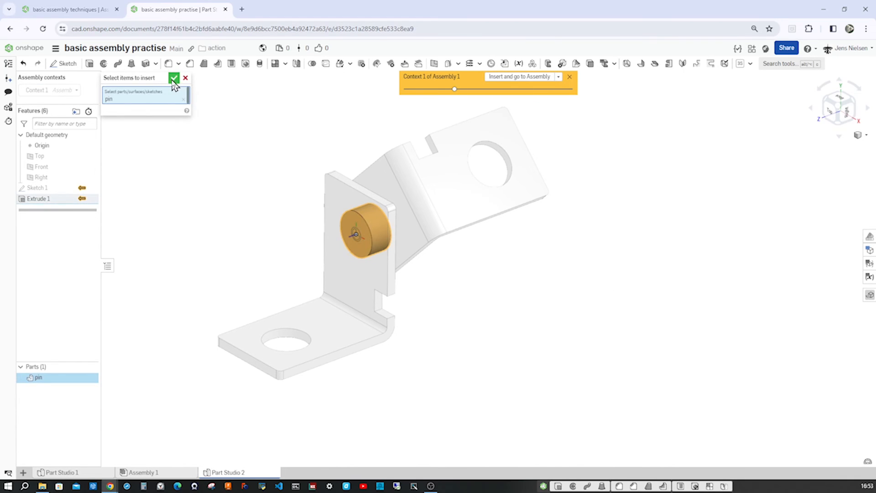
pyautogui.click(174, 77)
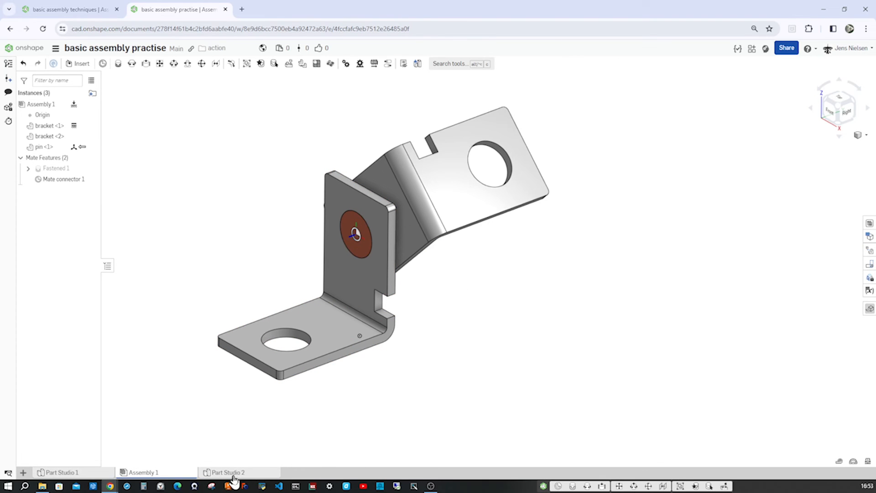
pyautogui.moveTo(184, 444)
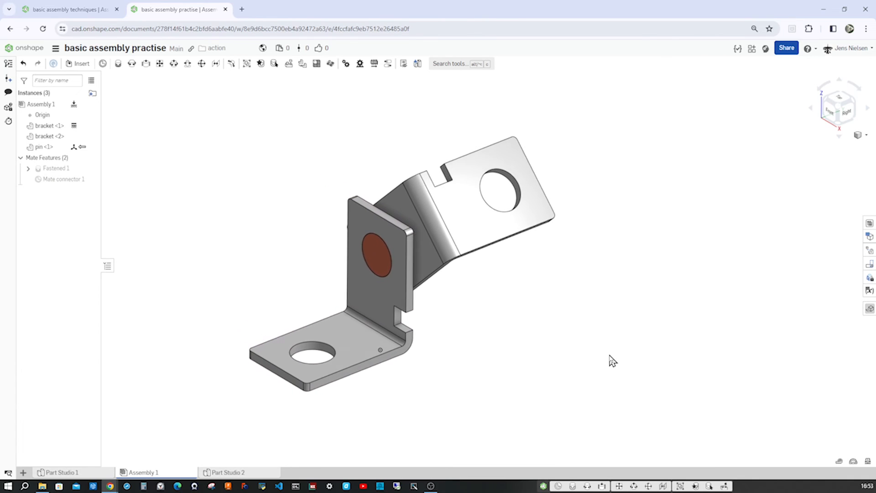
# Select the bracket <2> instance in the assembly list for copying
pyautogui.click(49, 136)
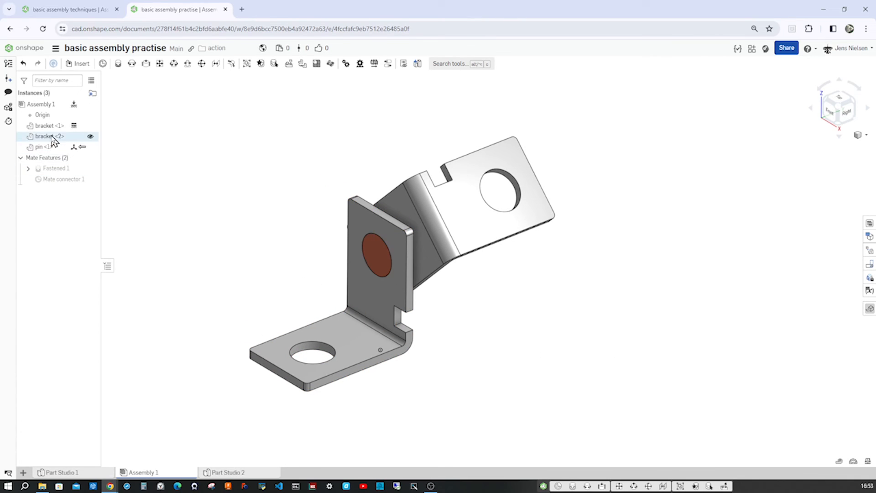
pyautogui.click(47, 136)
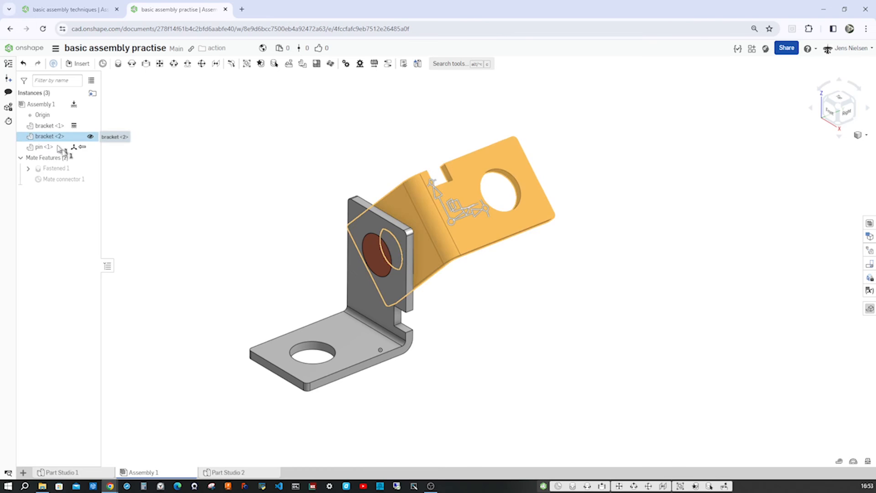
pyautogui.moveTo(184, 207)
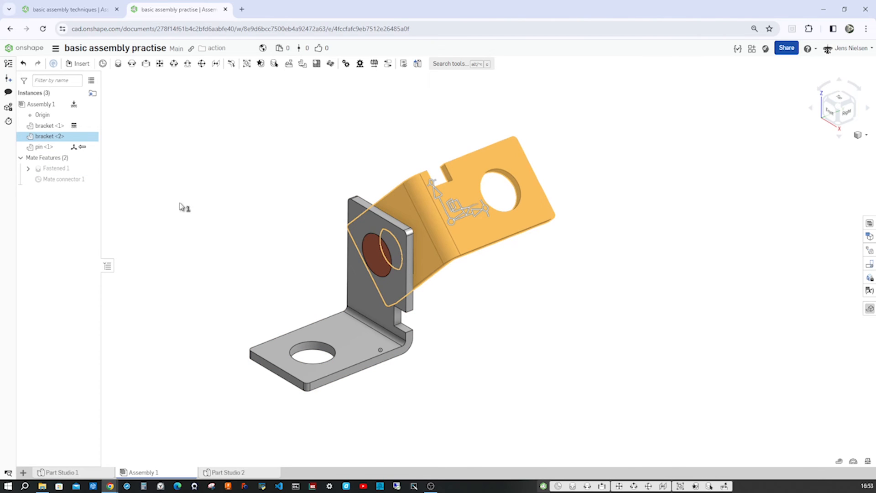
pyautogui.moveTo(292, 178)
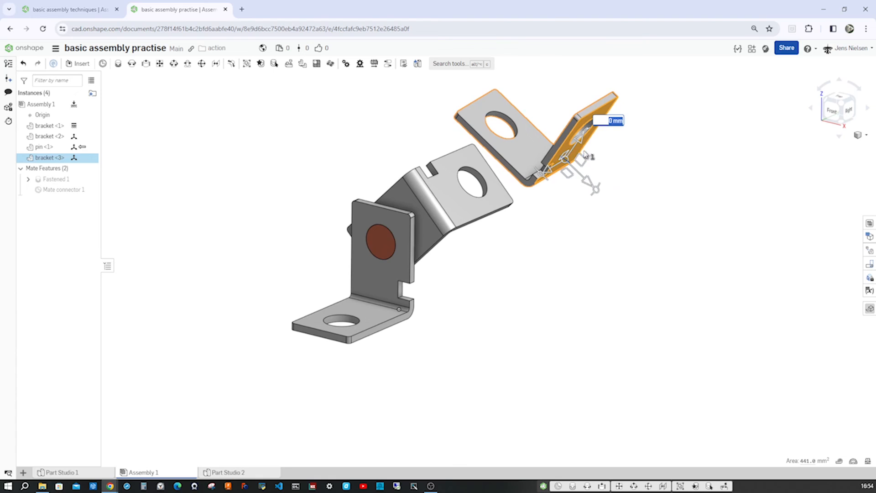
pyautogui.moveTo(562, 184)
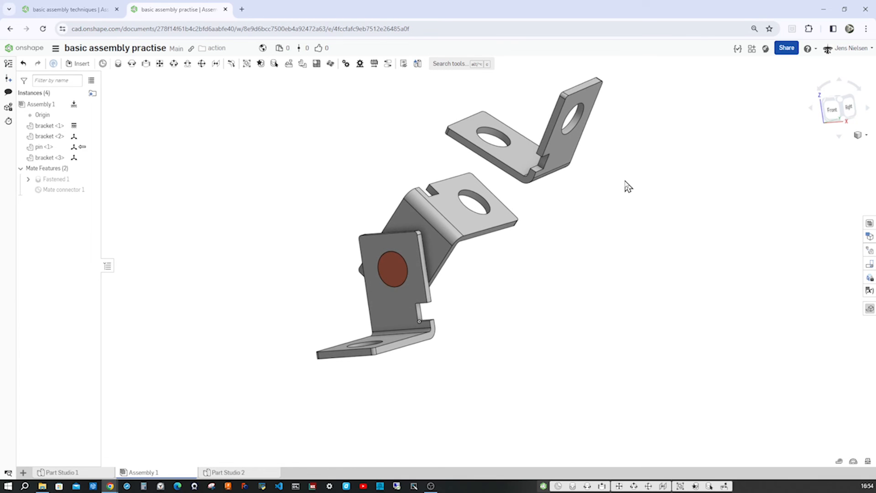
pyautogui.moveTo(469, 164)
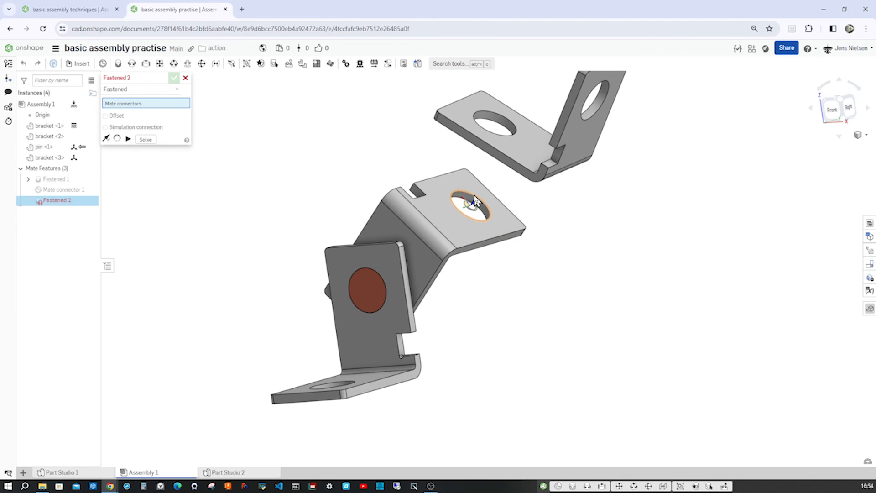
# Pick the hole connectors on brackets <2> and <3> and enable the Offset option
pyautogui.click(474, 202)
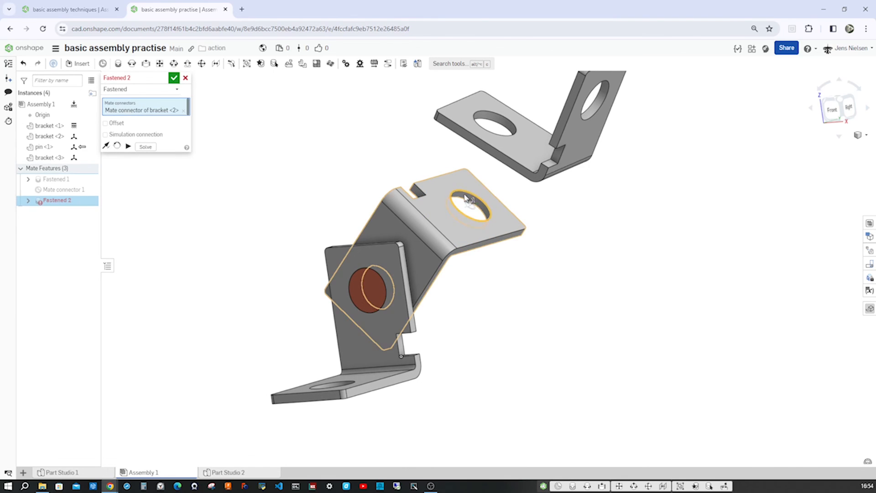
pyautogui.click(469, 205)
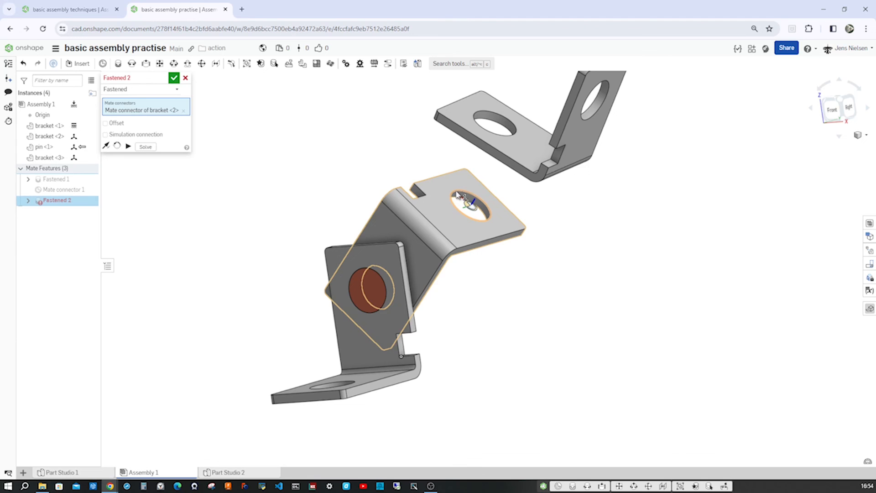
pyautogui.moveTo(510, 212)
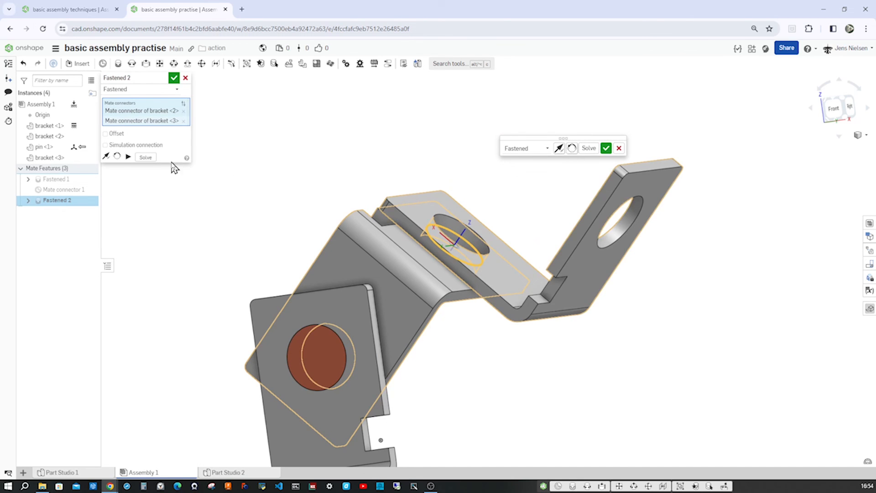
pyautogui.click(105, 133)
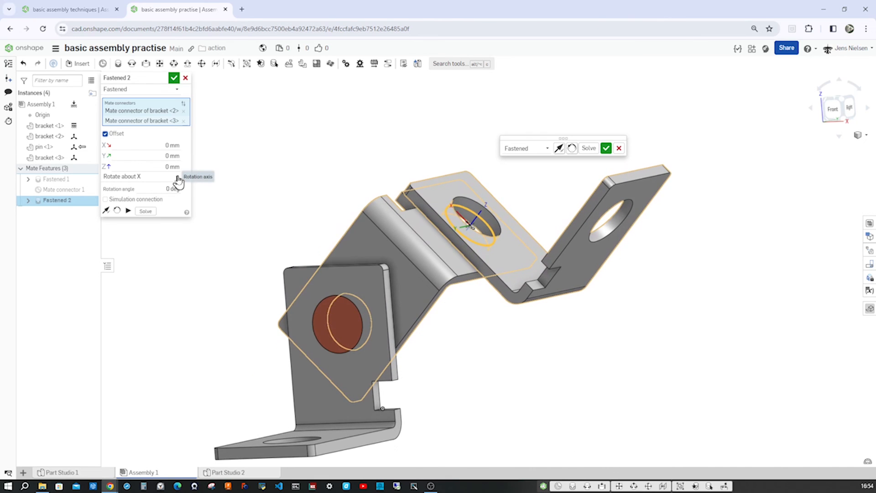
pyautogui.moveTo(126, 166)
pyautogui.write('-1')
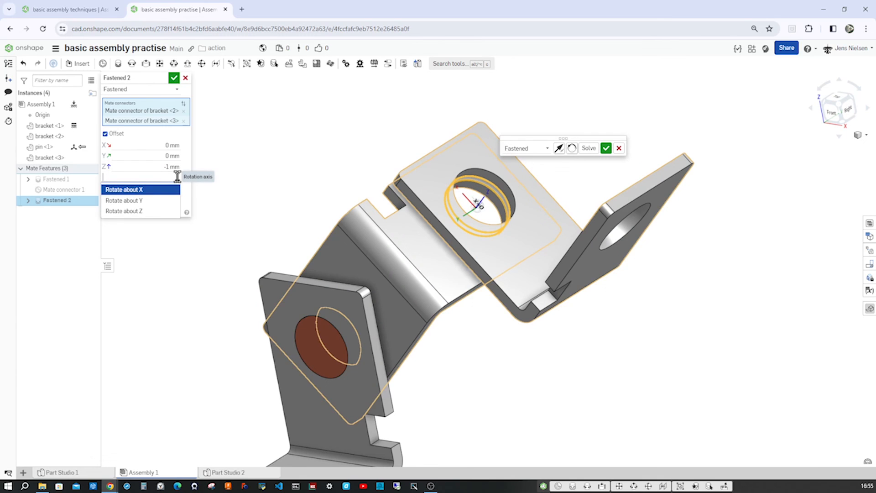
# Rotate bracket <3> 45 degrees about Z, reorient it, and confirm Fastened 2
pyautogui.click(124, 211)
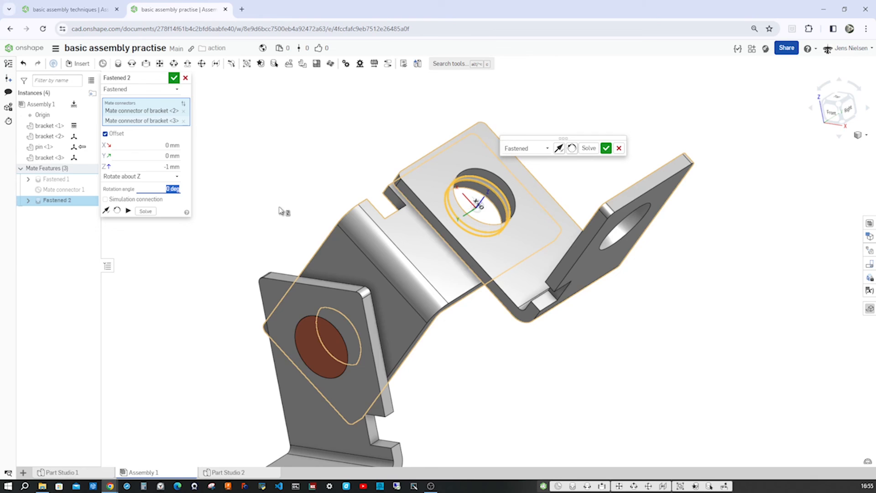
pyautogui.write('45')
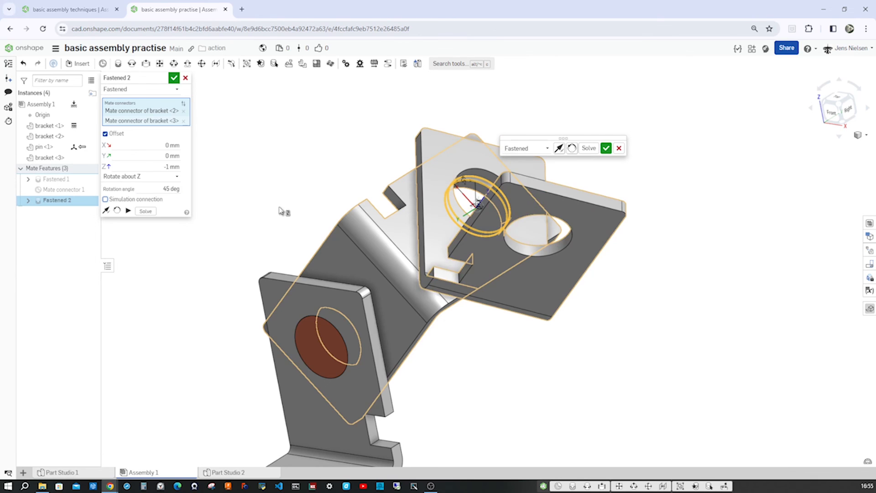
pyautogui.moveTo(558, 148)
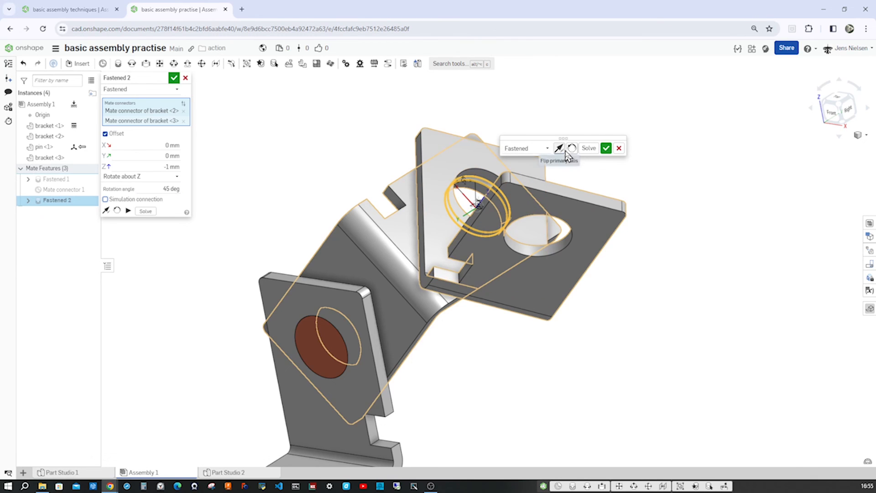
pyautogui.moveTo(571, 148)
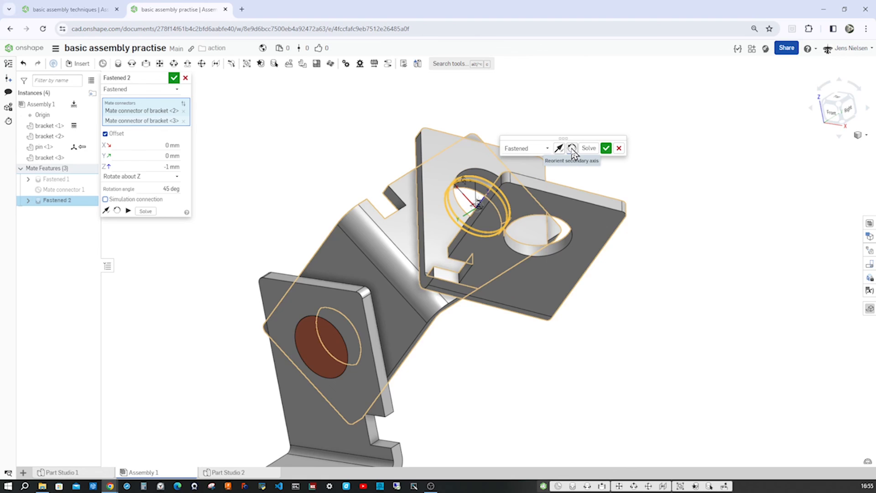
pyautogui.click(572, 148)
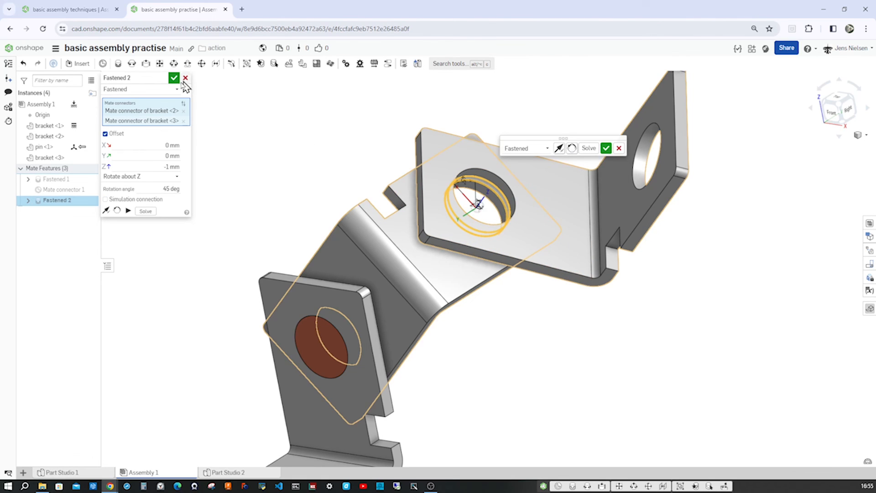
pyautogui.click(173, 78)
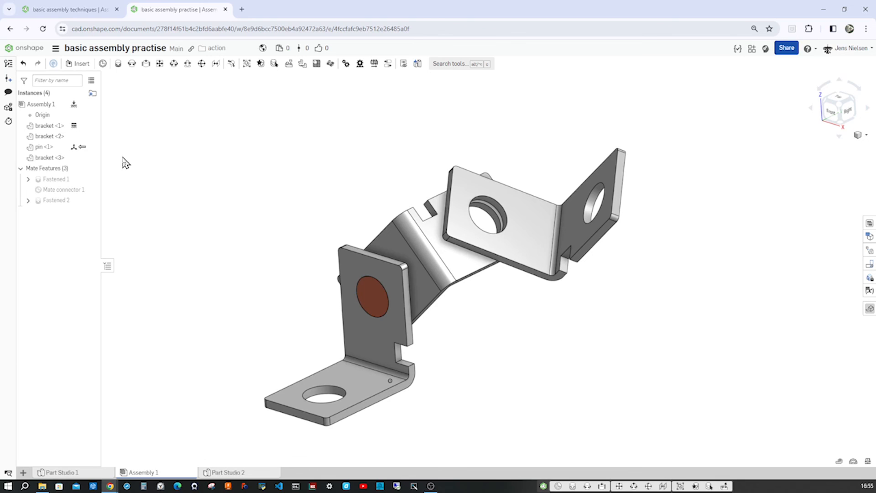
# Insert pin <2> and fasten it into bracket <3>'s hole as Fastened 3, discarding the extra empty mate
pyautogui.click(44, 146)
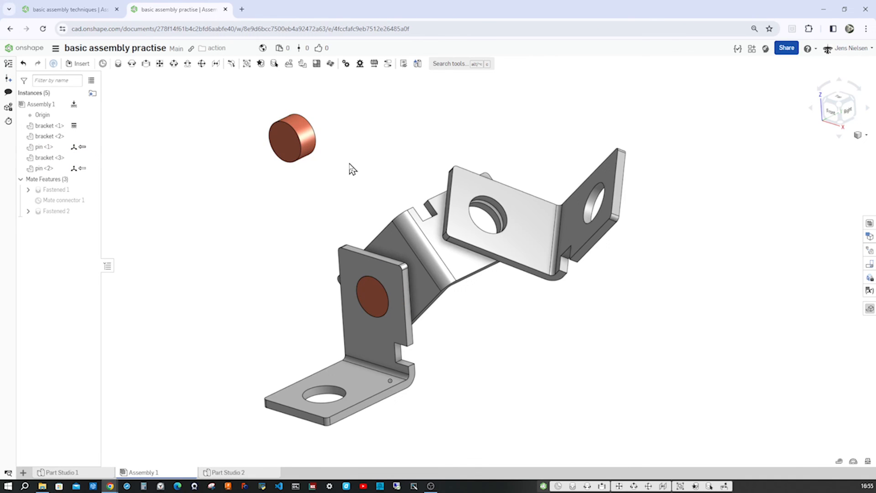
pyautogui.moveTo(118, 63)
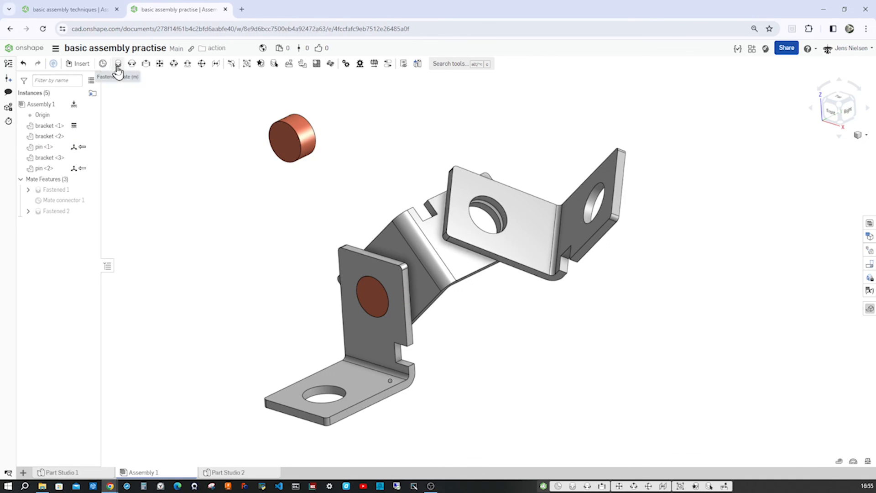
pyautogui.click(118, 63)
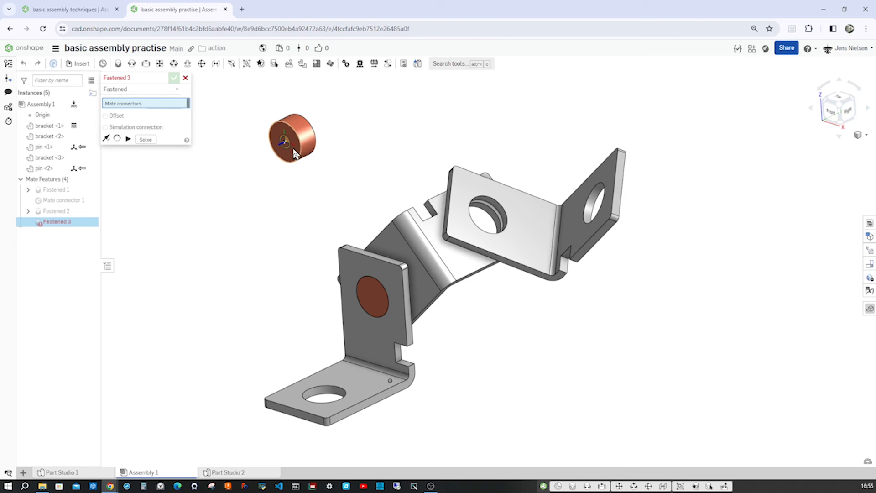
pyautogui.click(286, 141)
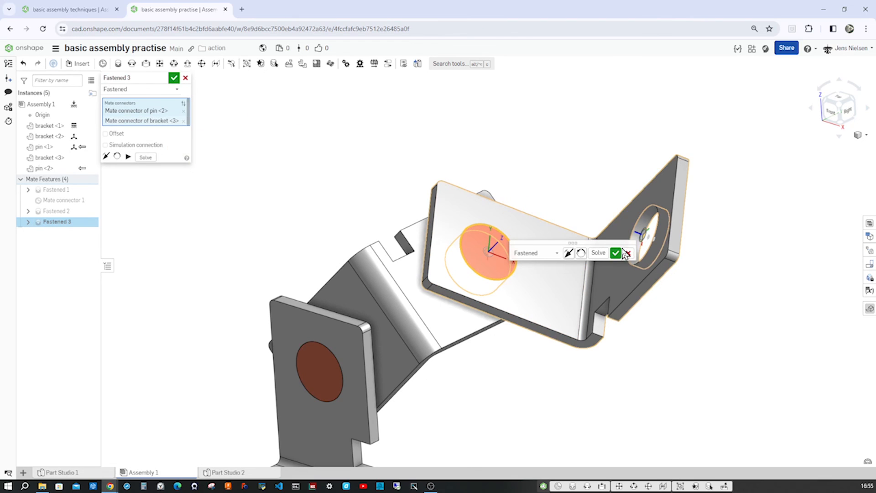
pyautogui.click(615, 253)
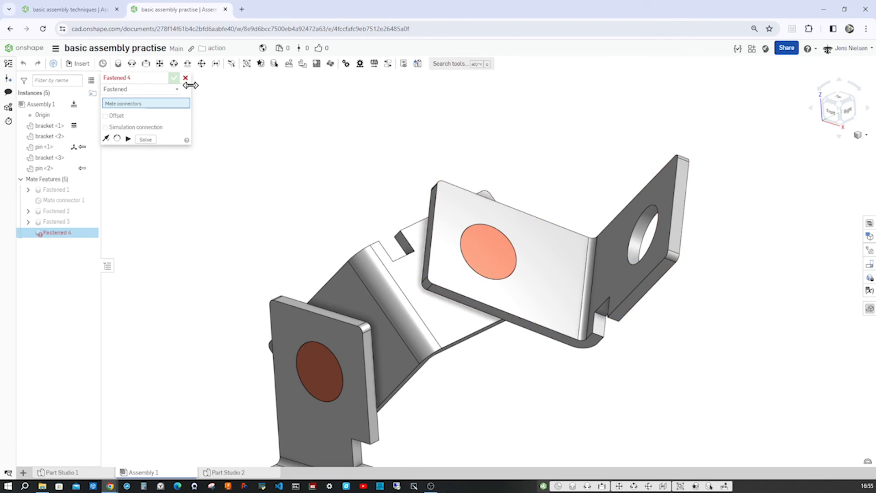
pyautogui.click(185, 77)
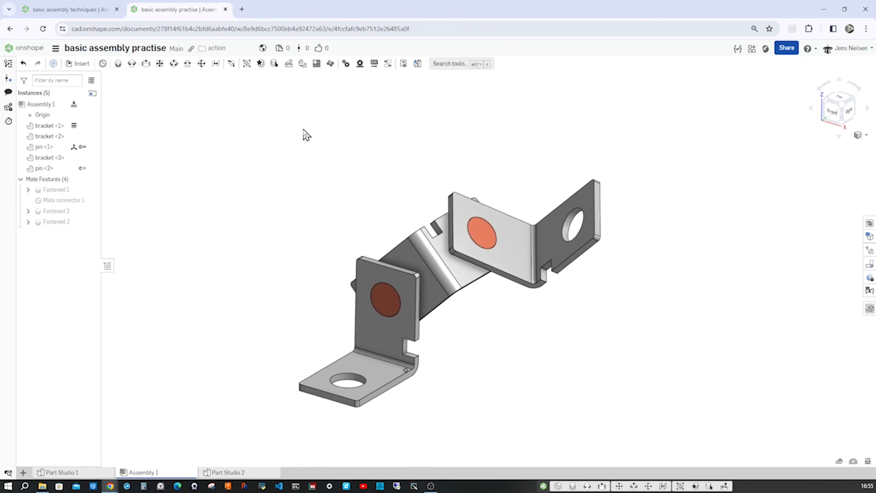